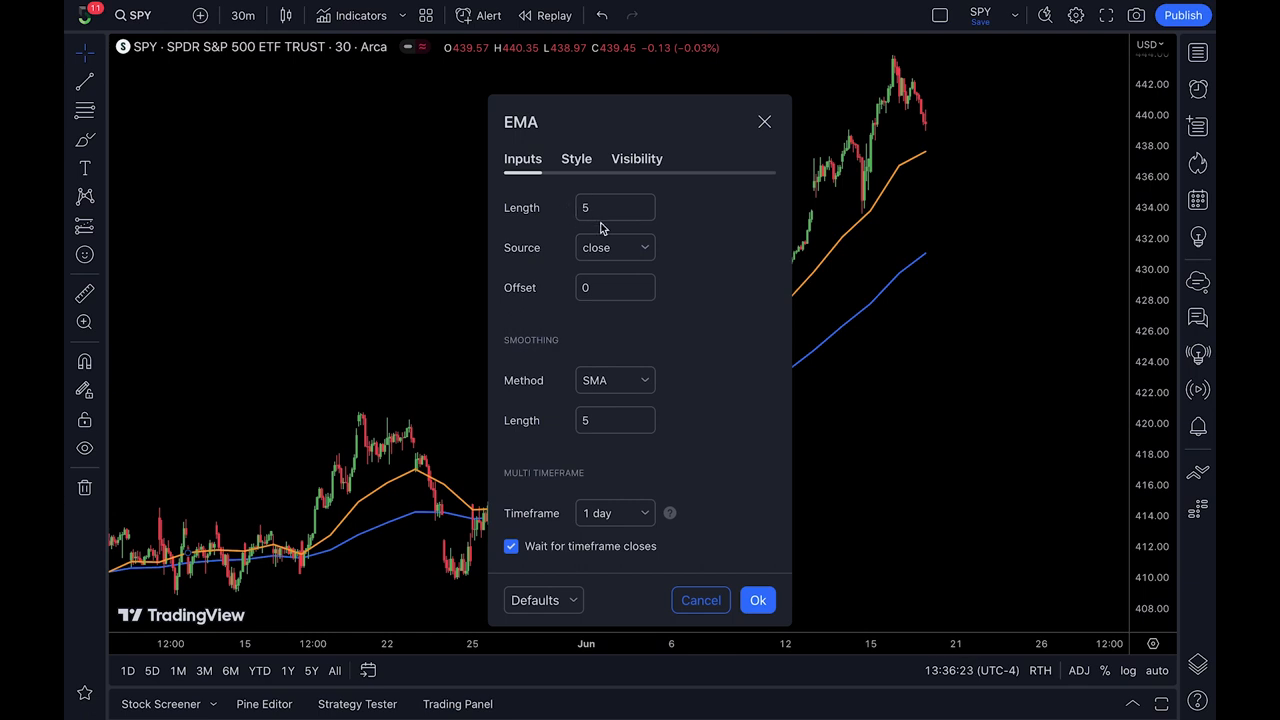
Show the EMA's Length 14 input and its Timeframe list set to 1 day, leaving settings open
left_click(756, 600)
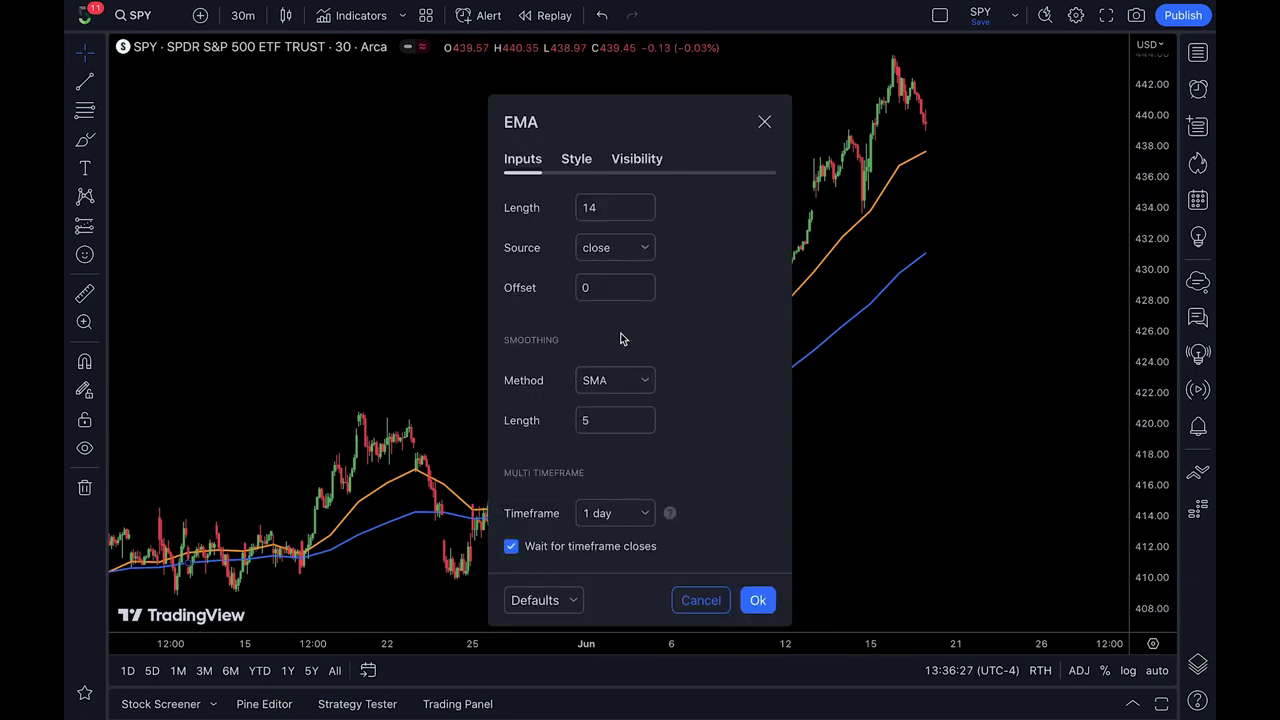
mouse_move(716, 326)
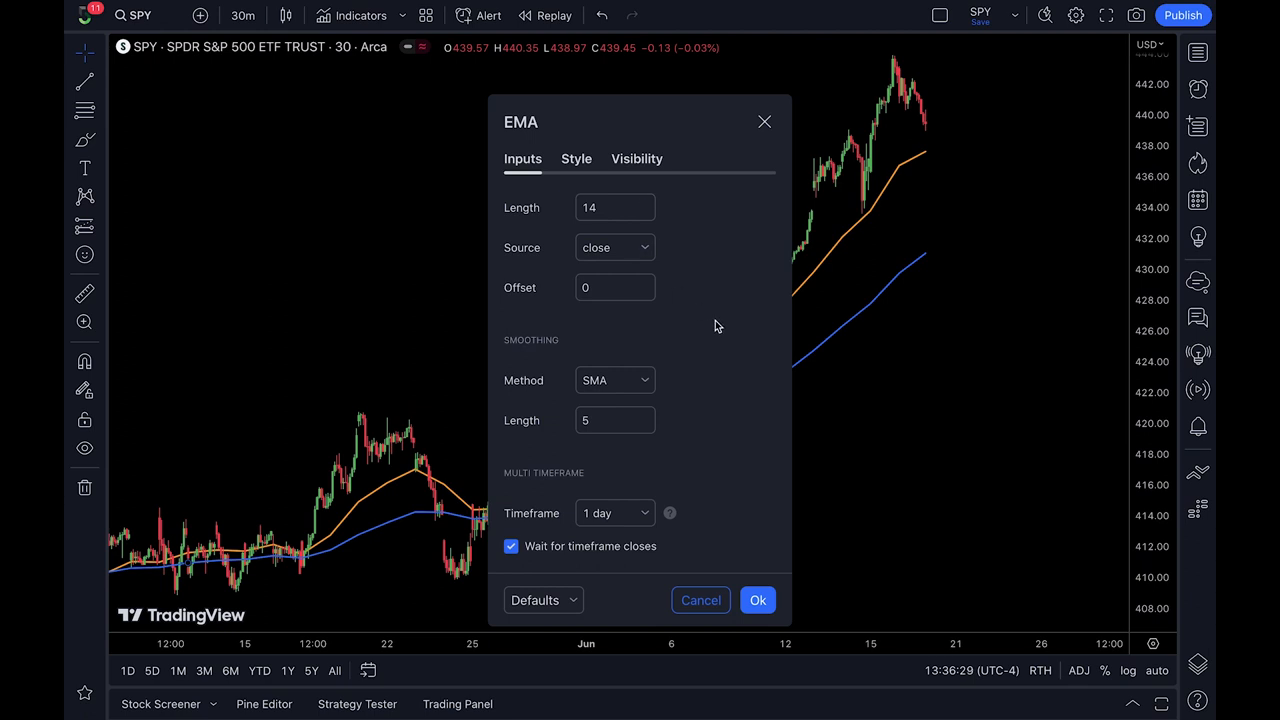
left_click(612, 512)
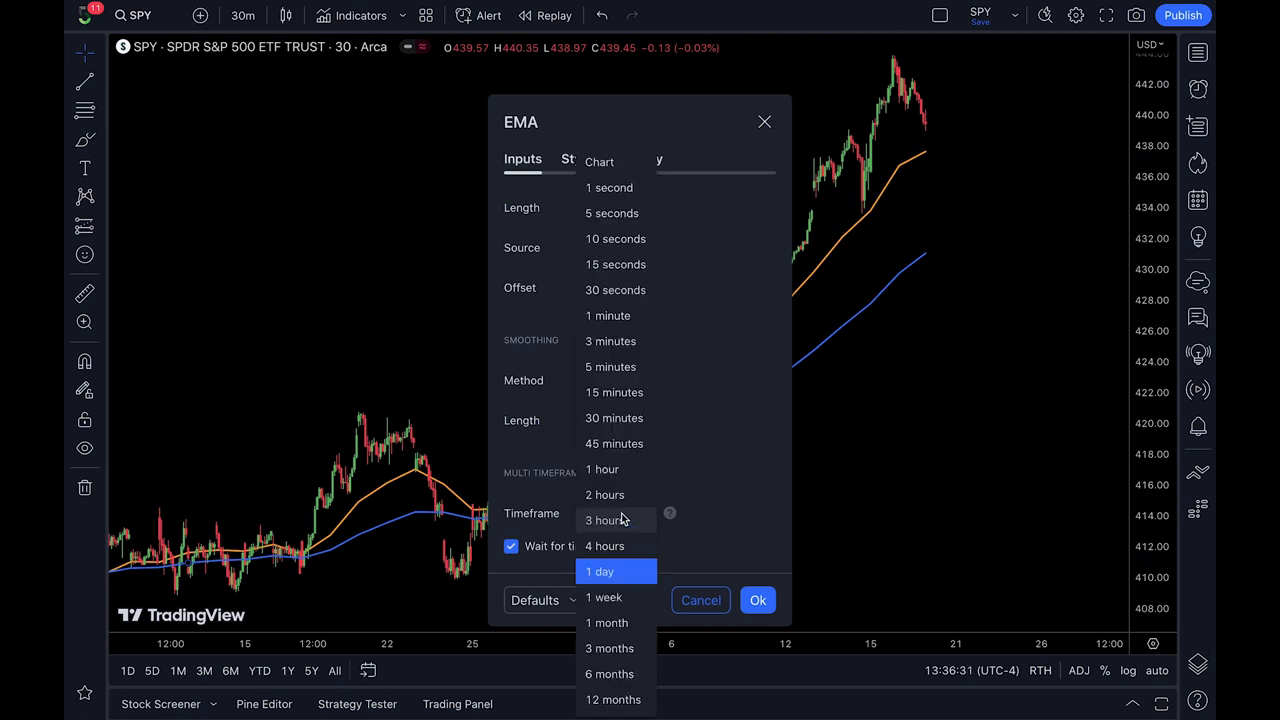
mouse_move(650, 268)
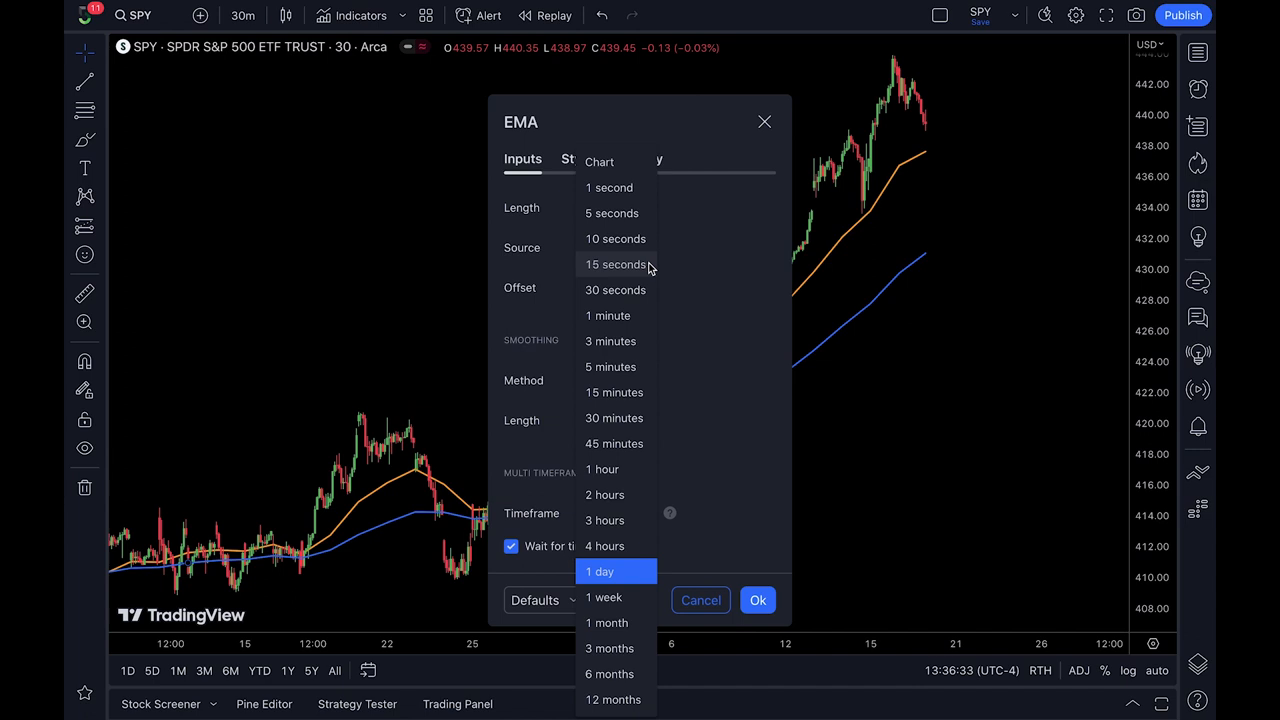
left_click(616, 572)
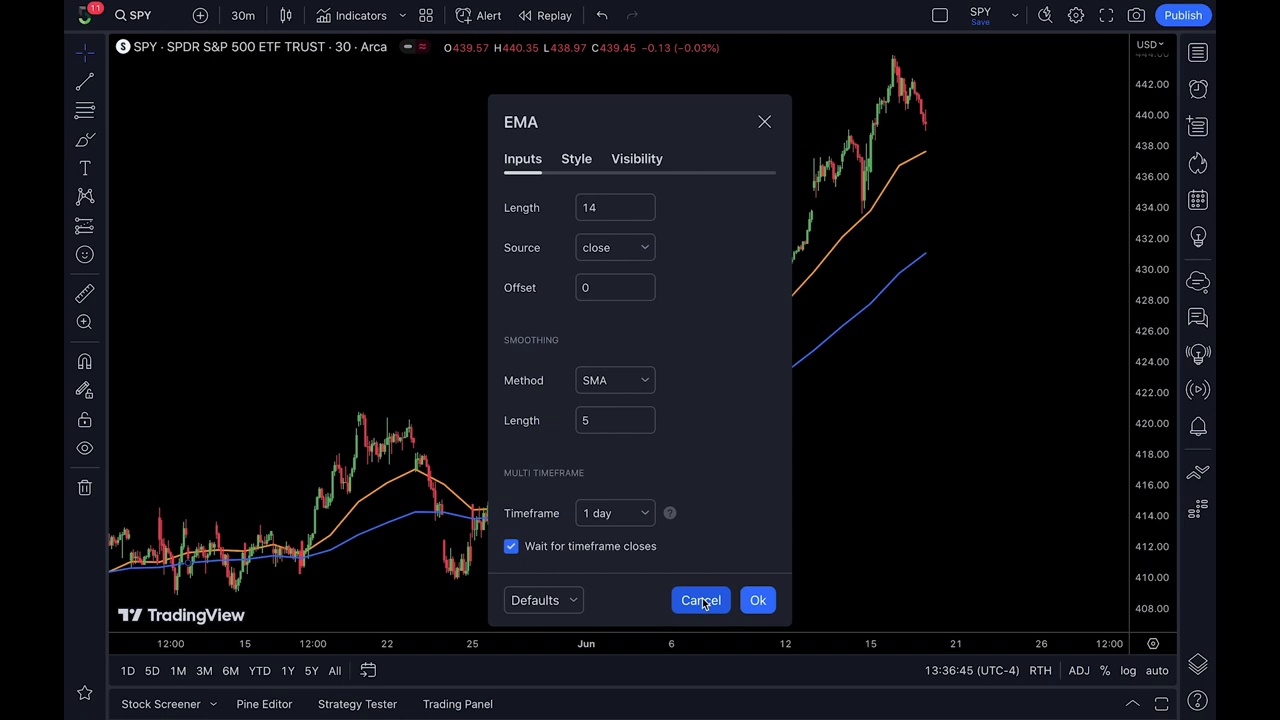
mouse_move(660, 516)
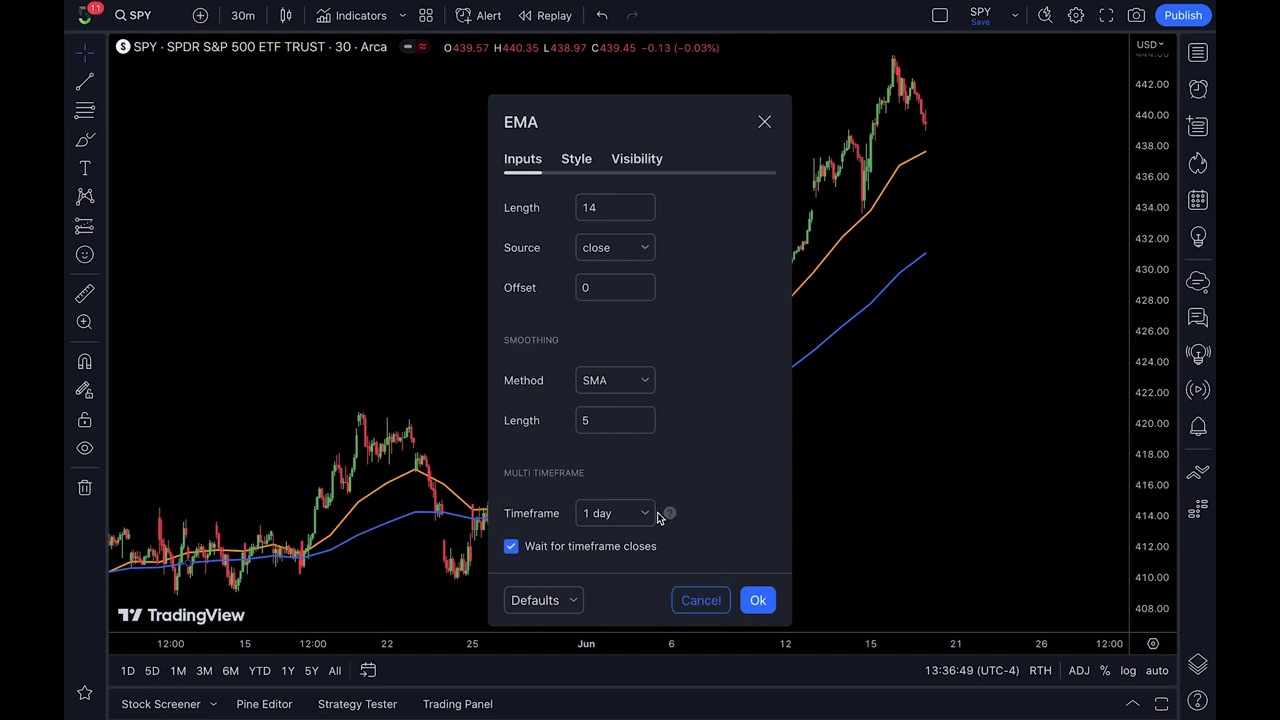
mouse_move(734, 530)
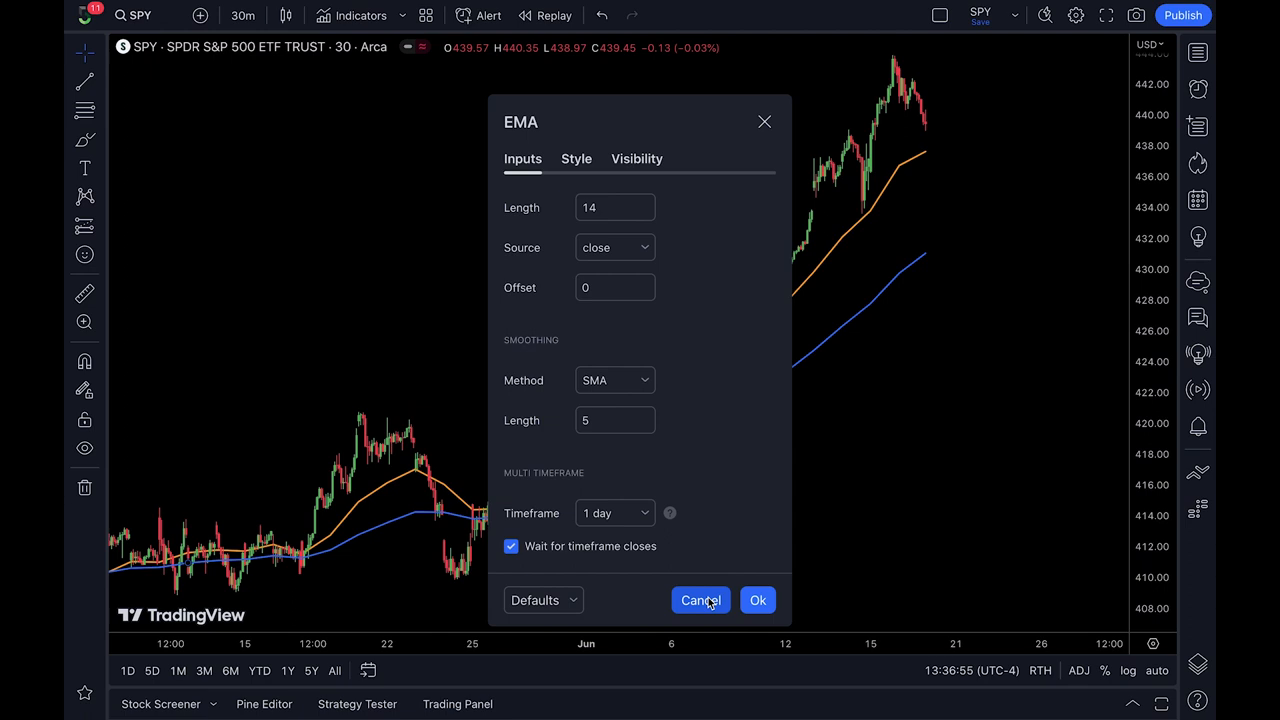
Cancel the EMA settings dialog, leaving the indicator unchanged
left_click(700, 600)
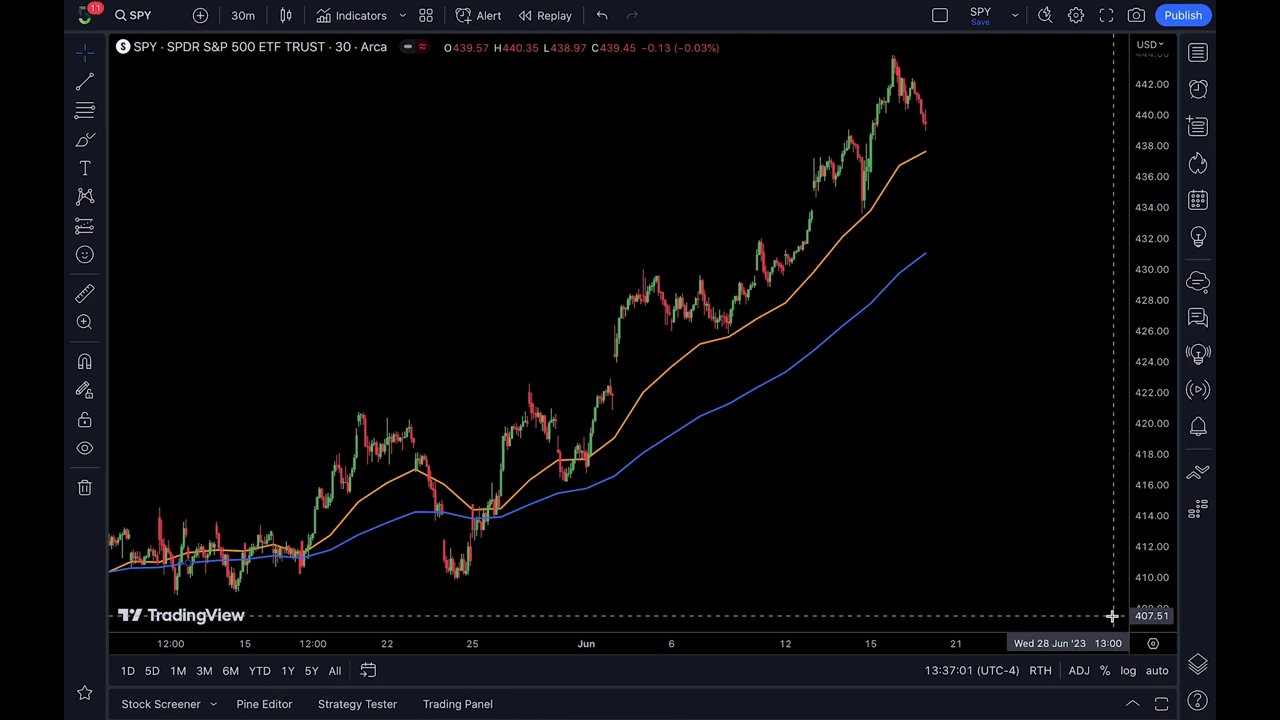
mouse_move(616, 356)
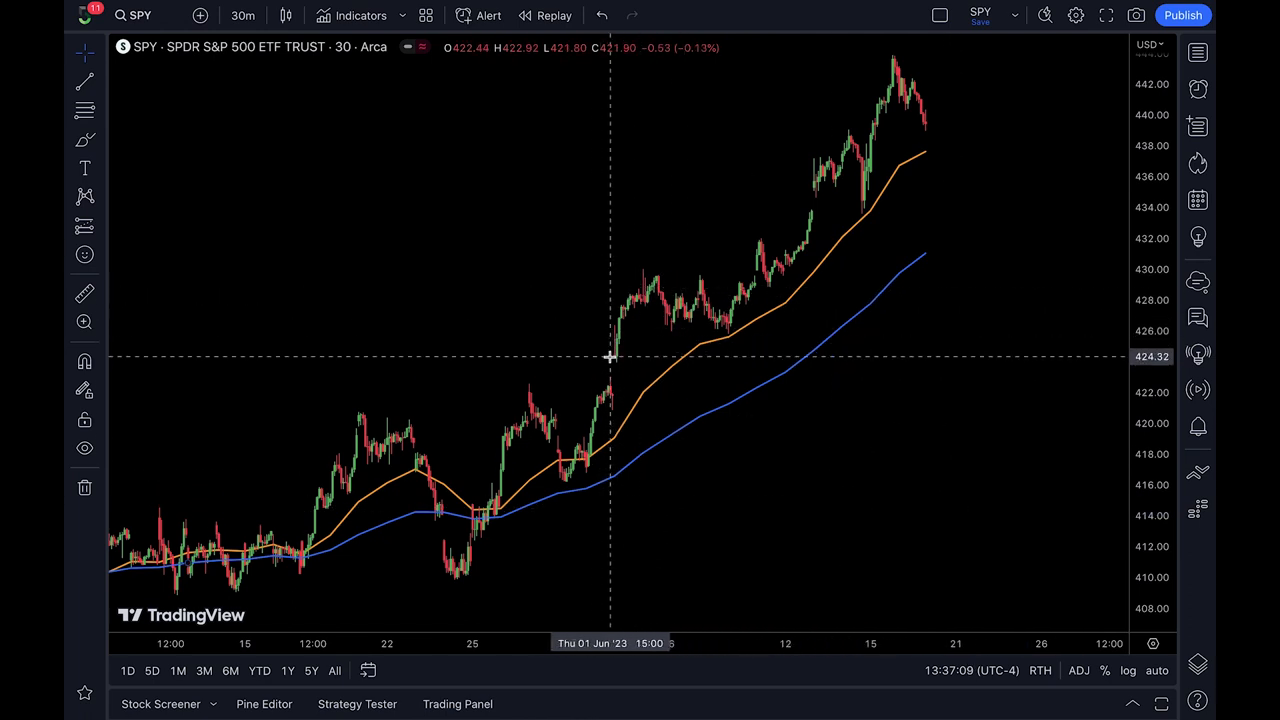
mouse_move(620, 364)
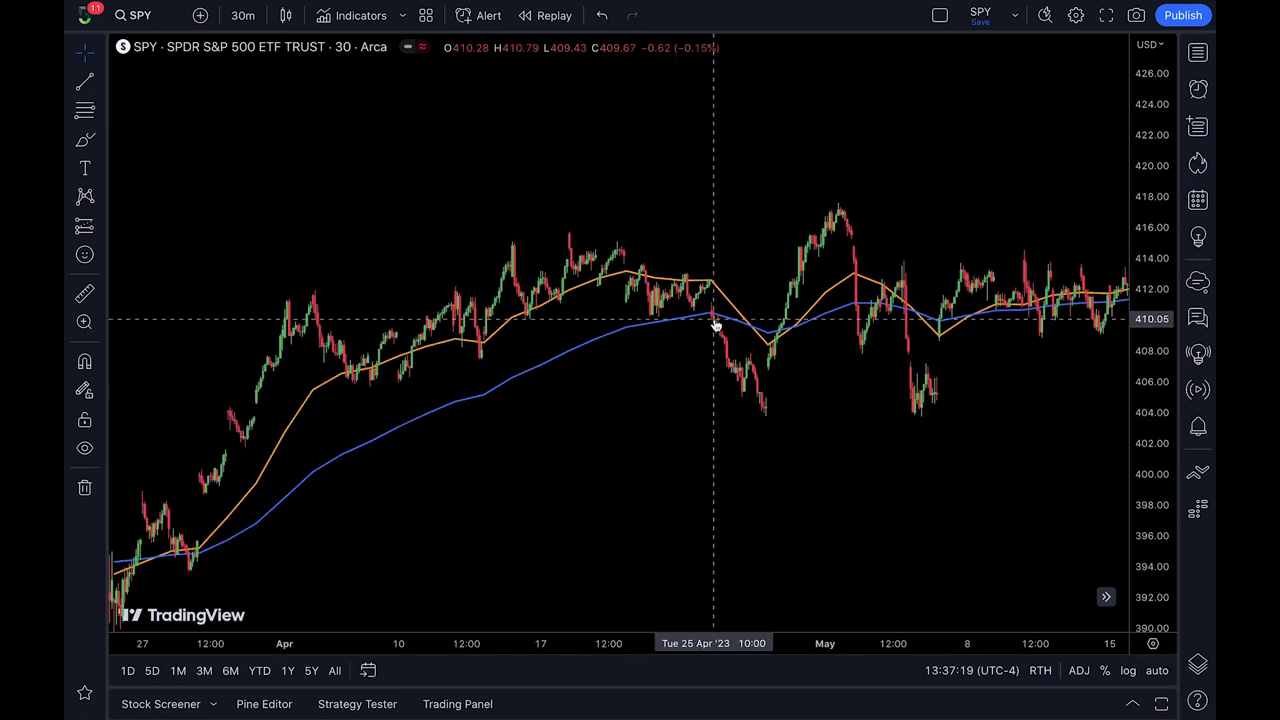
mouse_move(762, 414)
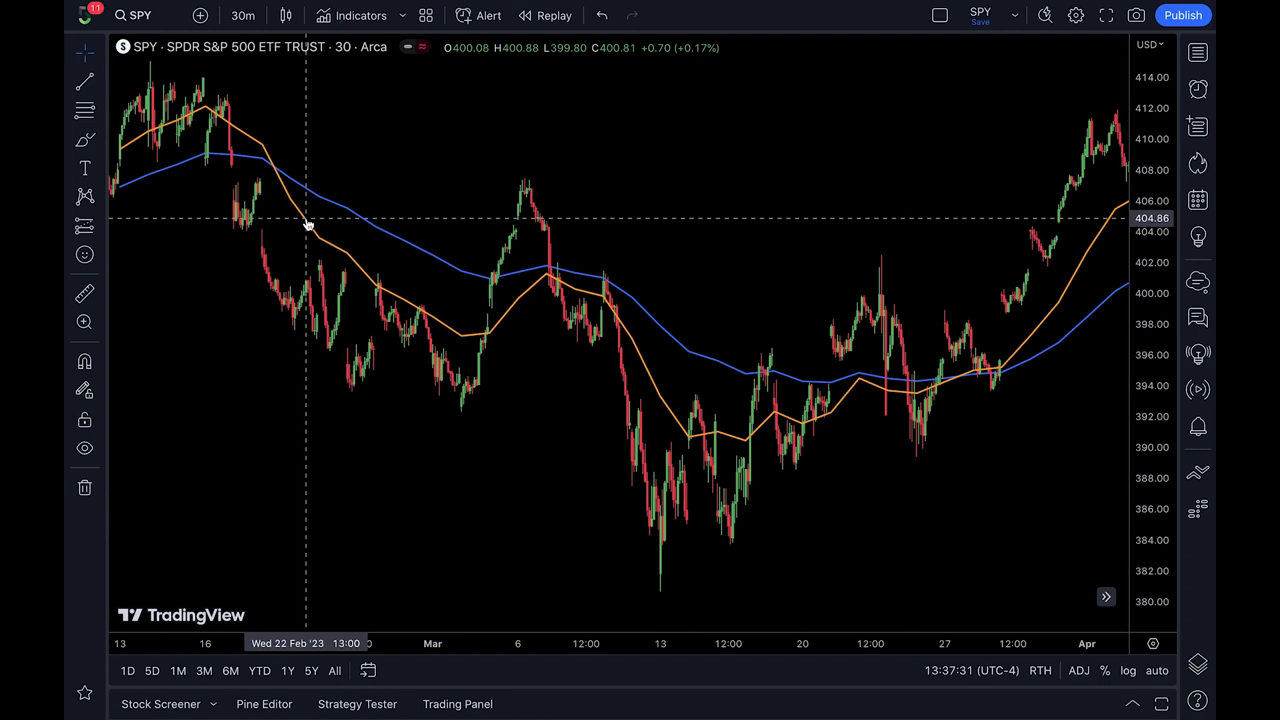
mouse_move(290, 180)
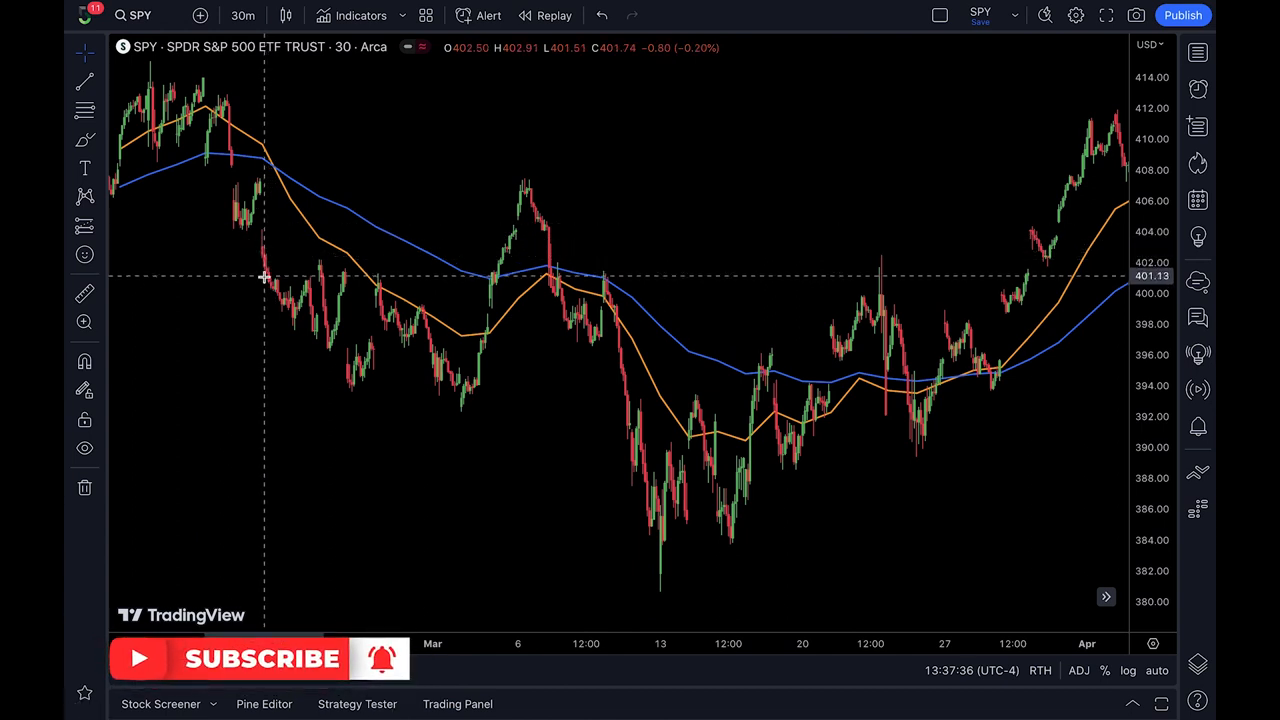
mouse_move(300, 216)
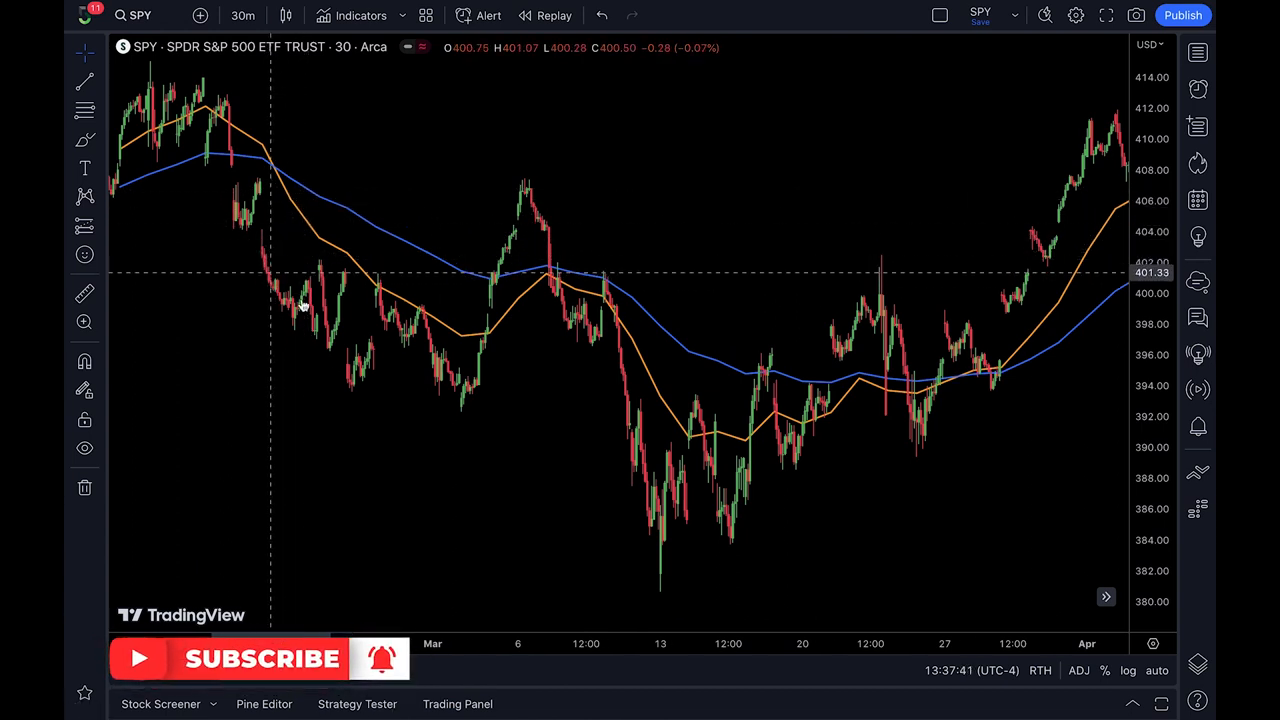
mouse_move(900, 484)
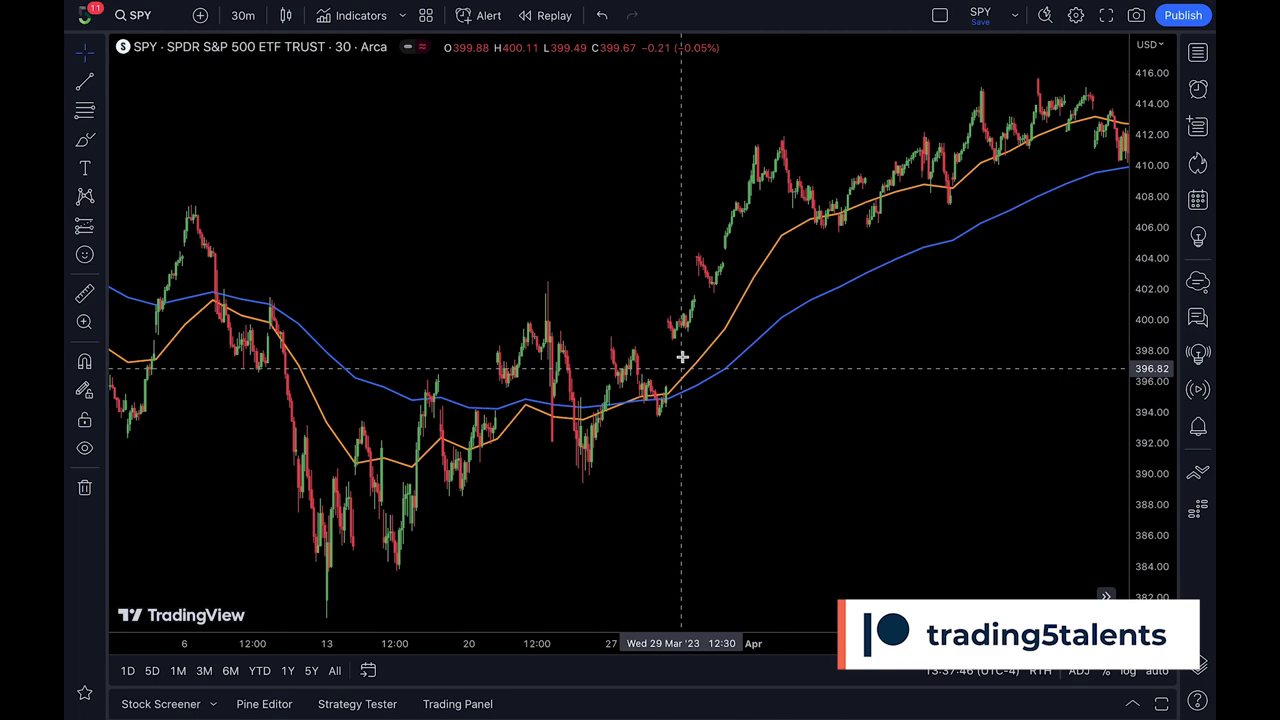
mouse_move(690, 378)
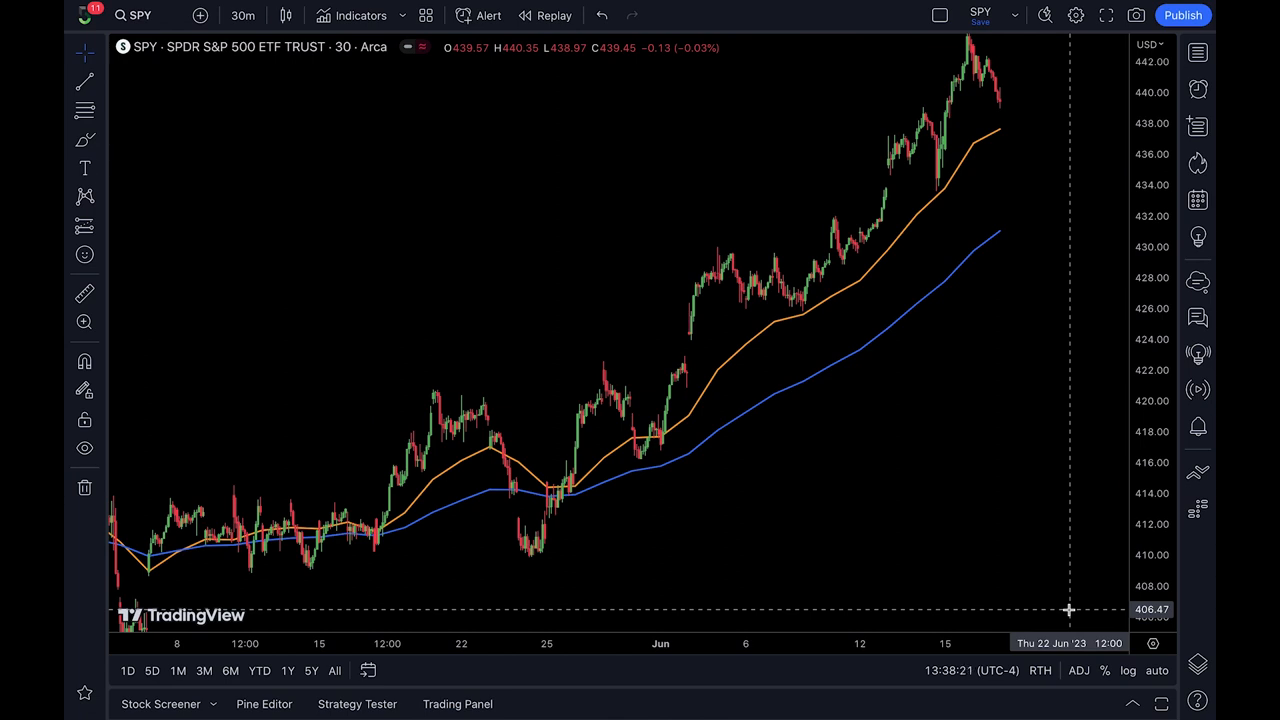
mouse_move(1072, 608)
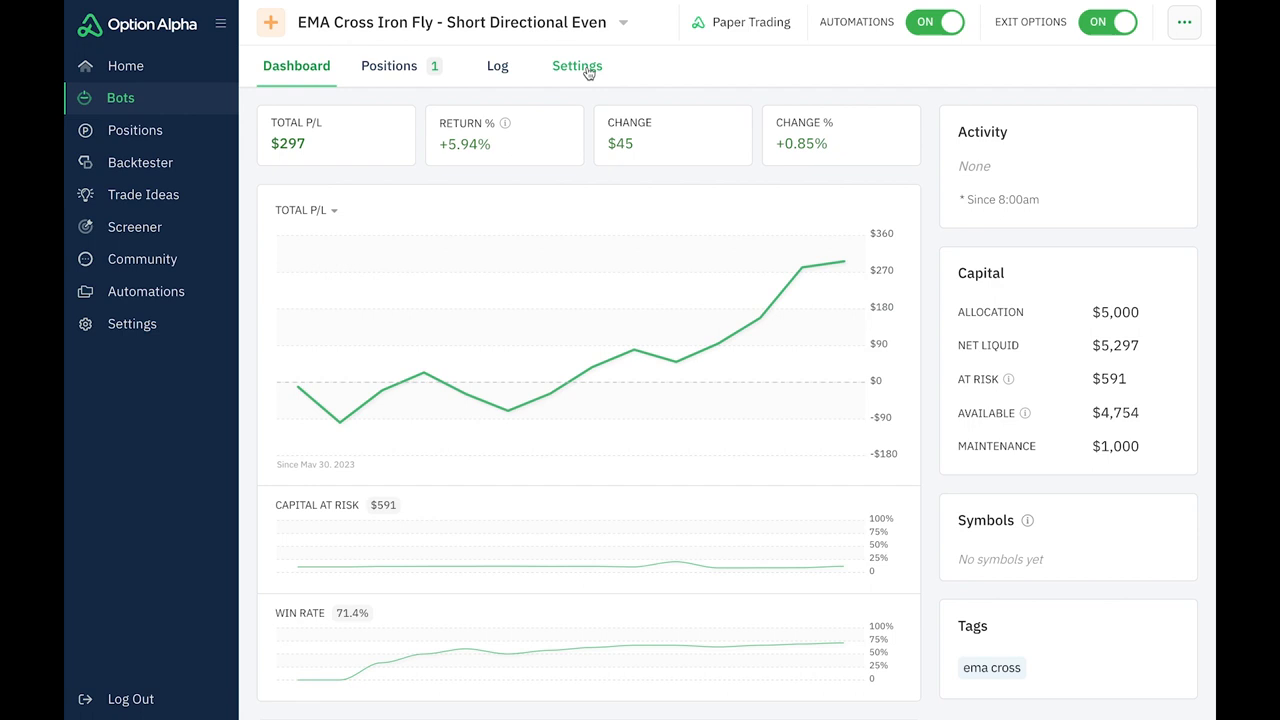
From the bot's Settings, load the Directional Iron Fly Entry Scanner in the automation editor
left_click(576, 66)
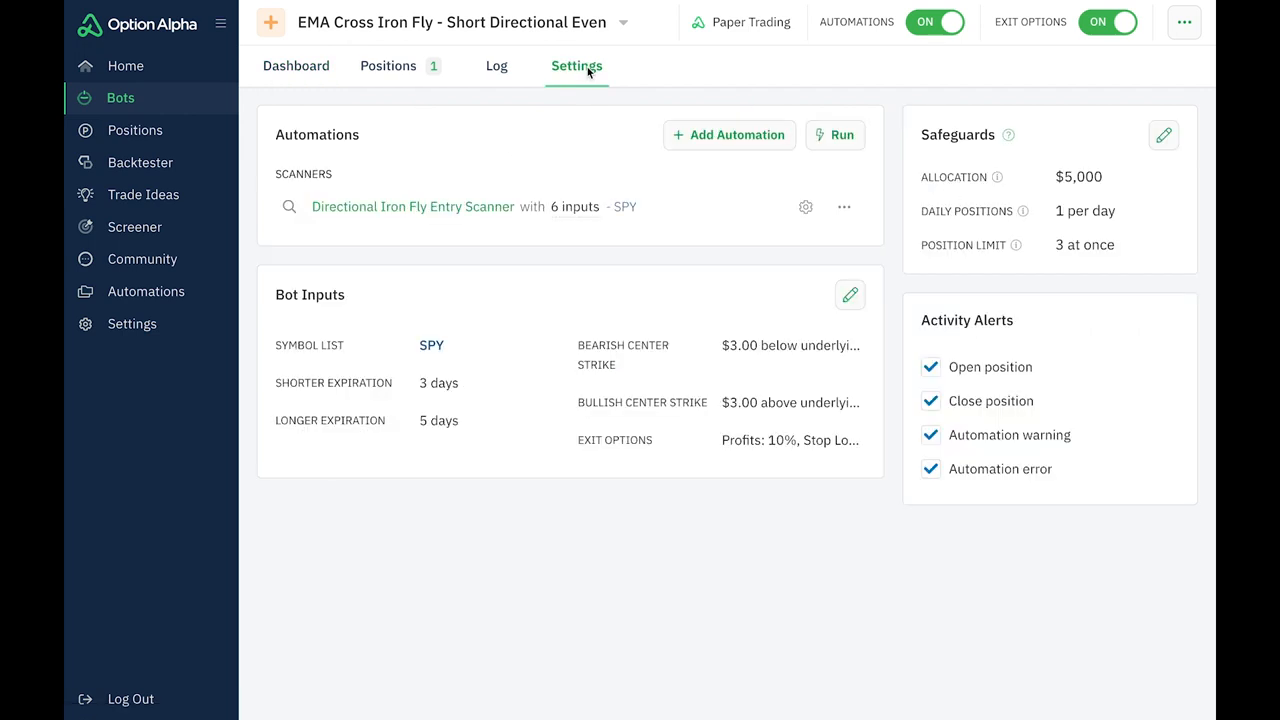
left_click(412, 206)
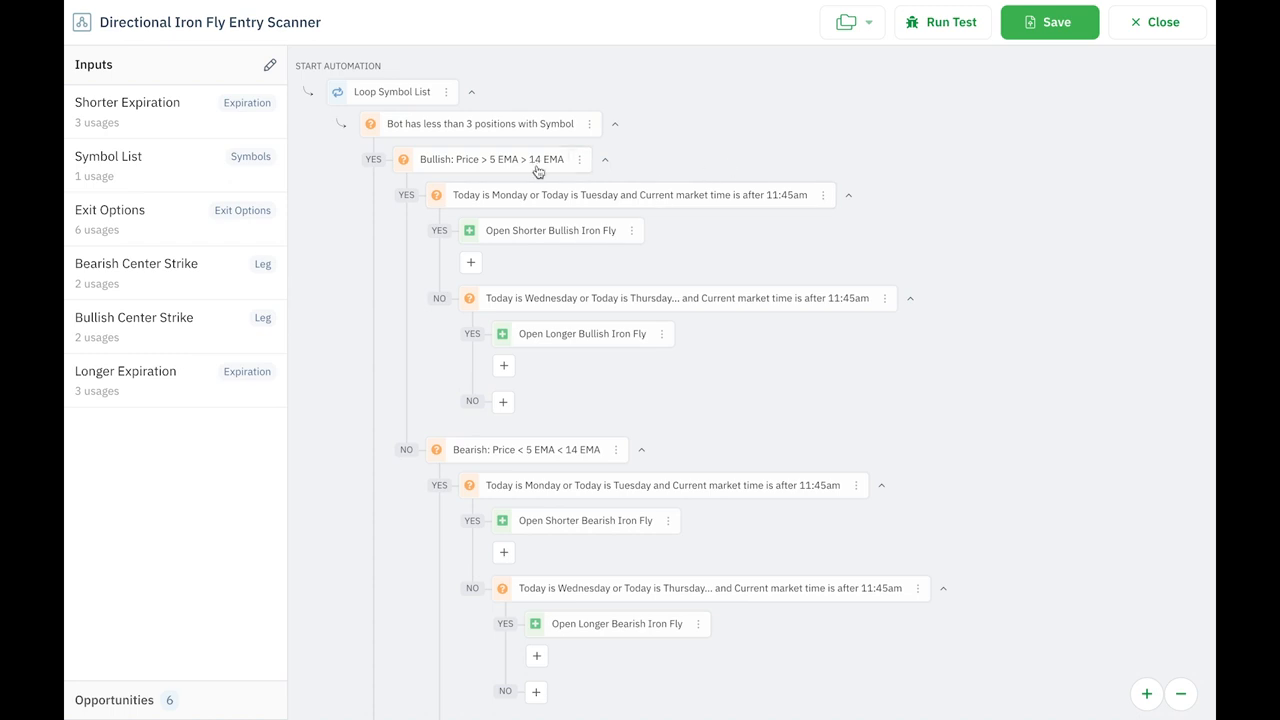
mouse_move(492, 168)
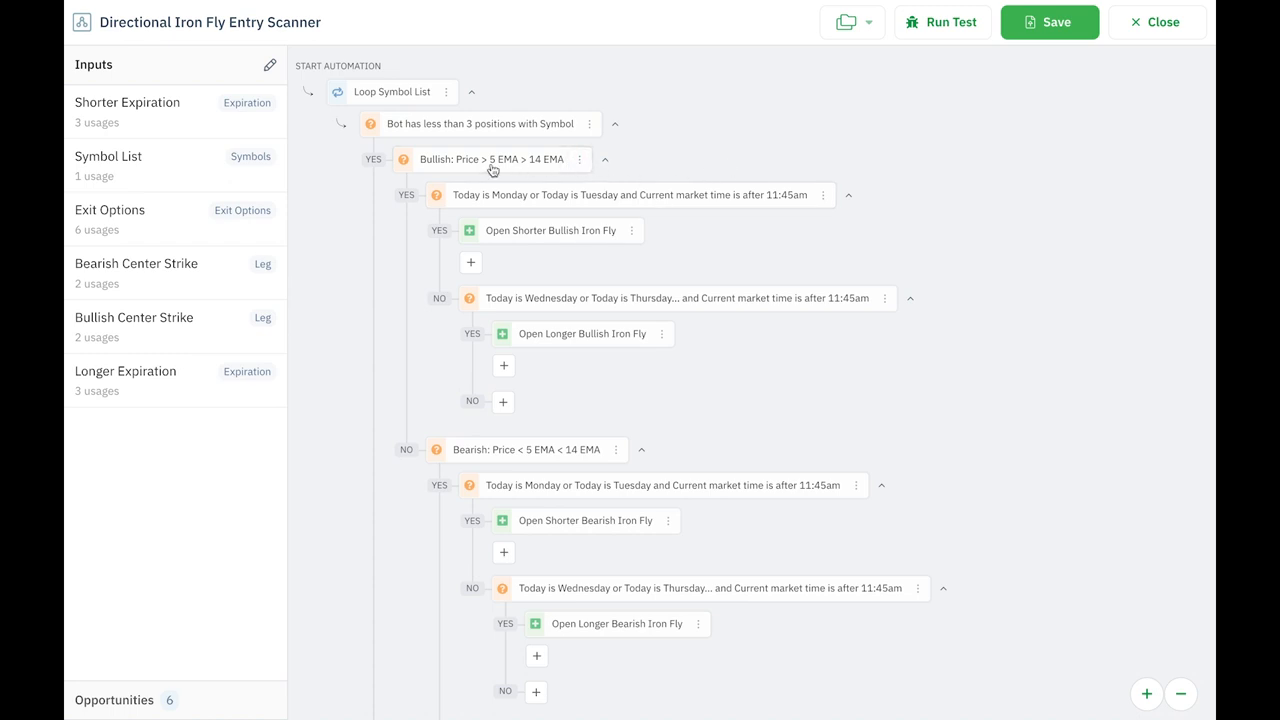
mouse_move(528, 168)
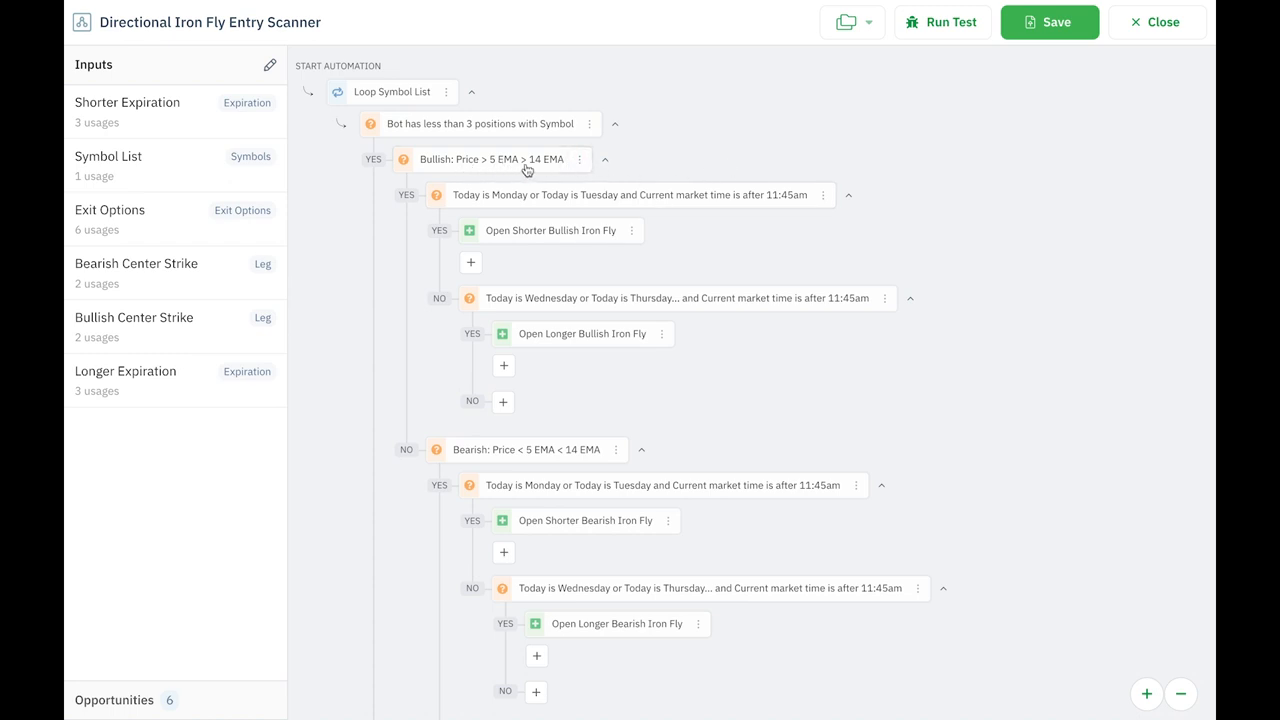
mouse_move(544, 168)
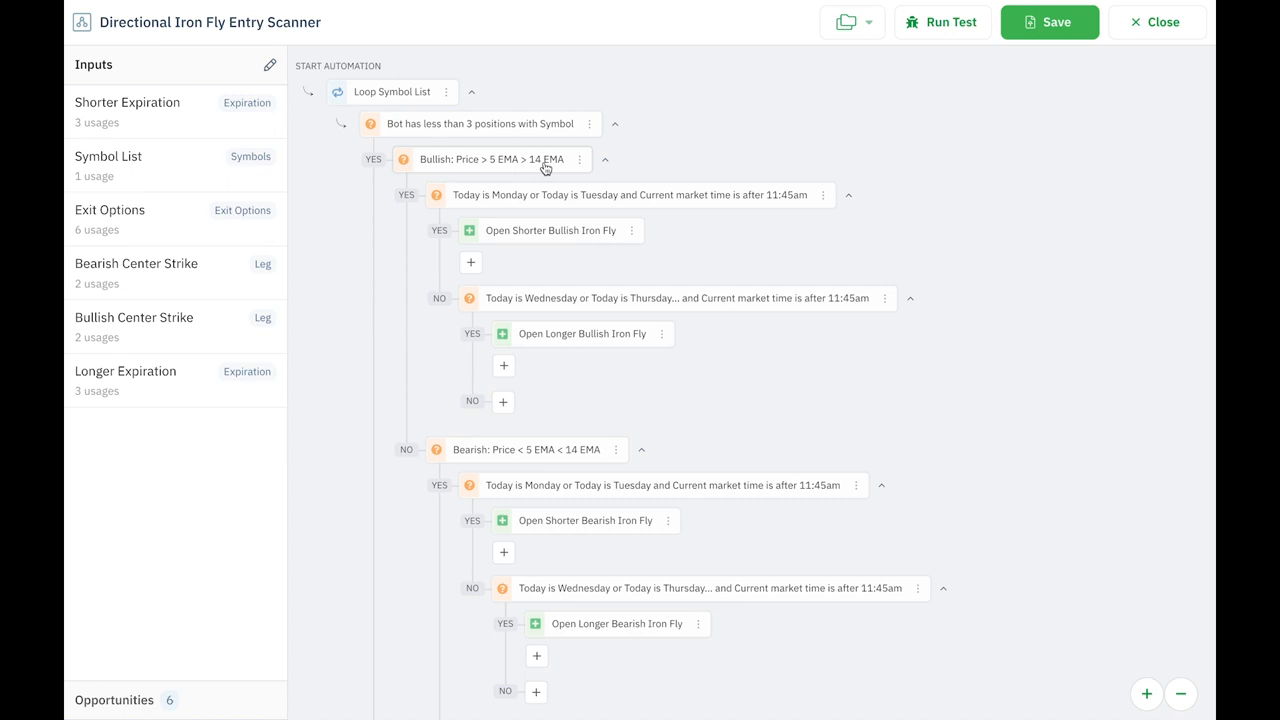
mouse_move(576, 204)
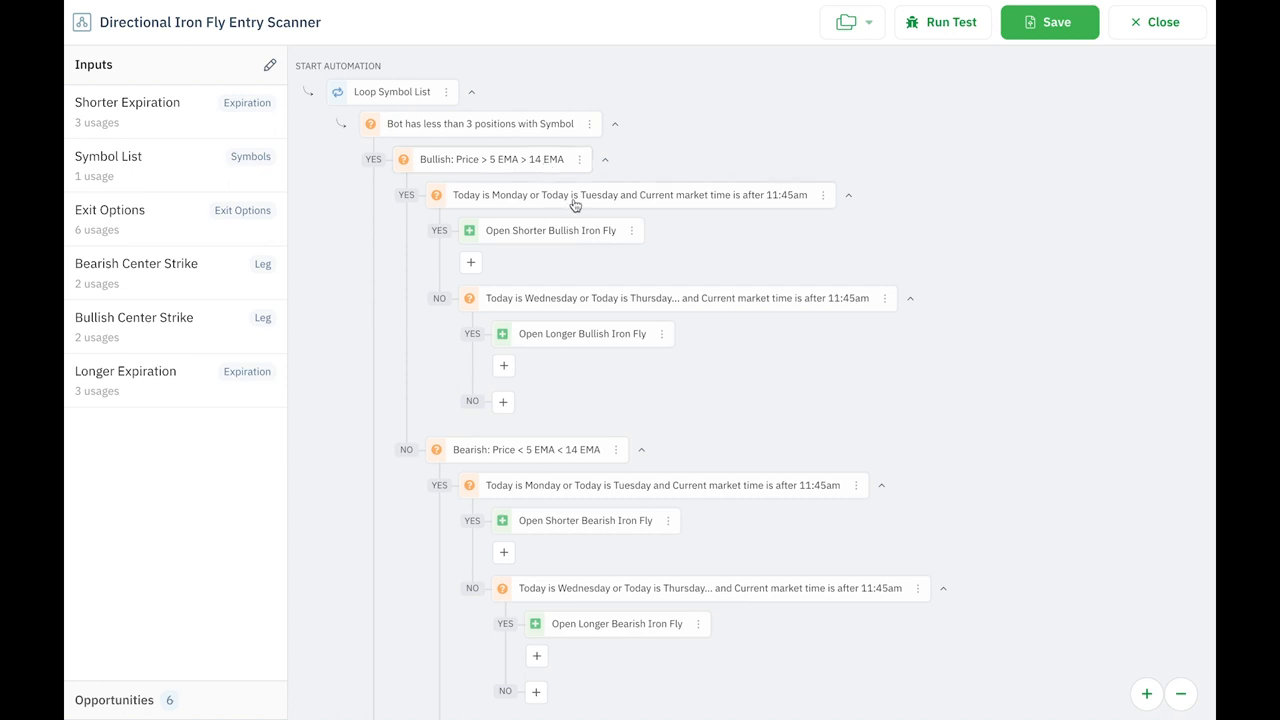
mouse_move(570, 250)
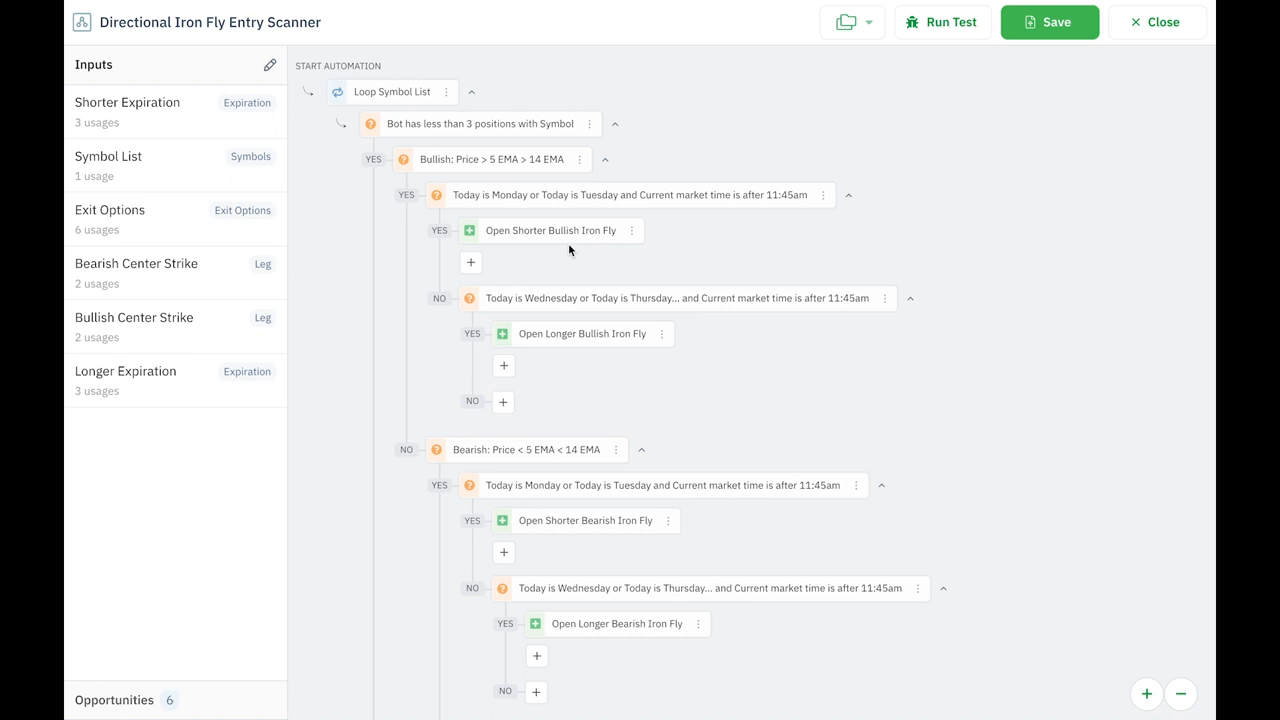
mouse_move(600, 304)
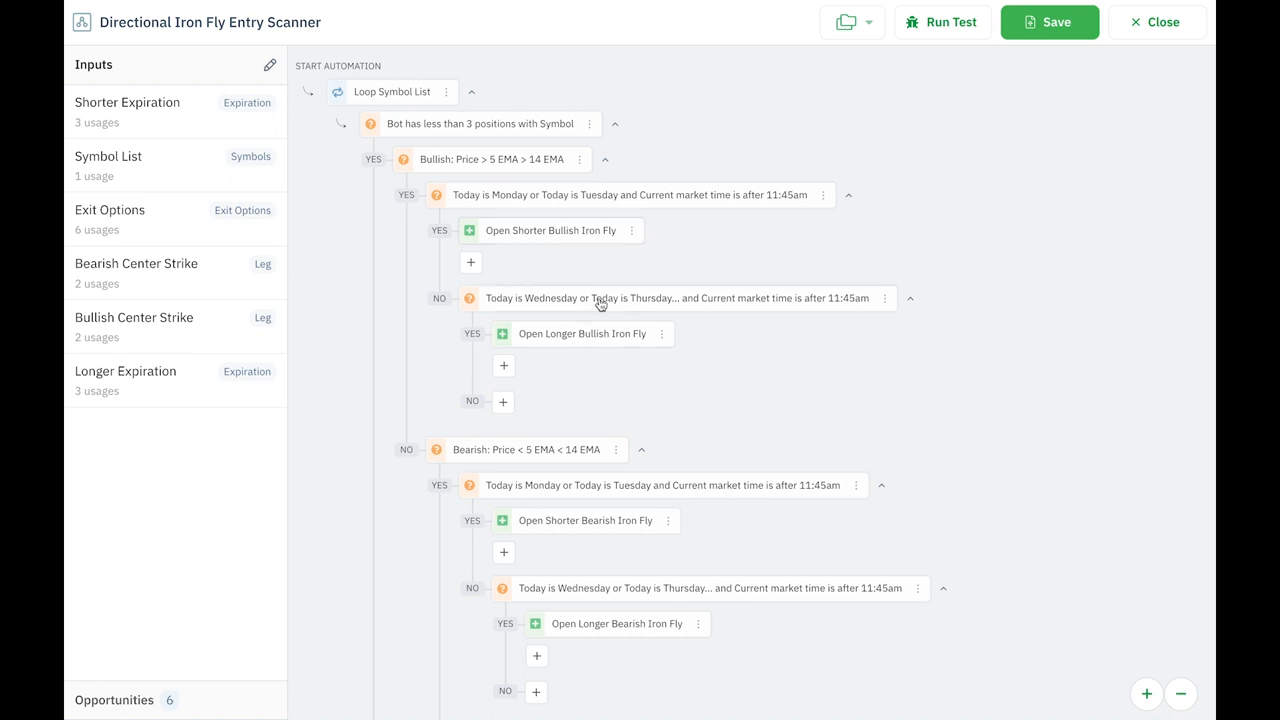
mouse_move(614, 320)
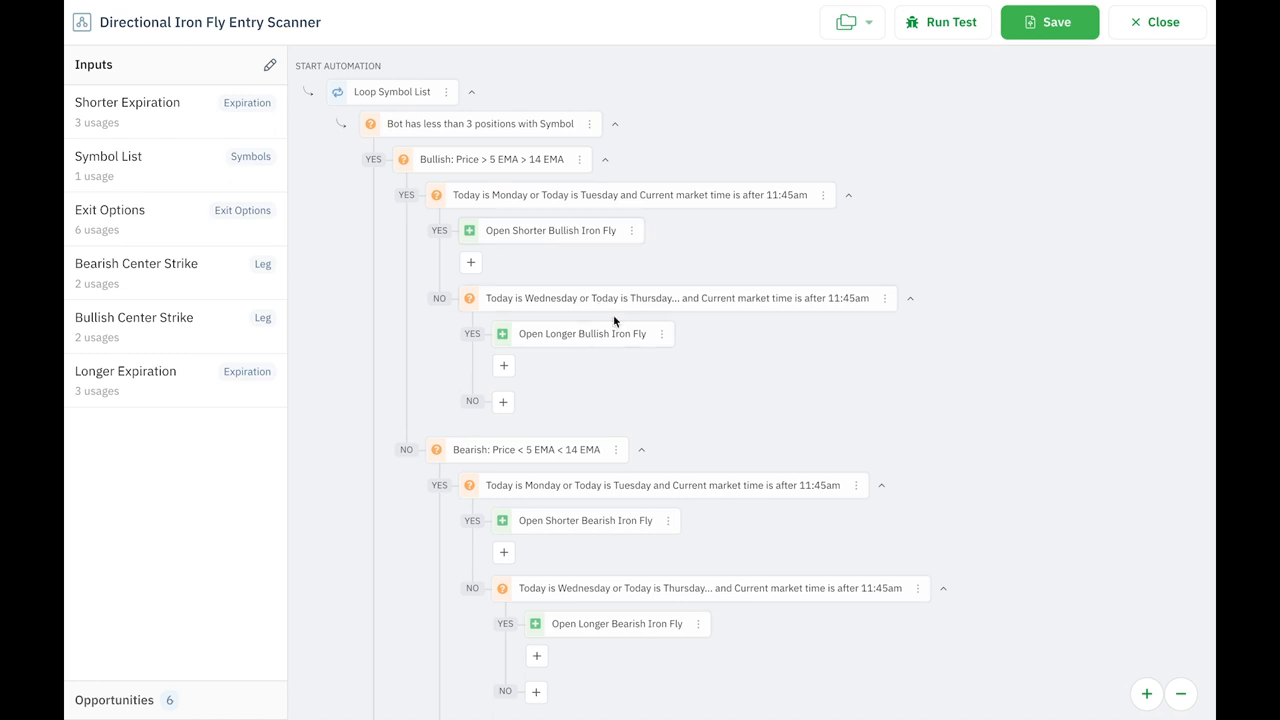
mouse_move(592, 348)
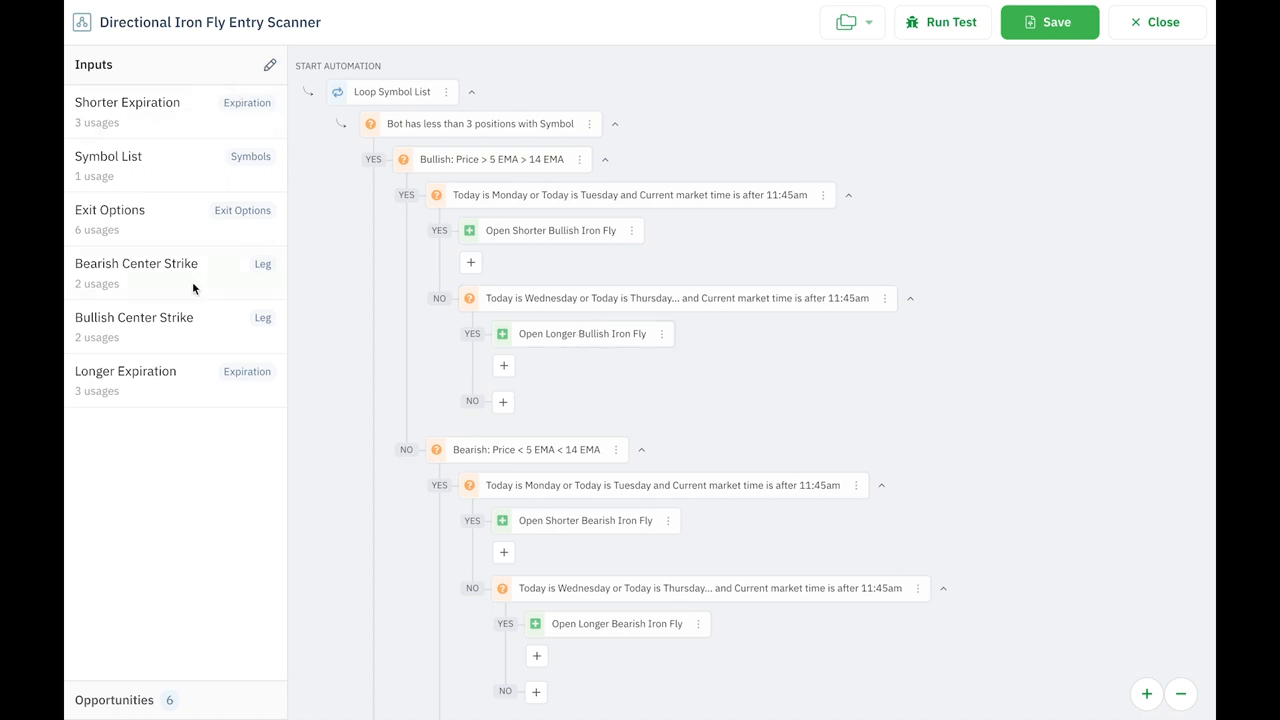
mouse_move(252, 110)
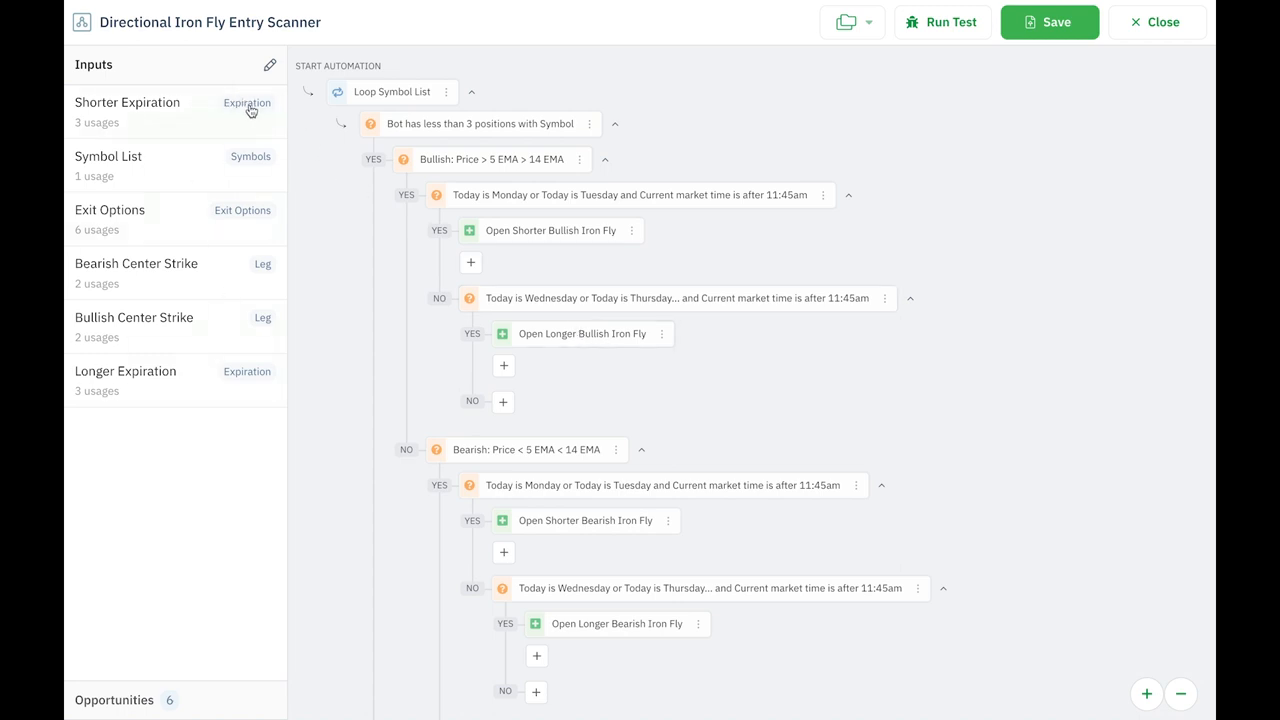
mouse_move(424, 416)
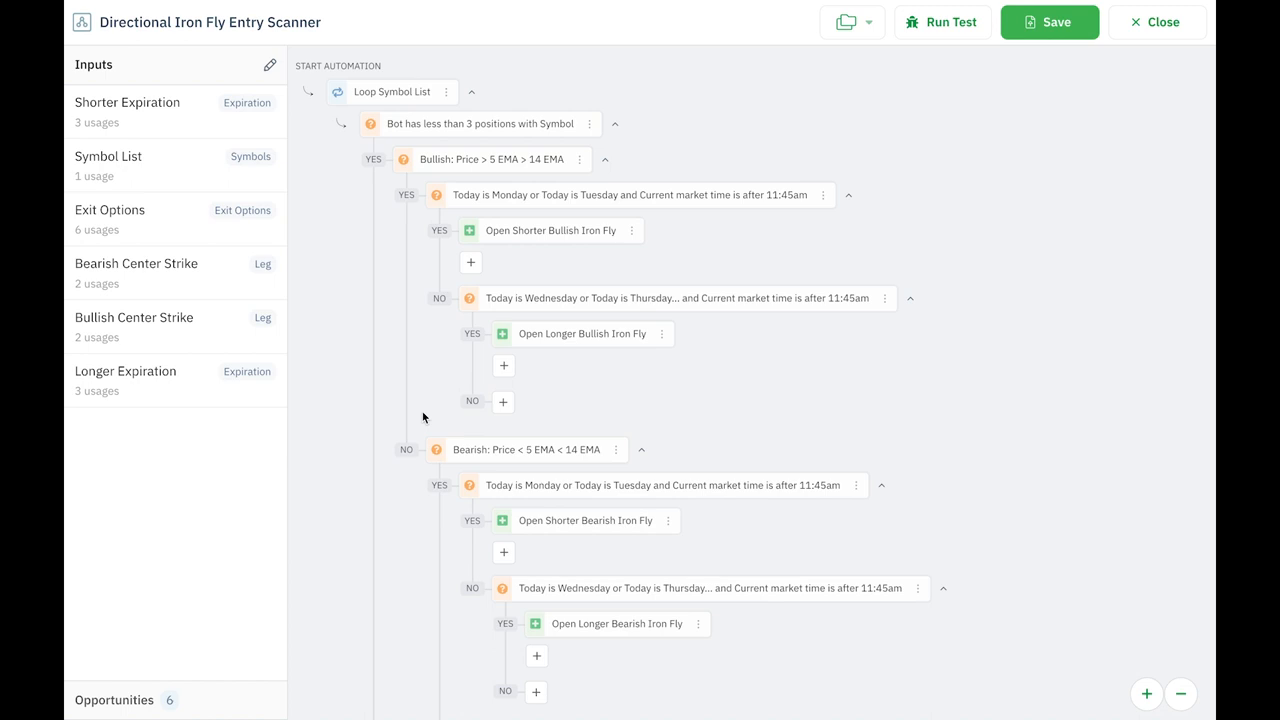
mouse_move(470, 466)
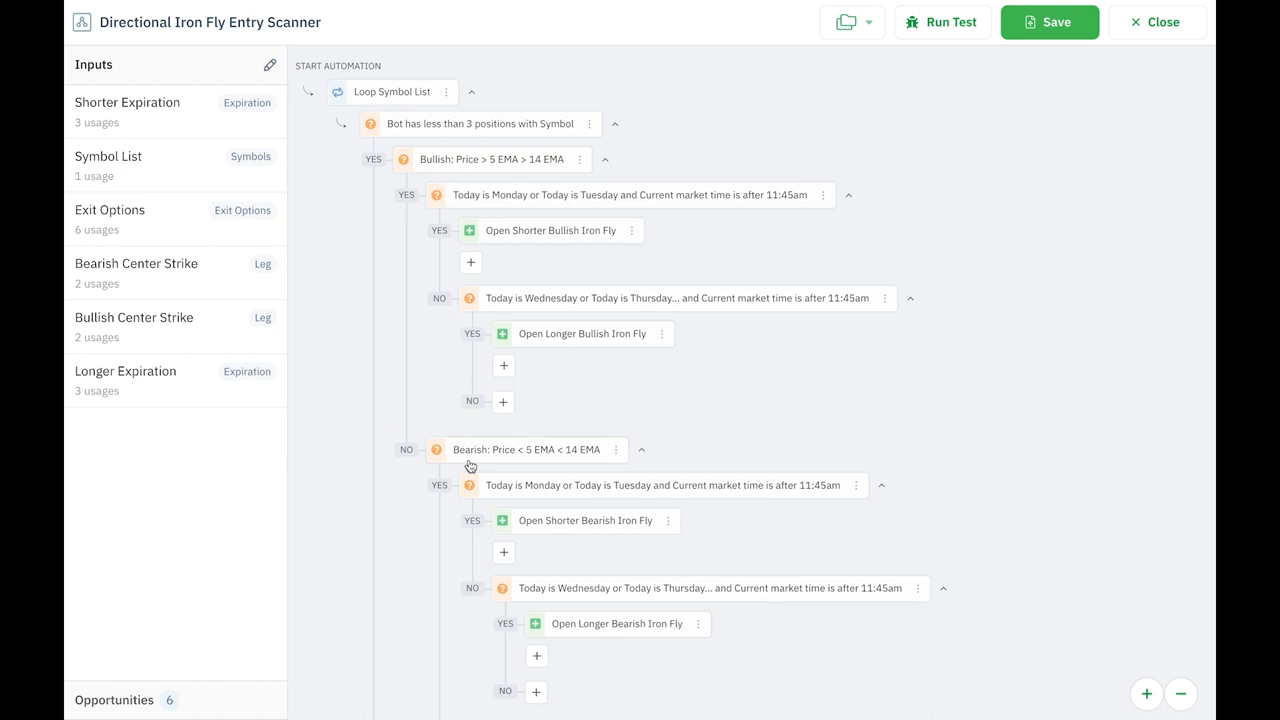
mouse_move(524, 458)
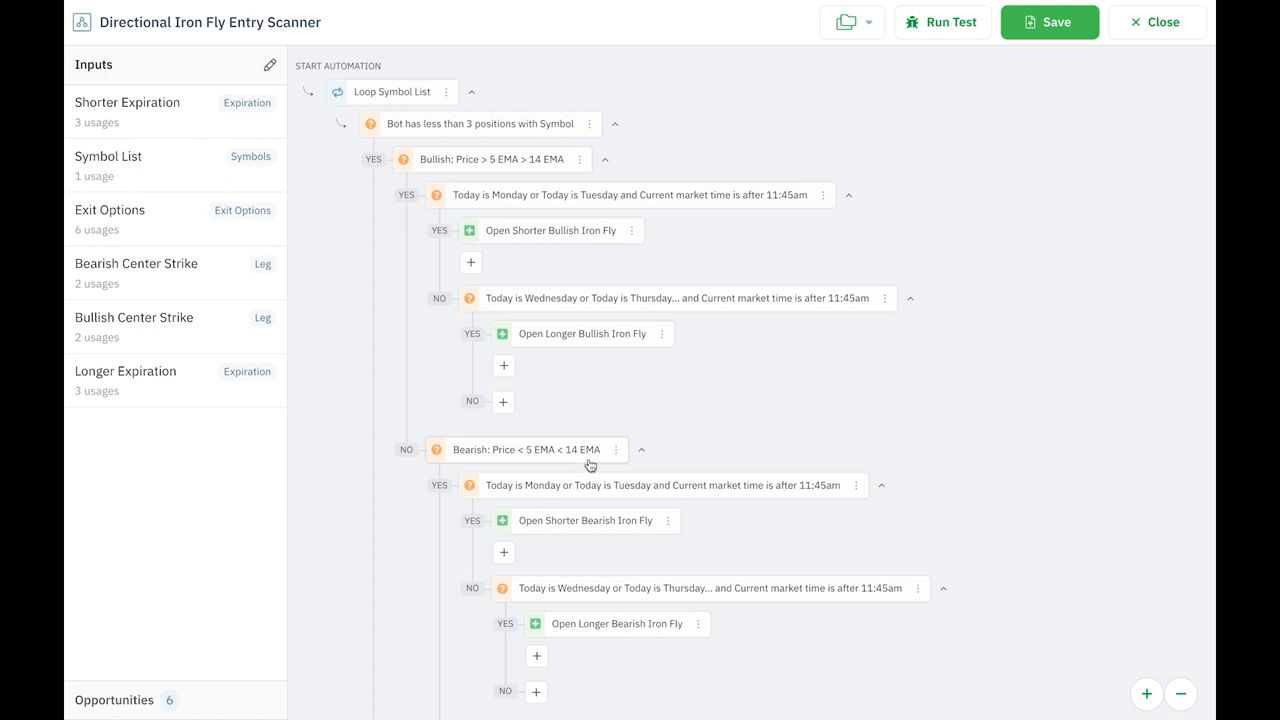
left_click(528, 448)
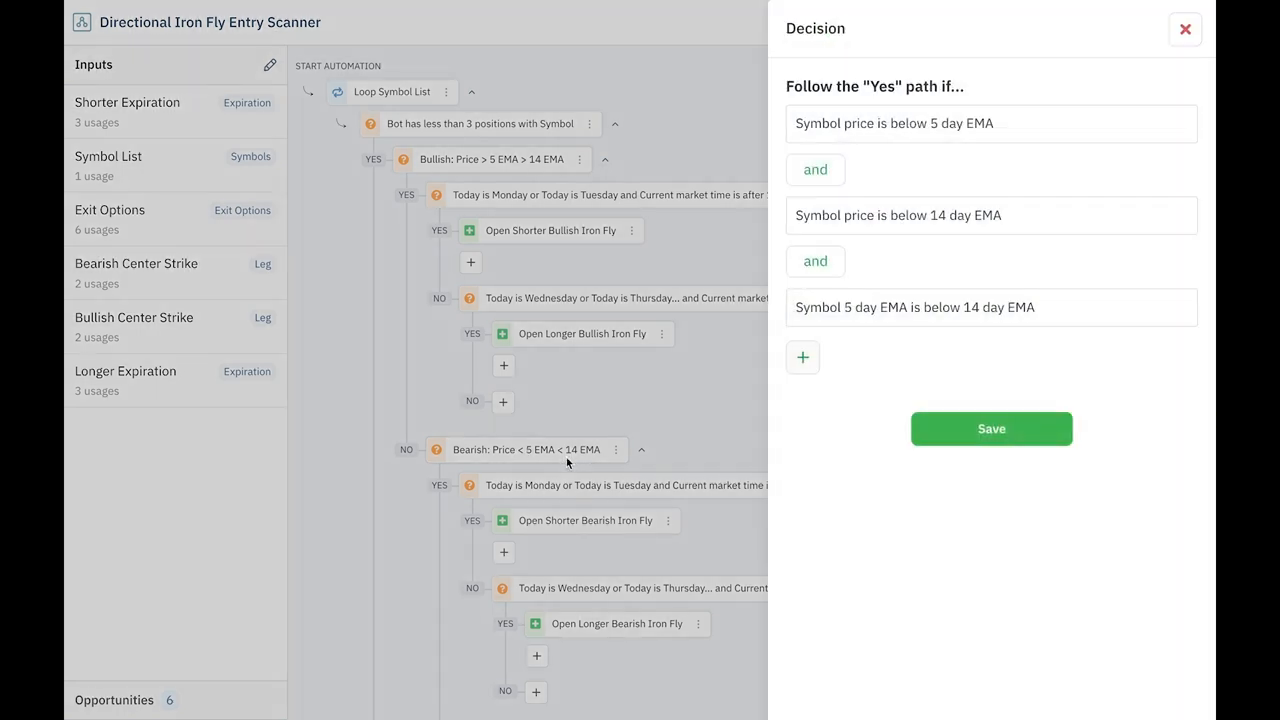
mouse_move(1078, 268)
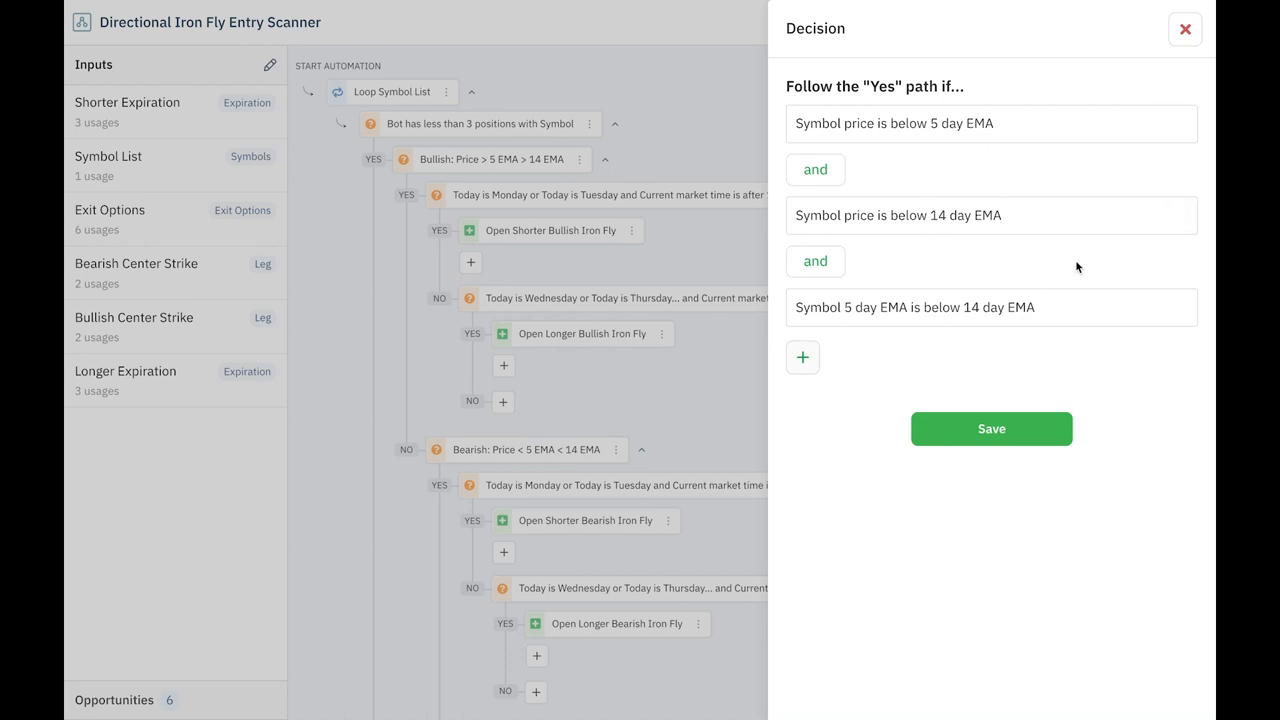
mouse_move(960, 140)
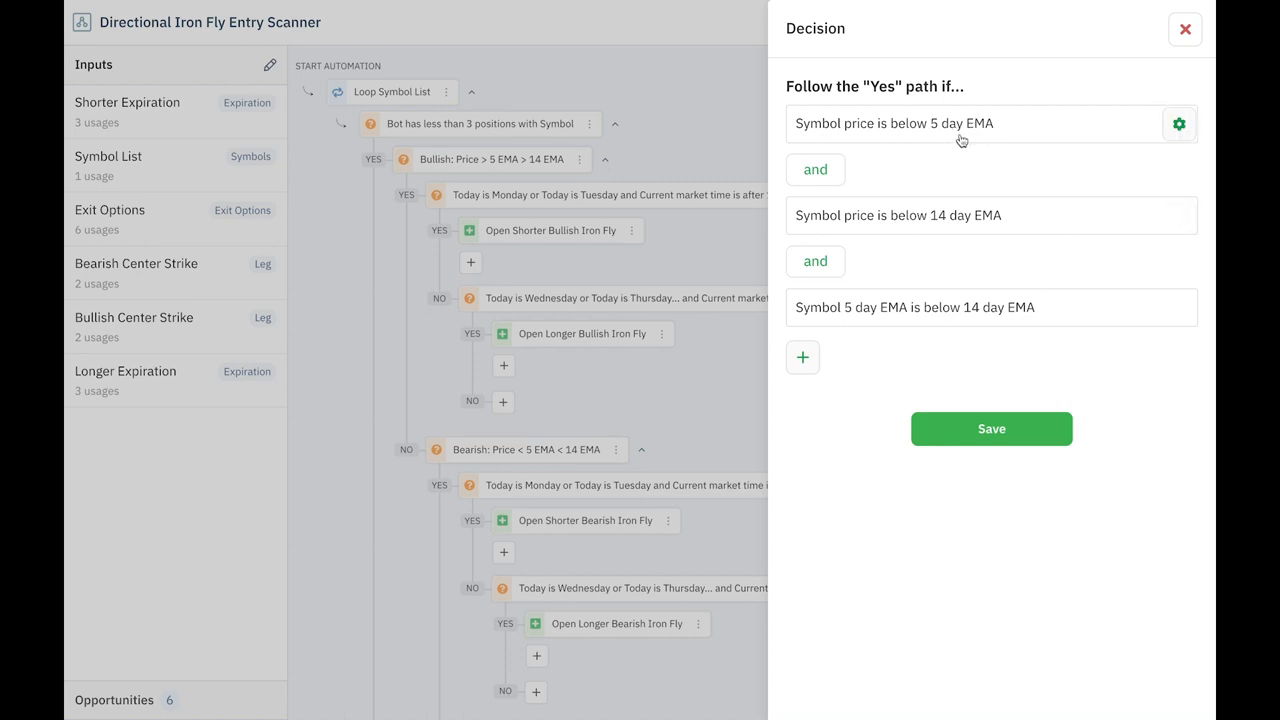
mouse_move(928, 224)
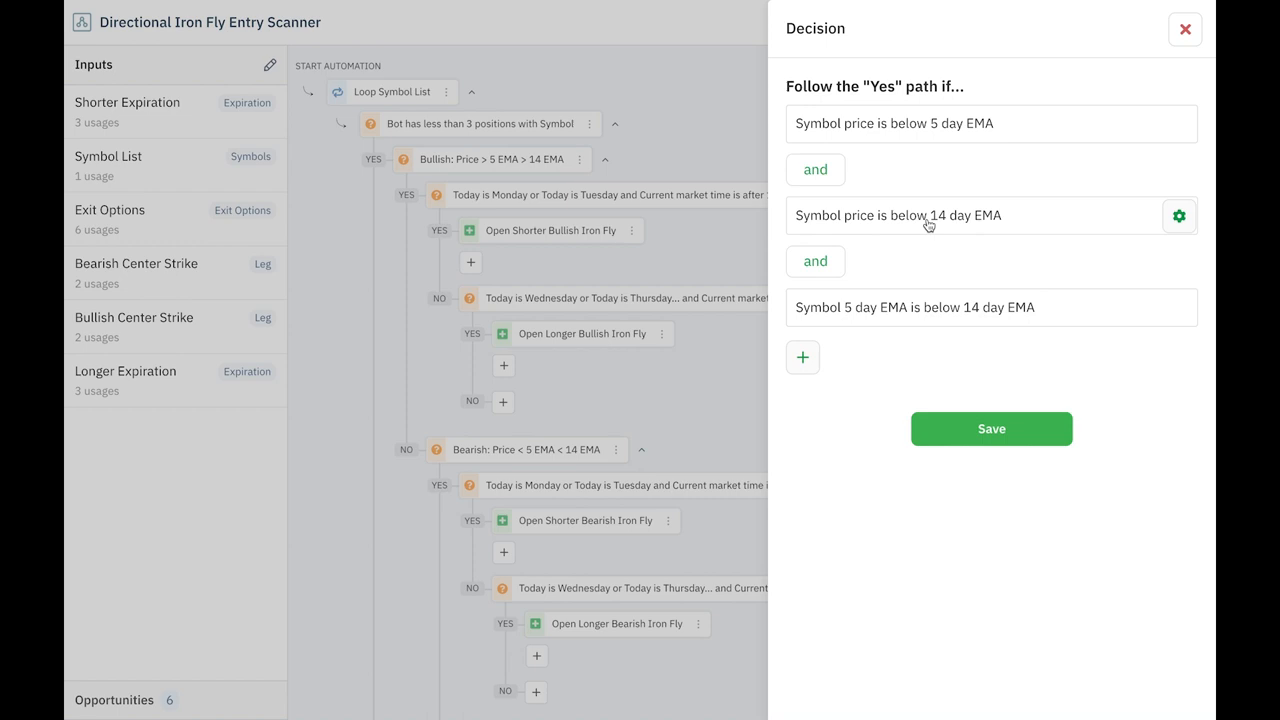
mouse_move(848, 324)
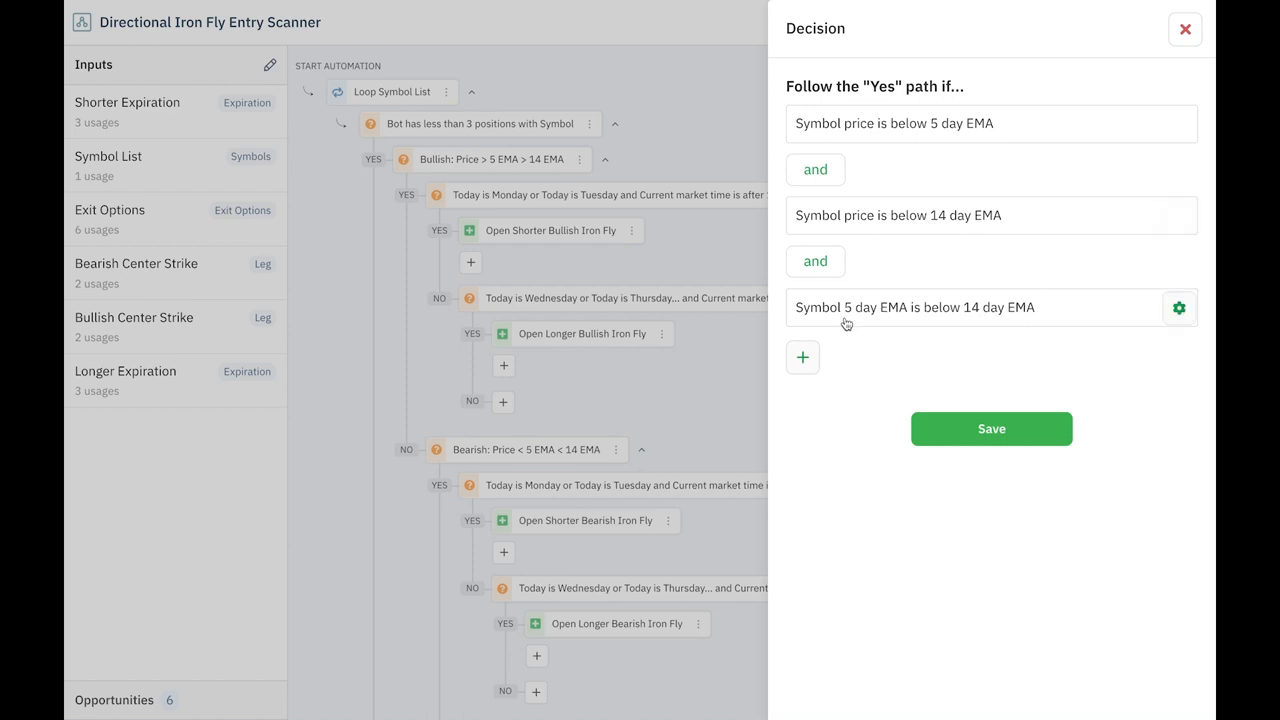
mouse_move(884, 324)
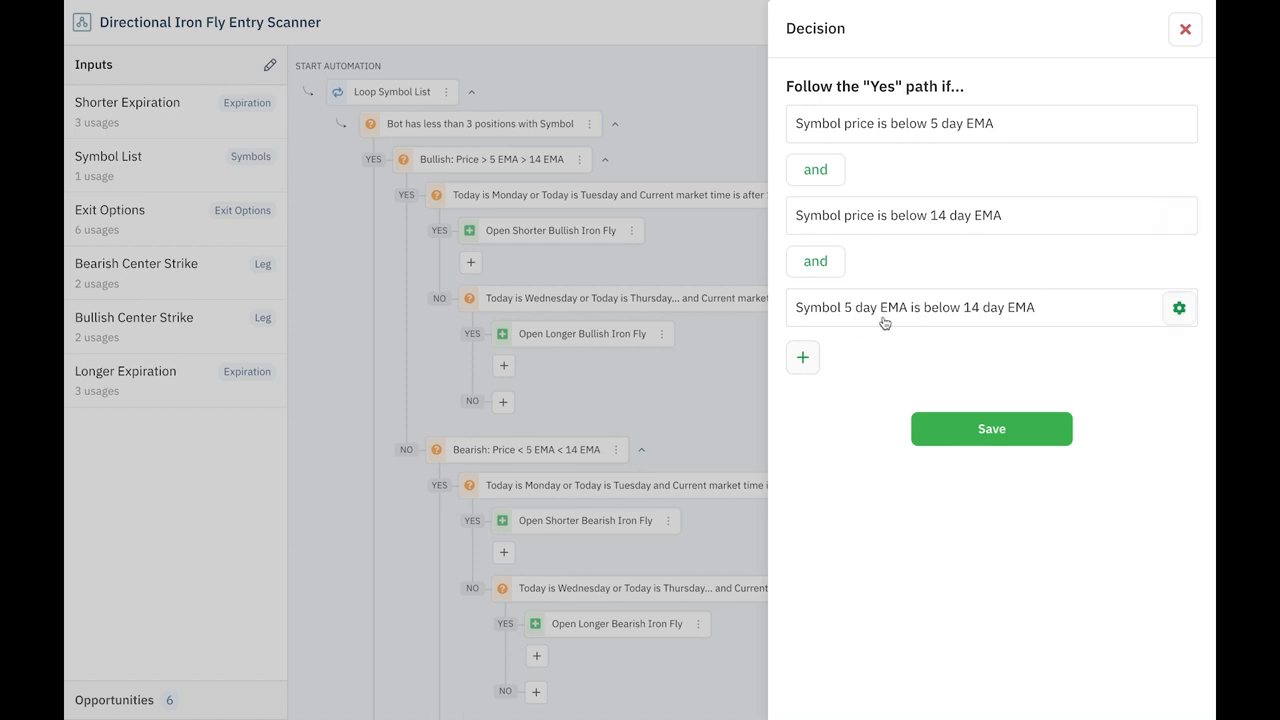
mouse_move(996, 322)
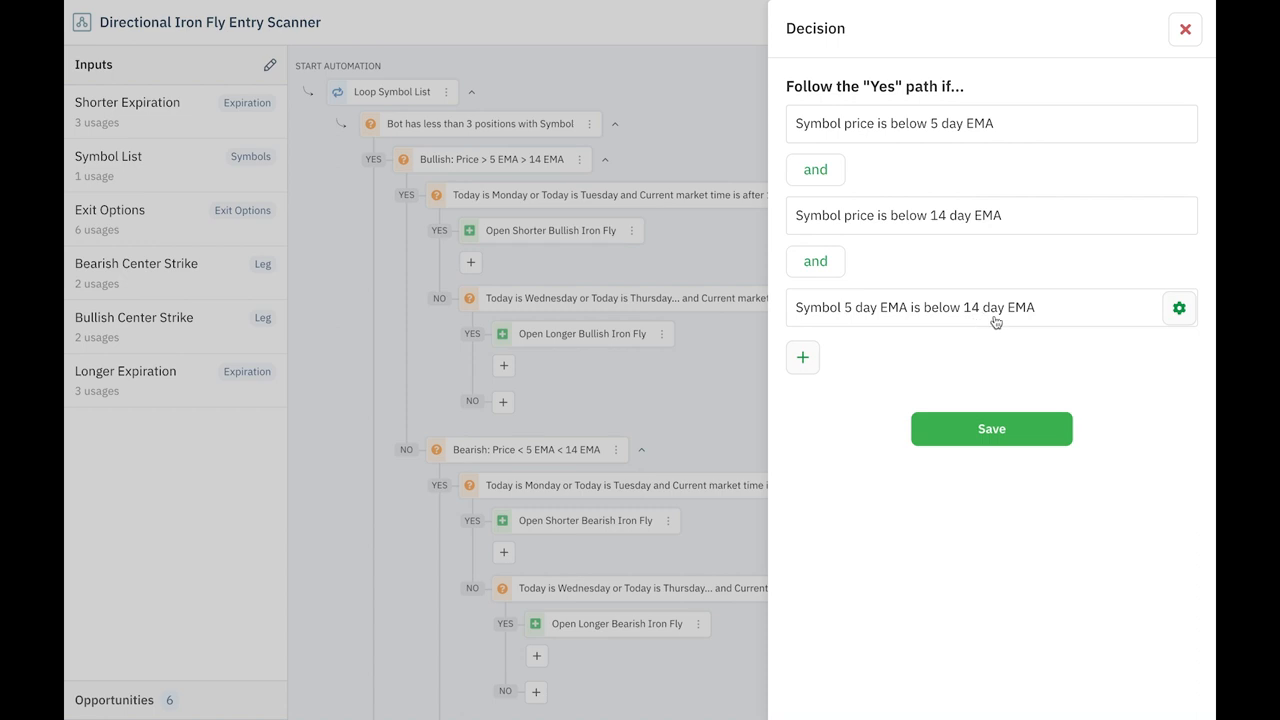
mouse_move(1184, 30)
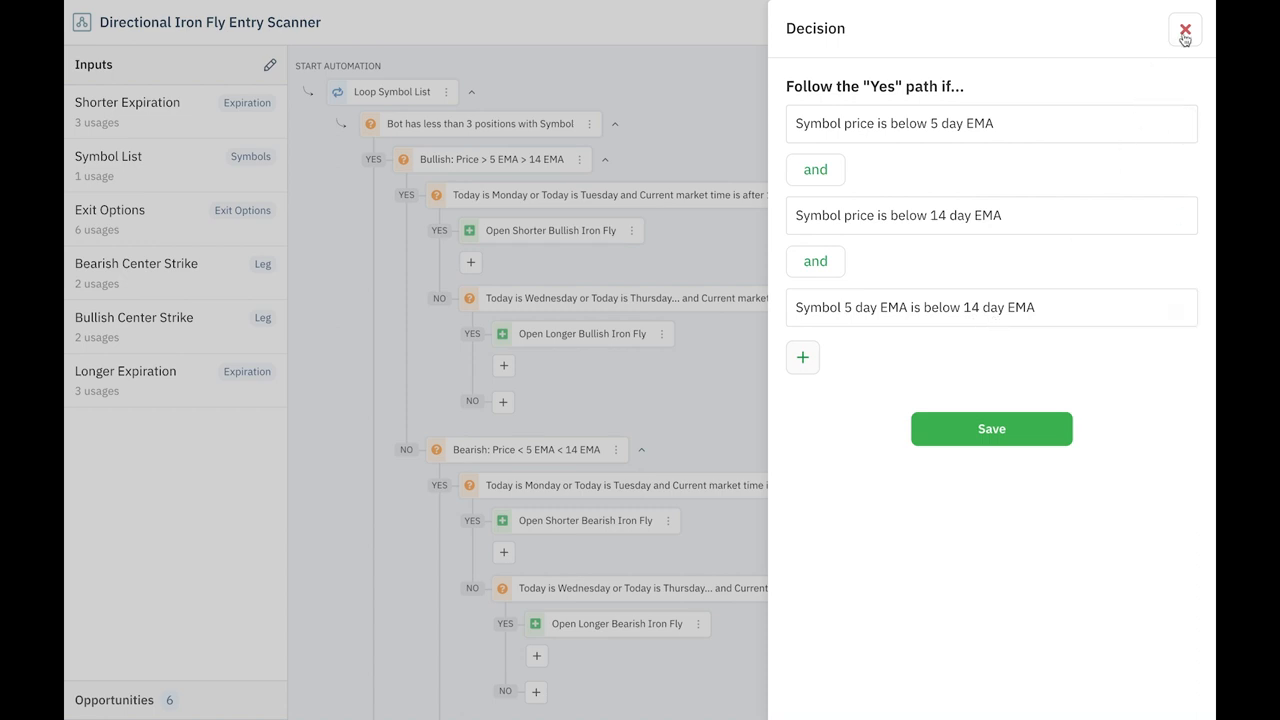
left_click(1180, 28)
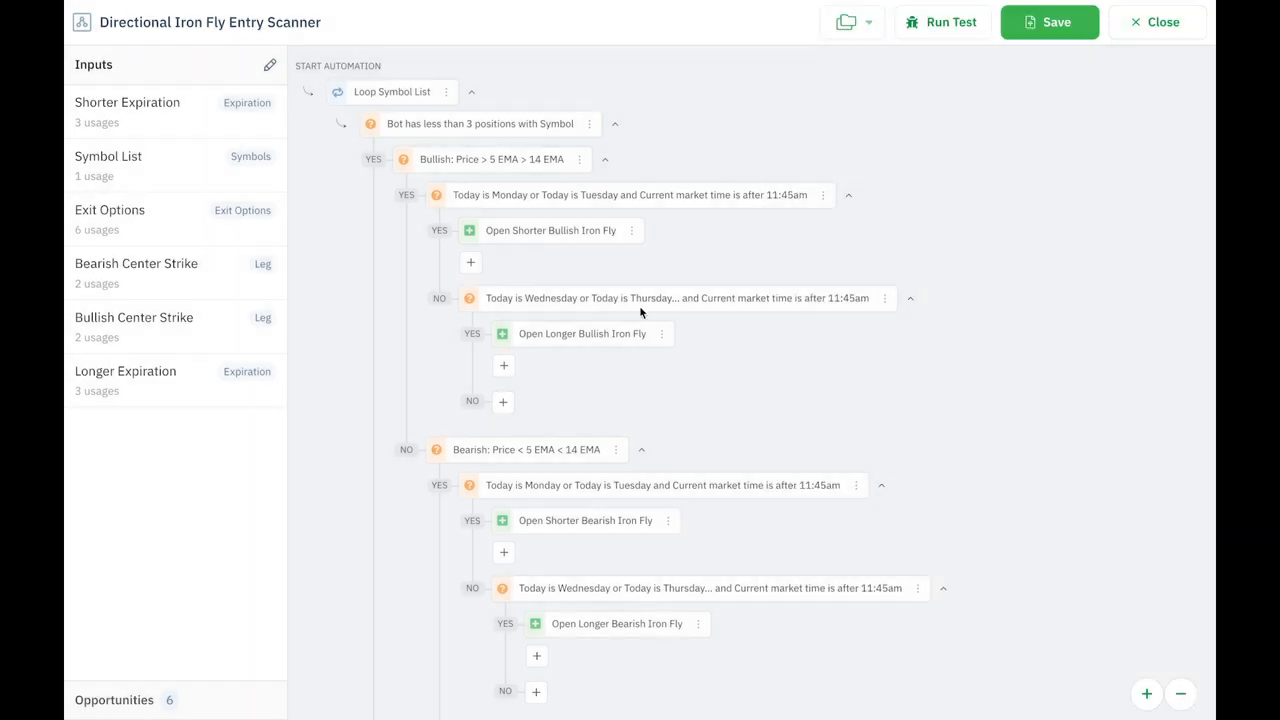
mouse_move(660, 540)
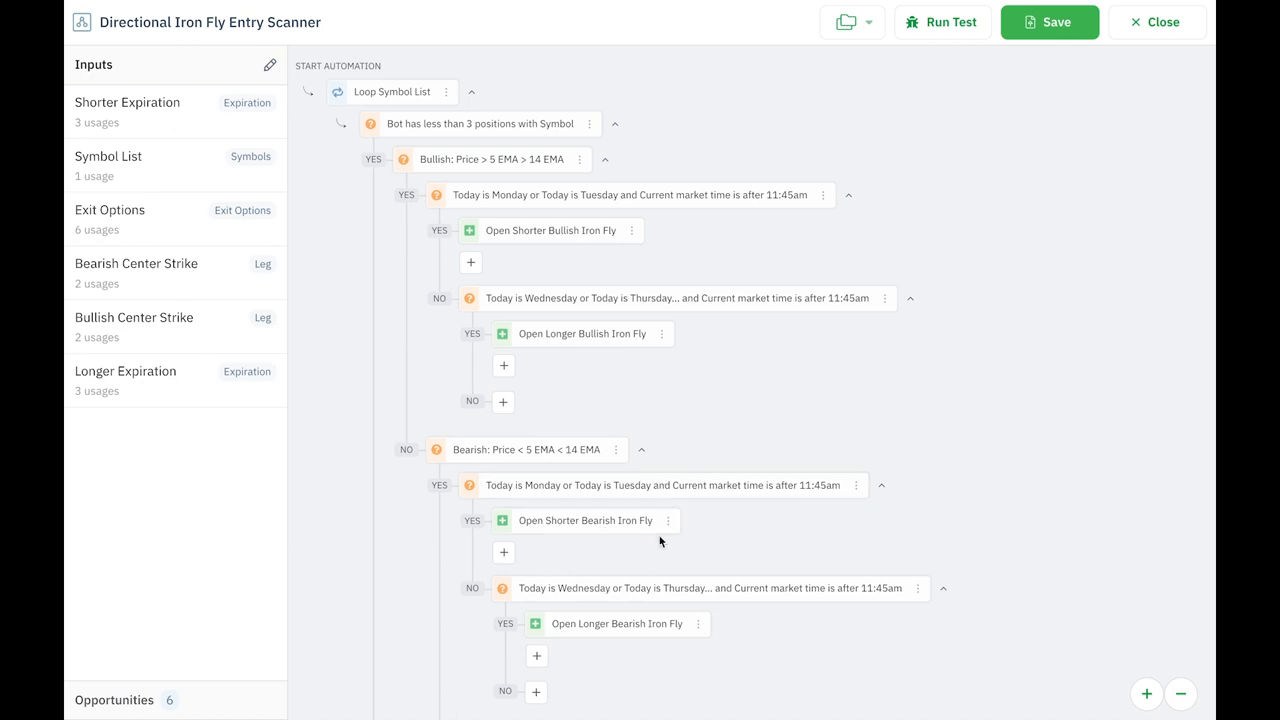
mouse_move(588, 240)
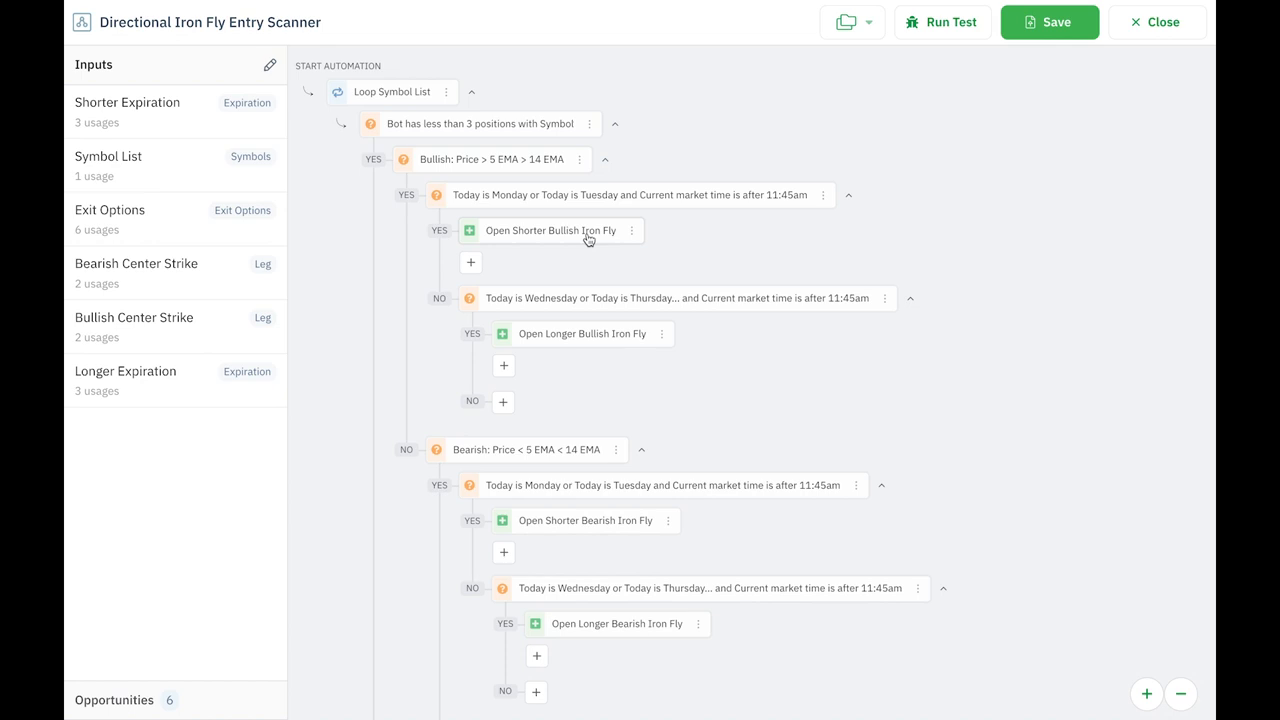
scroll("down", 3)
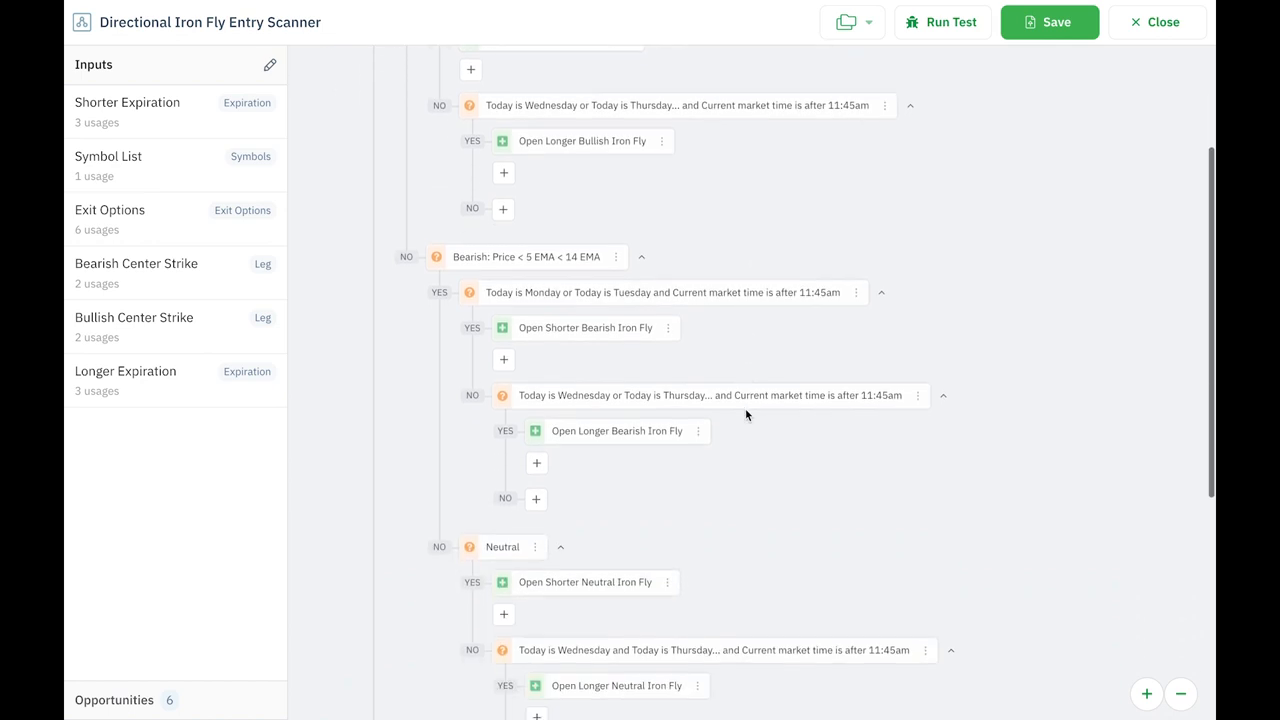
scroll("down", 3)
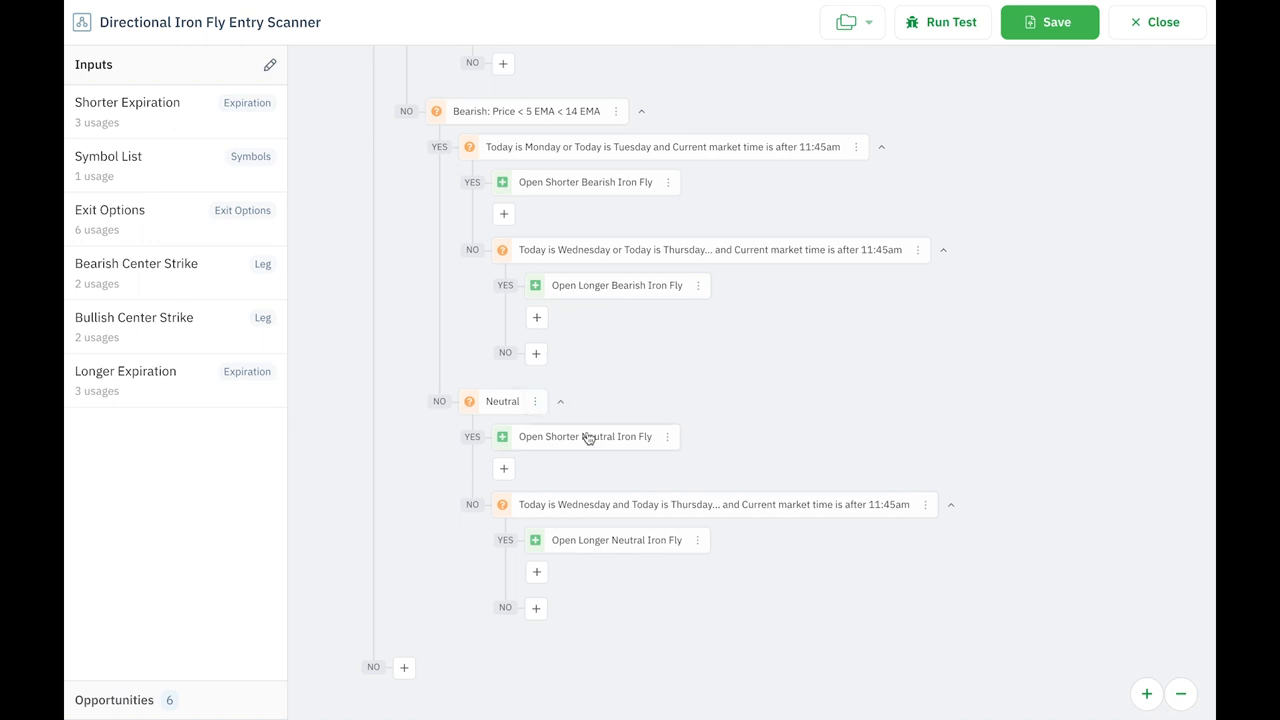
mouse_move(752, 464)
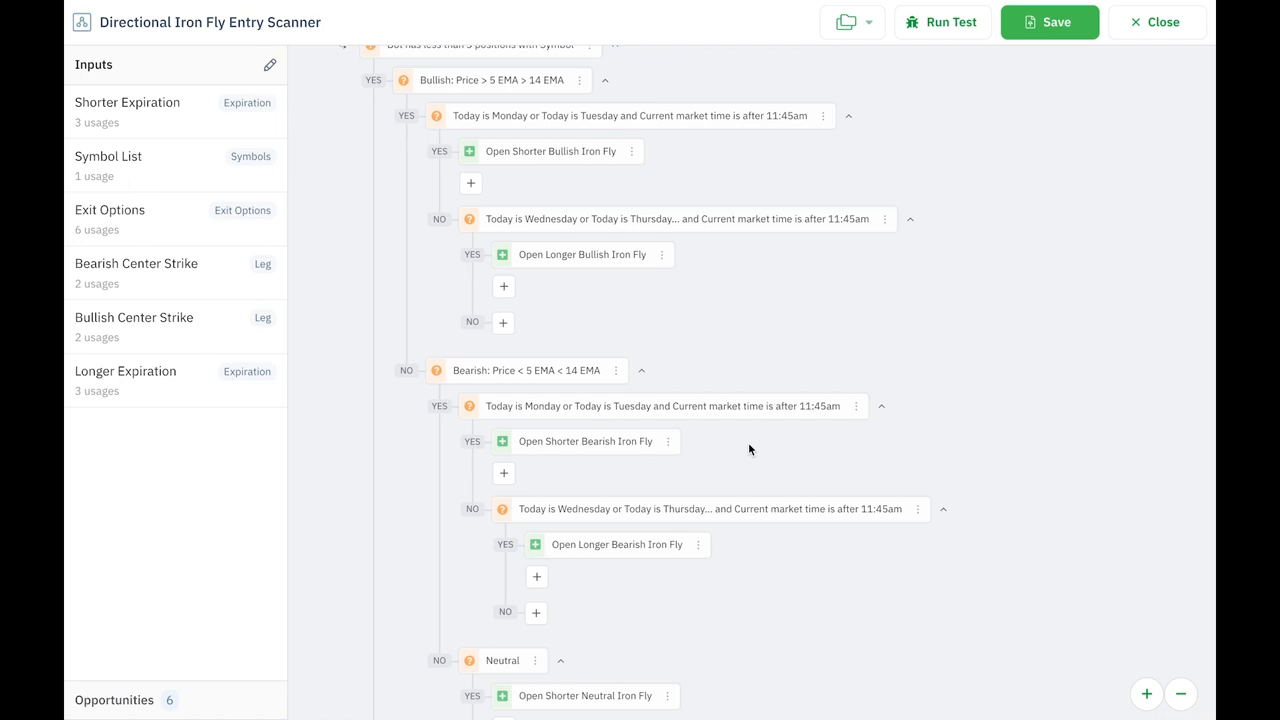
mouse_move(240, 144)
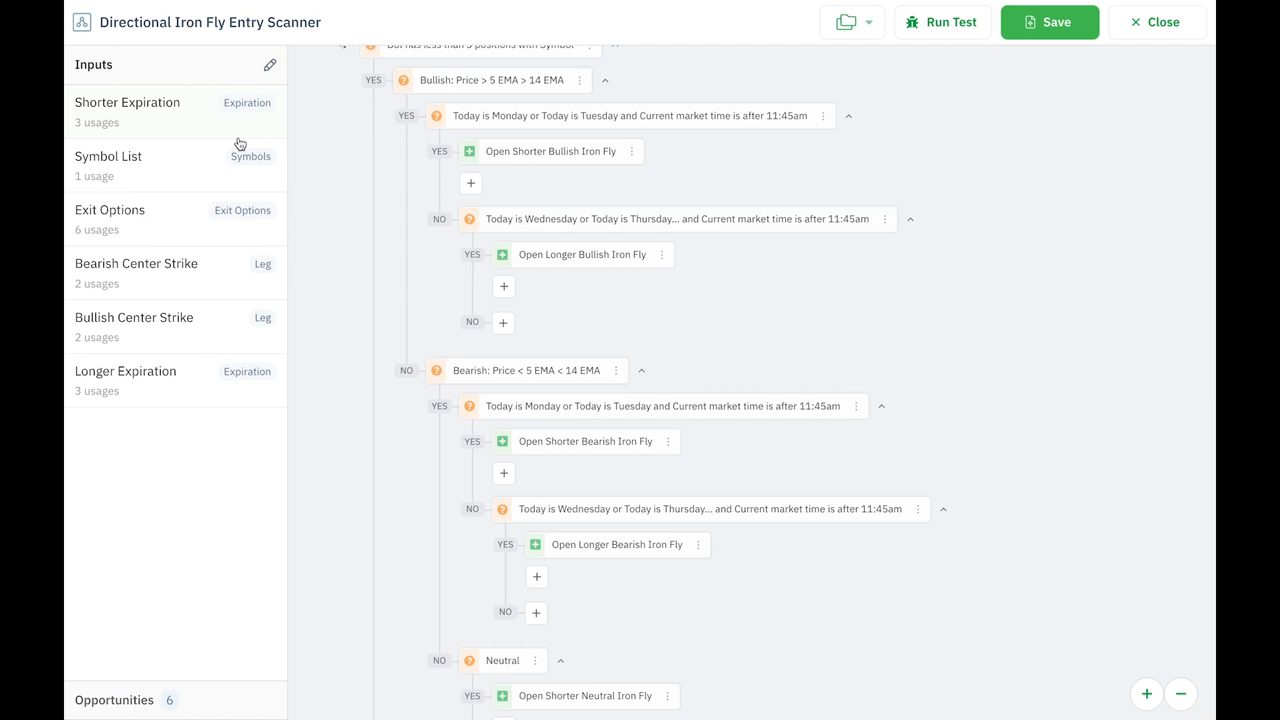
left_click(268, 64)
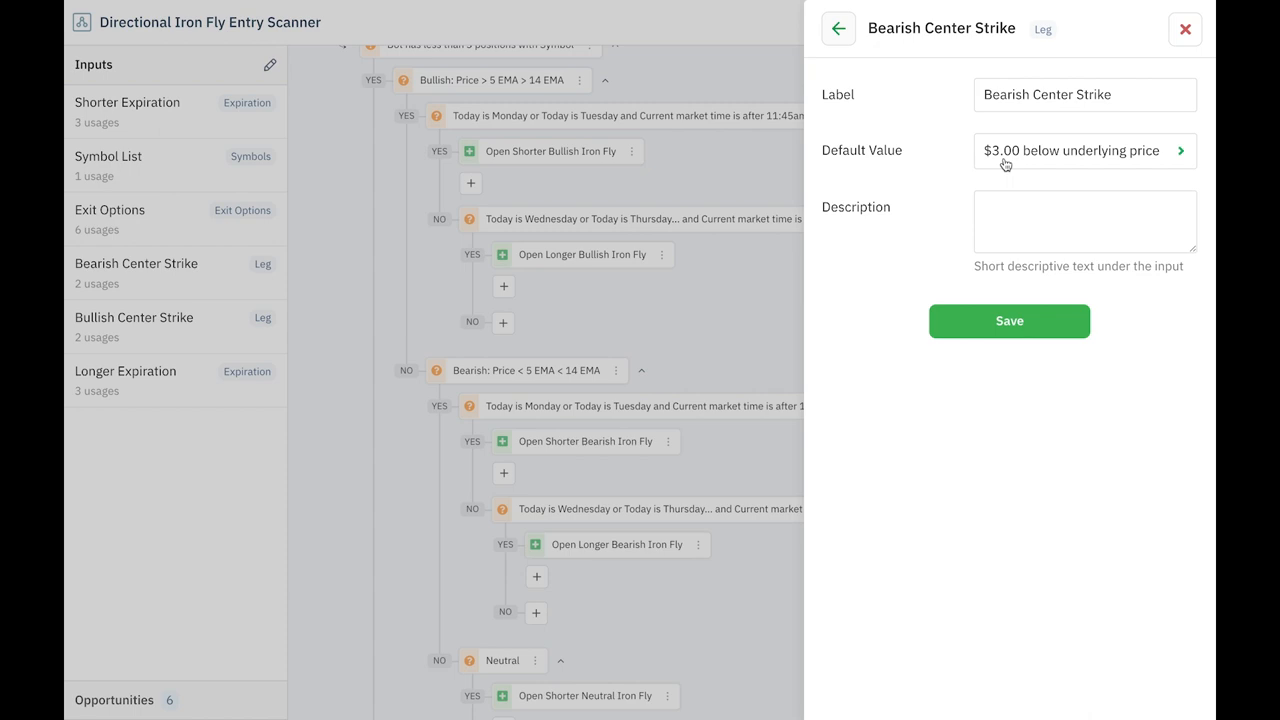
mouse_move(856, 24)
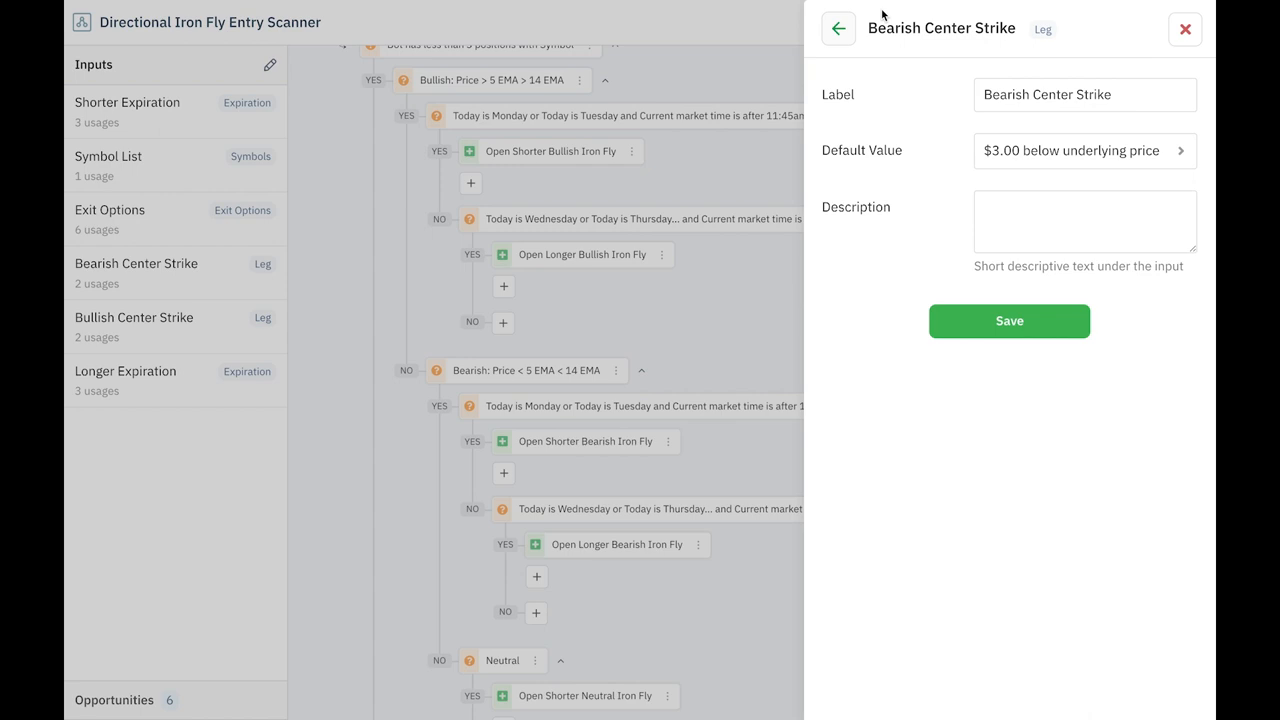
left_click(132, 316)
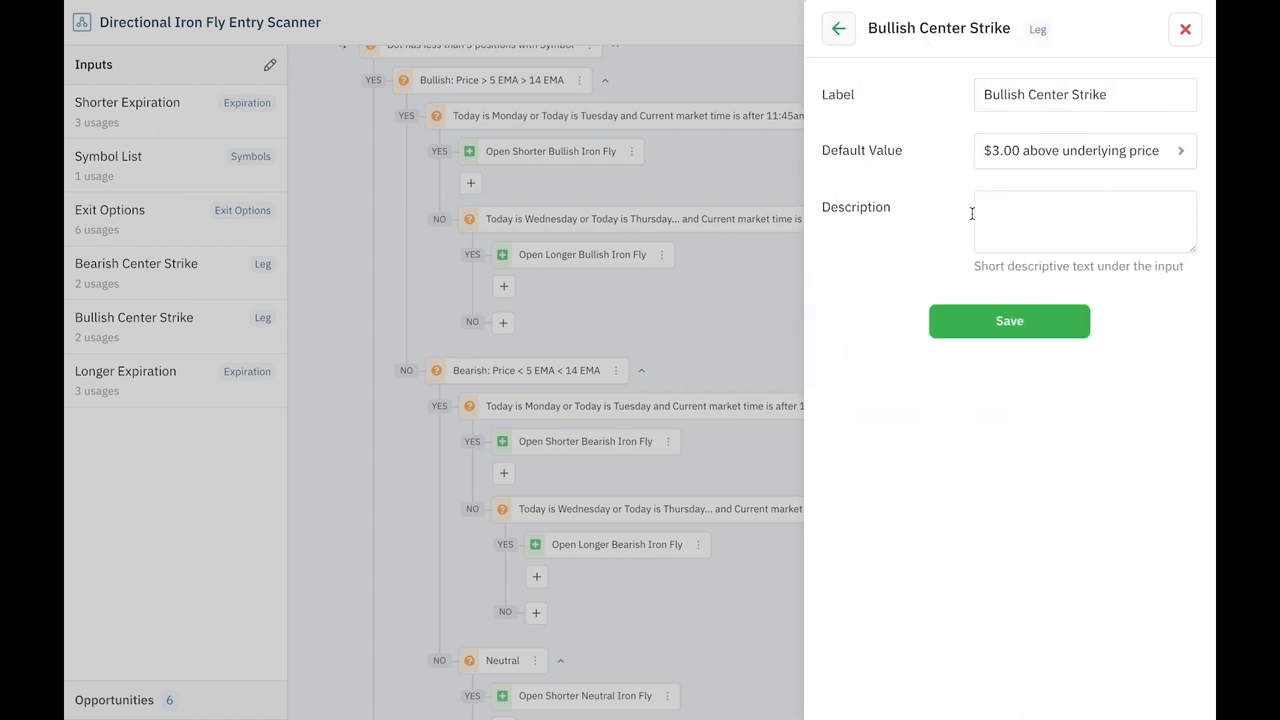
mouse_move(952, 186)
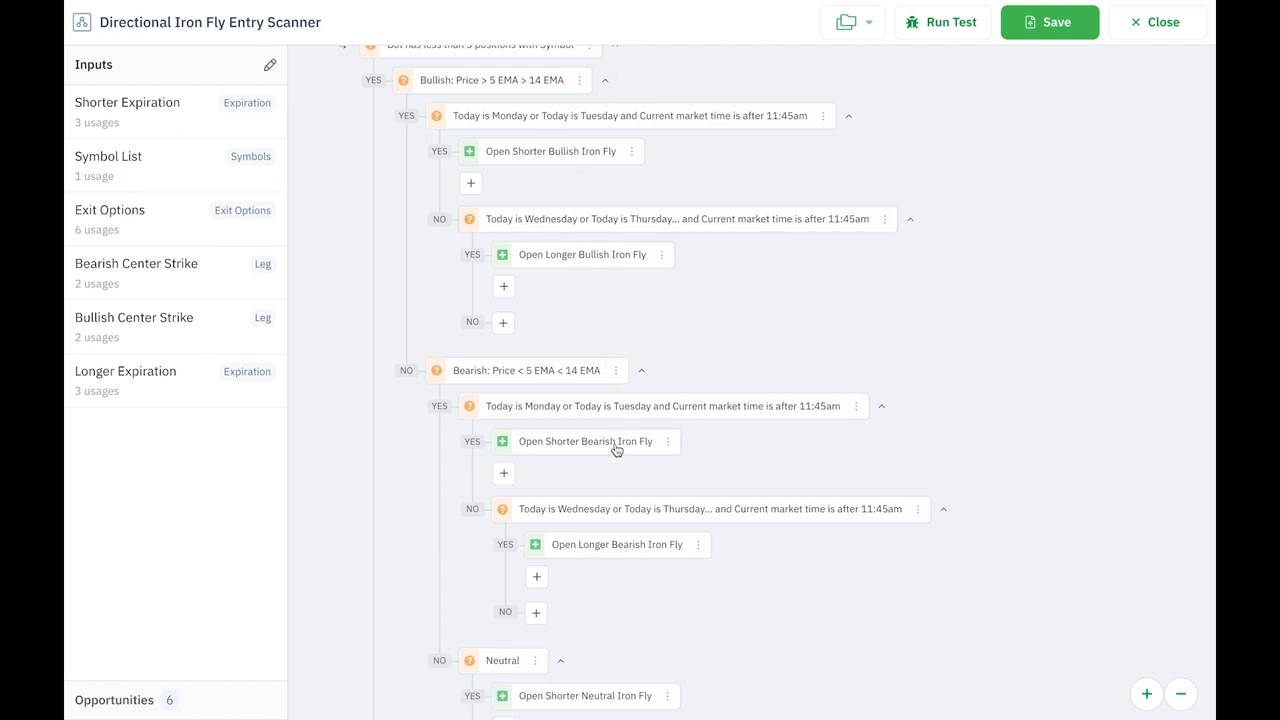
mouse_move(620, 464)
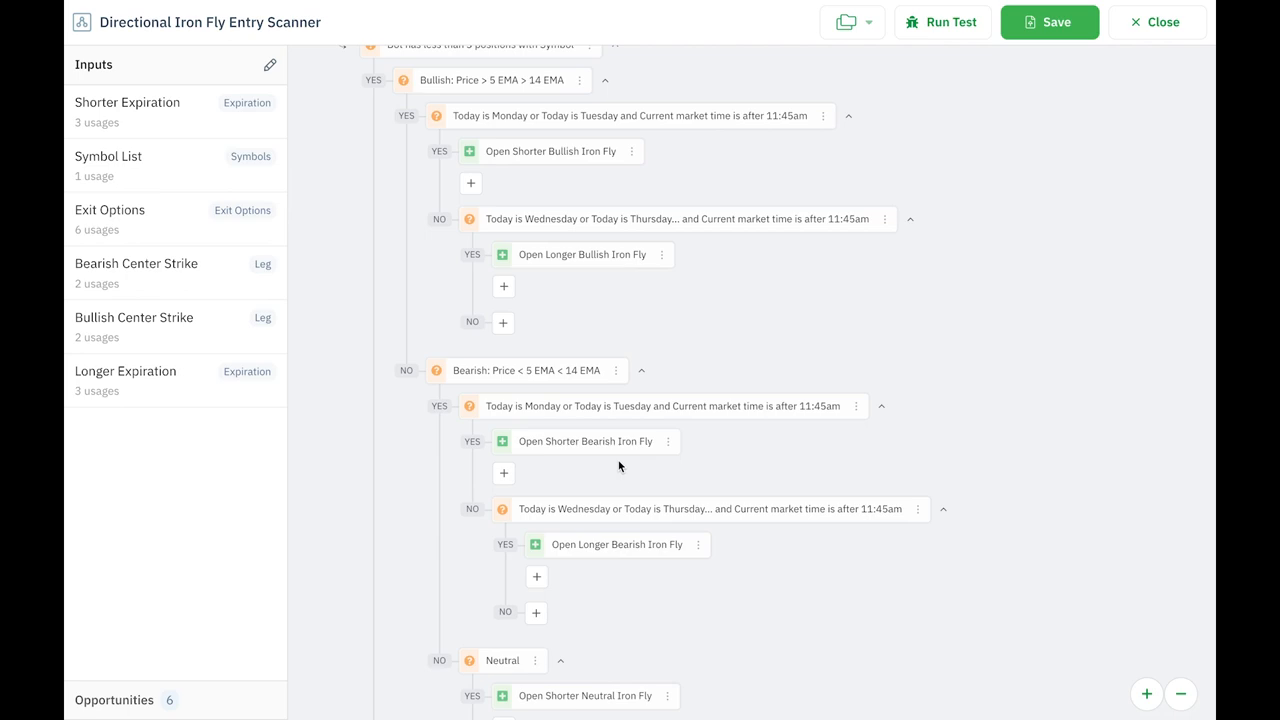
left_click(1156, 22)
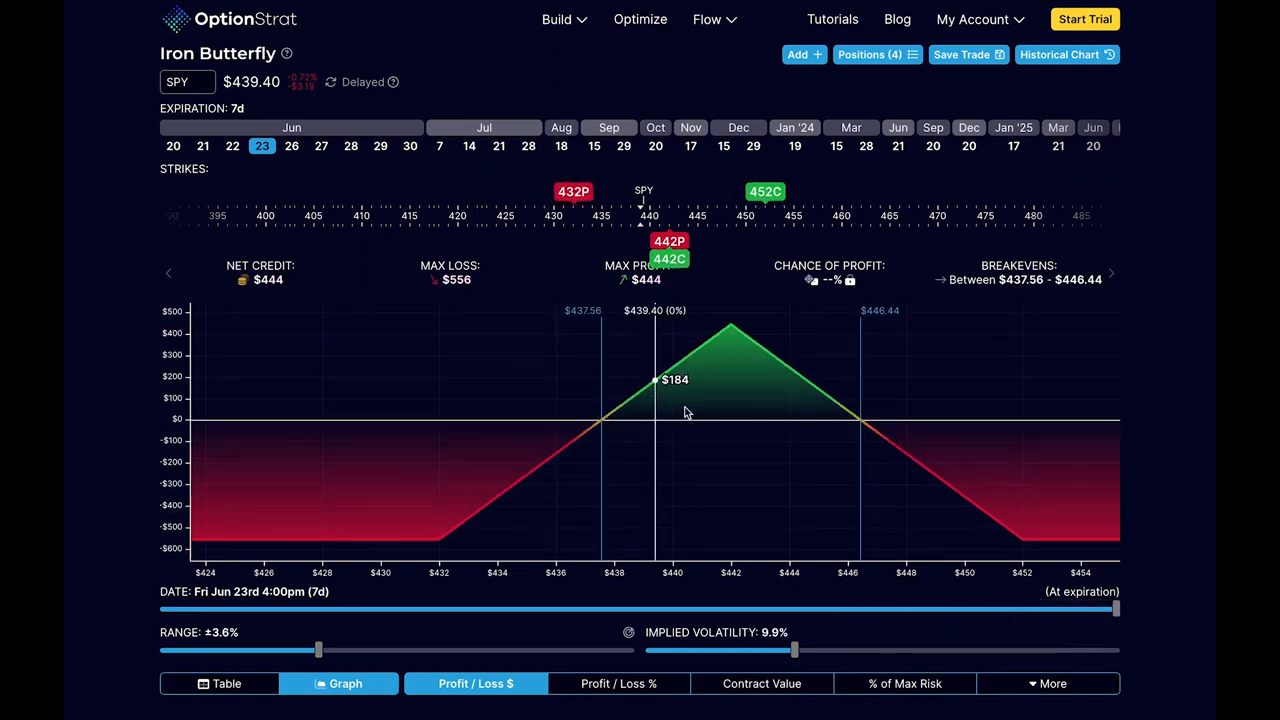
mouse_move(1144, 396)
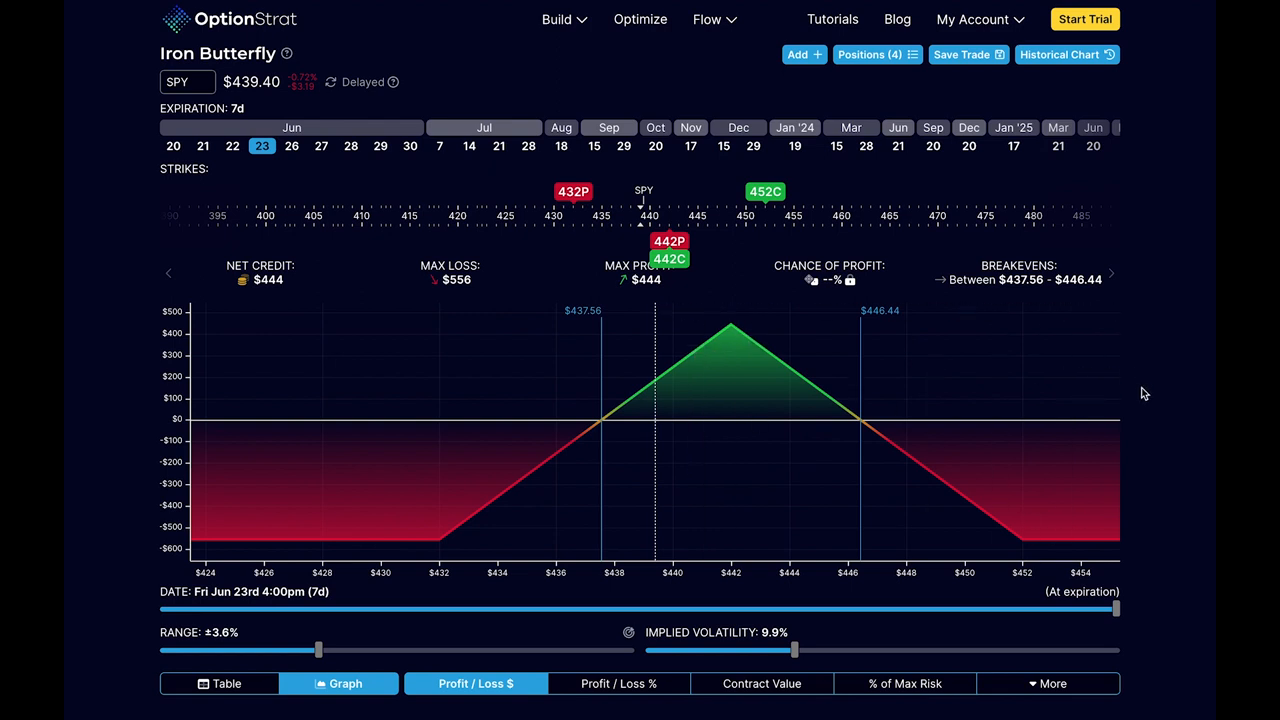
mouse_move(662, 456)
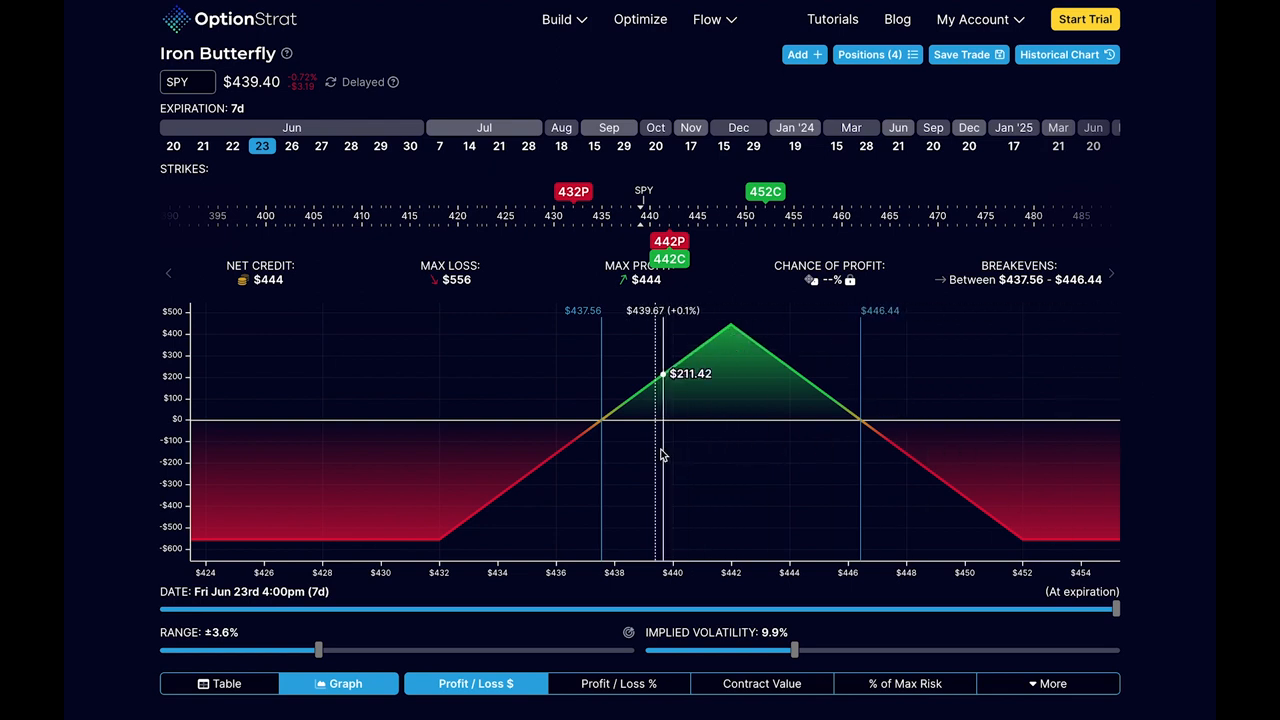
mouse_move(716, 440)
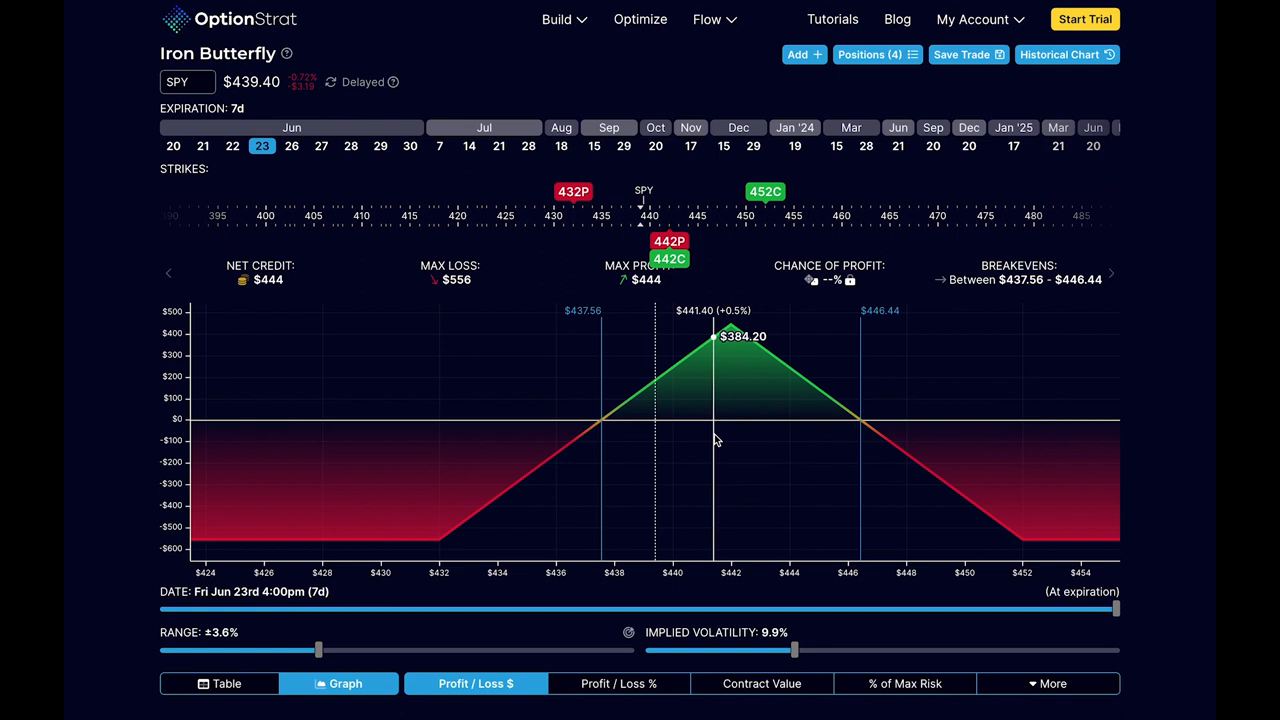
mouse_move(724, 436)
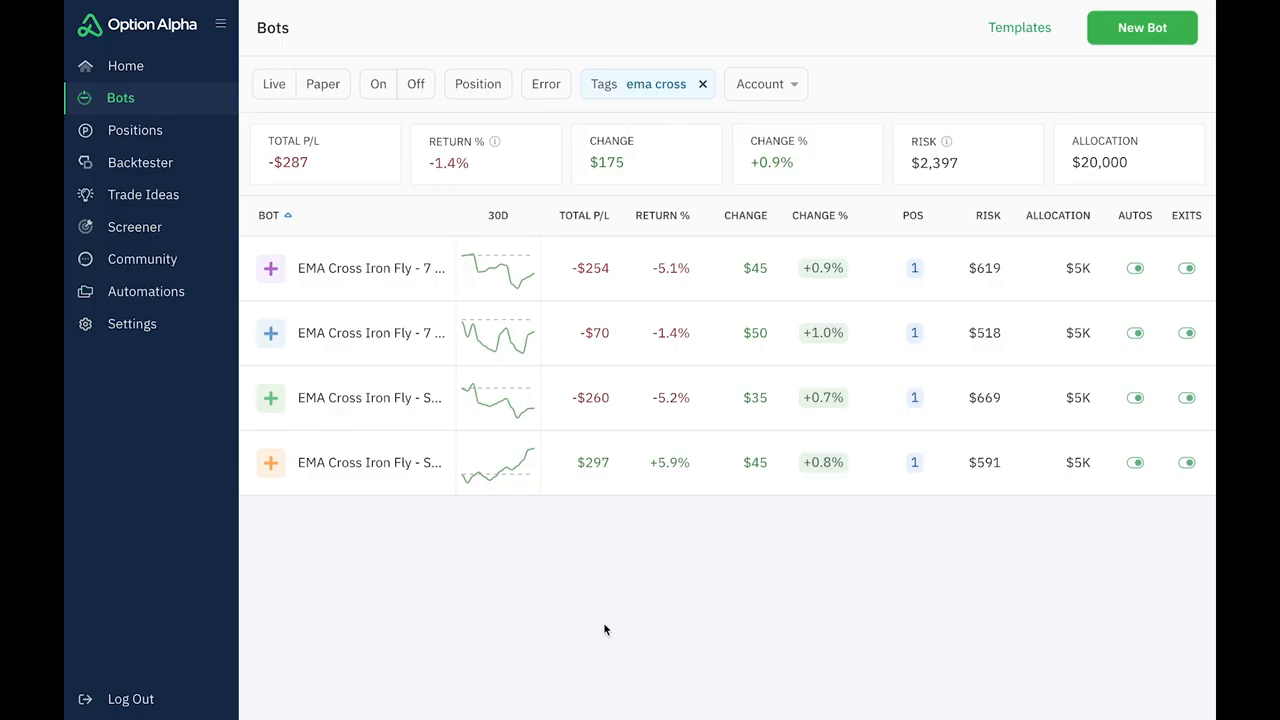
mouse_move(424, 464)
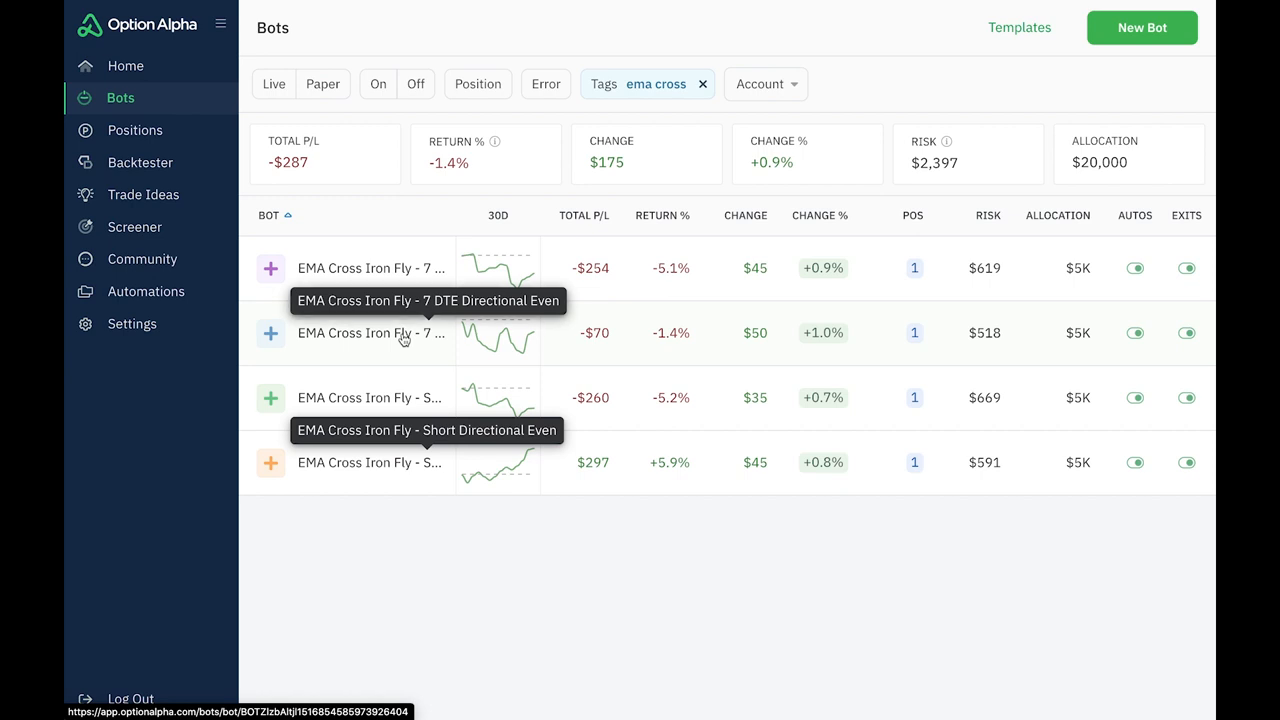
mouse_move(452, 580)
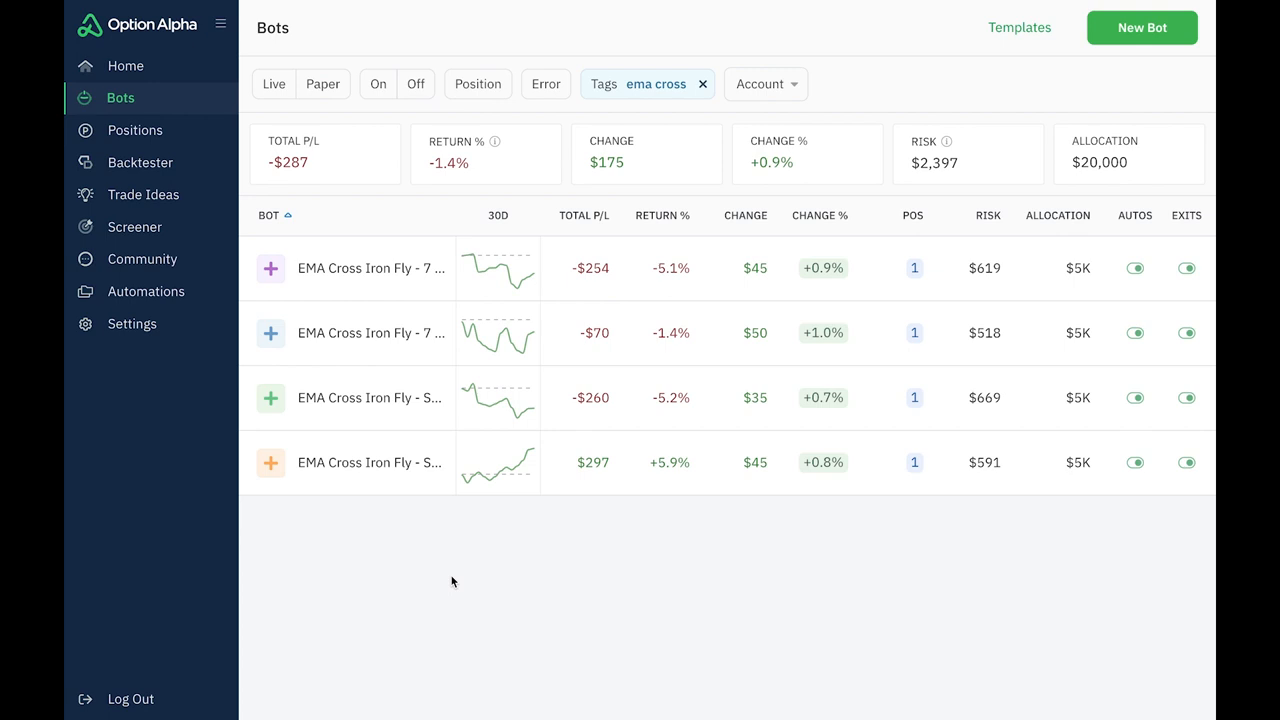
mouse_move(404, 402)
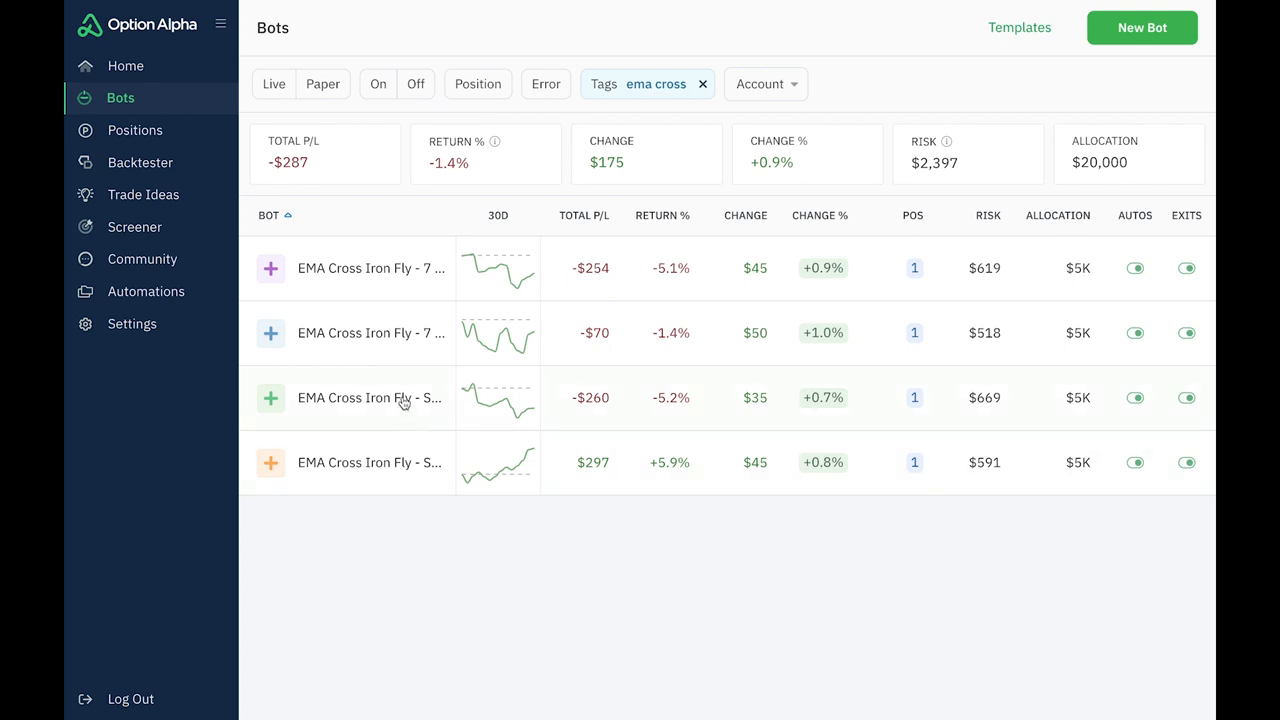
Select the EMA Cross Iron Fly - Short Directional bot to show its -$260 dashboard
left_click(370, 398)
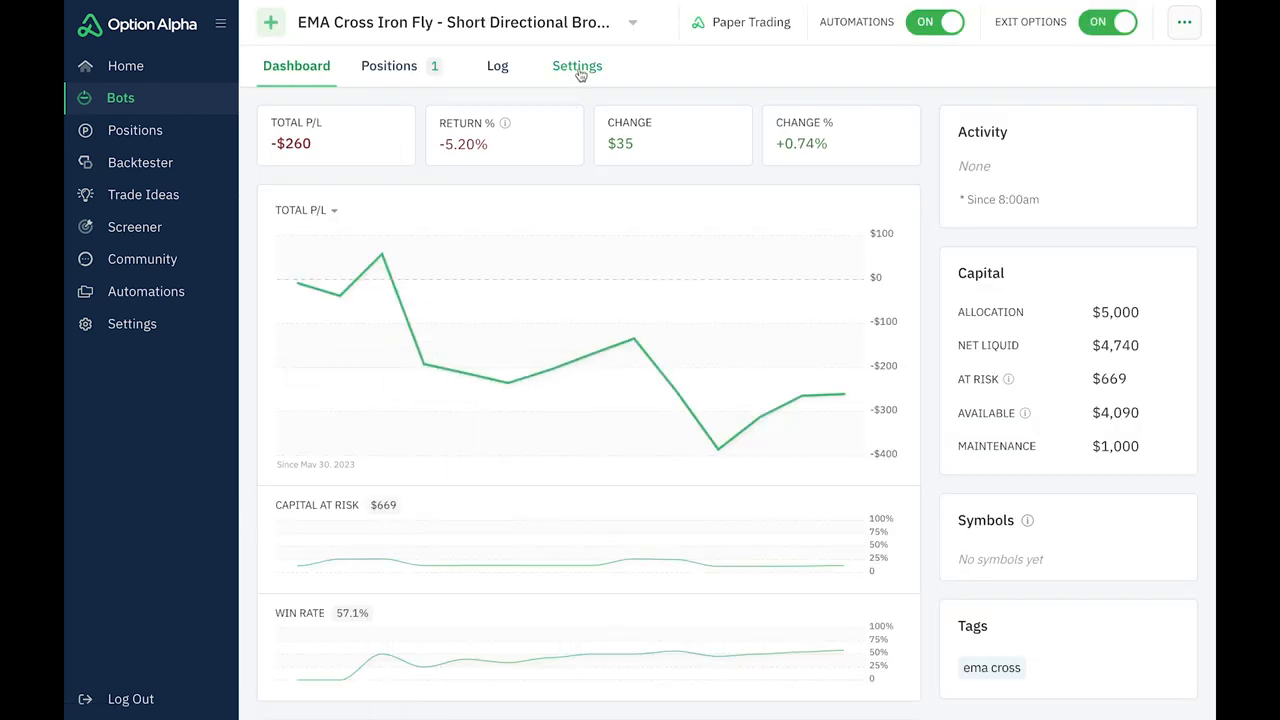
Load the entry scanner from Settings and reveal the shorter bullish iron butterfly's position details
left_click(576, 66)
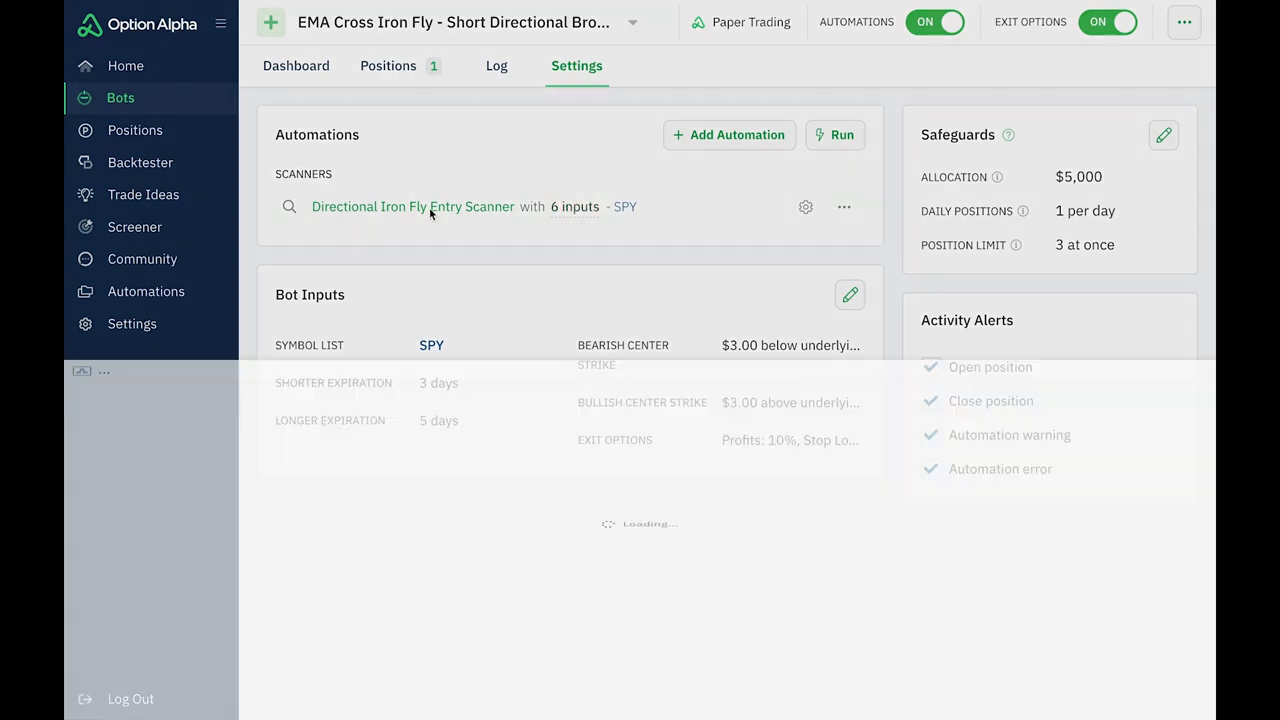
left_click(412, 206)
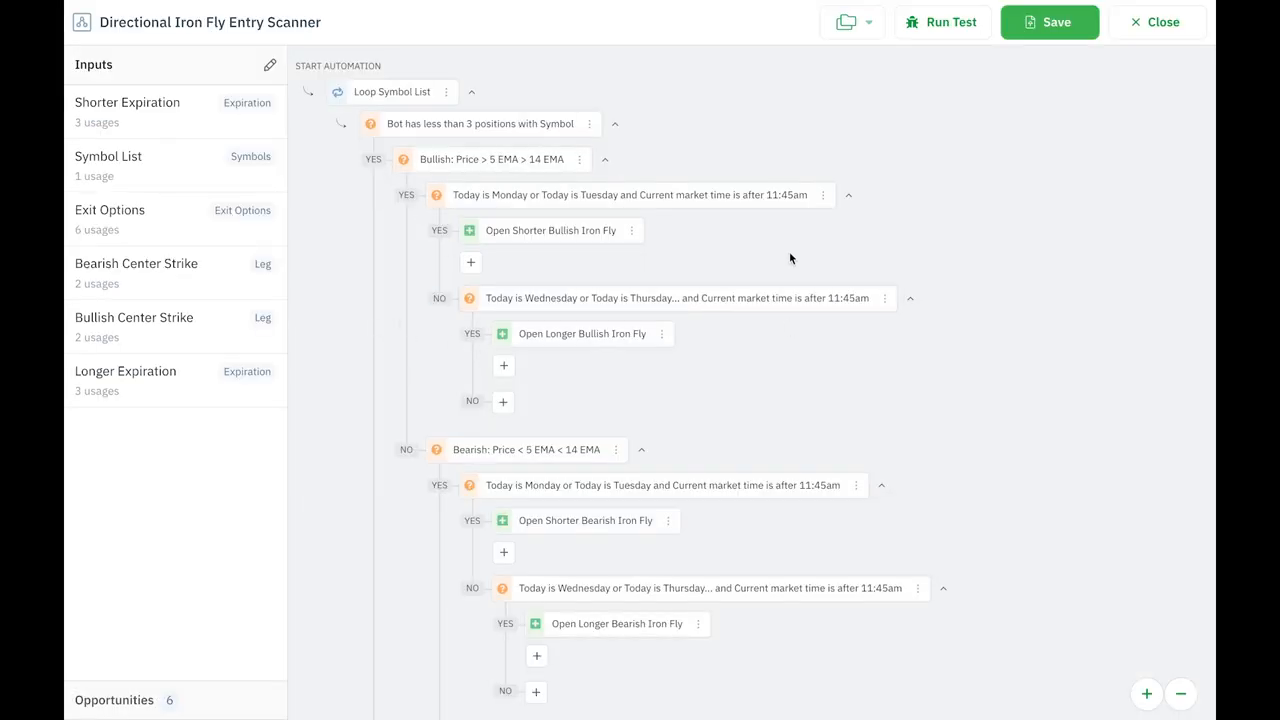
mouse_move(530, 430)
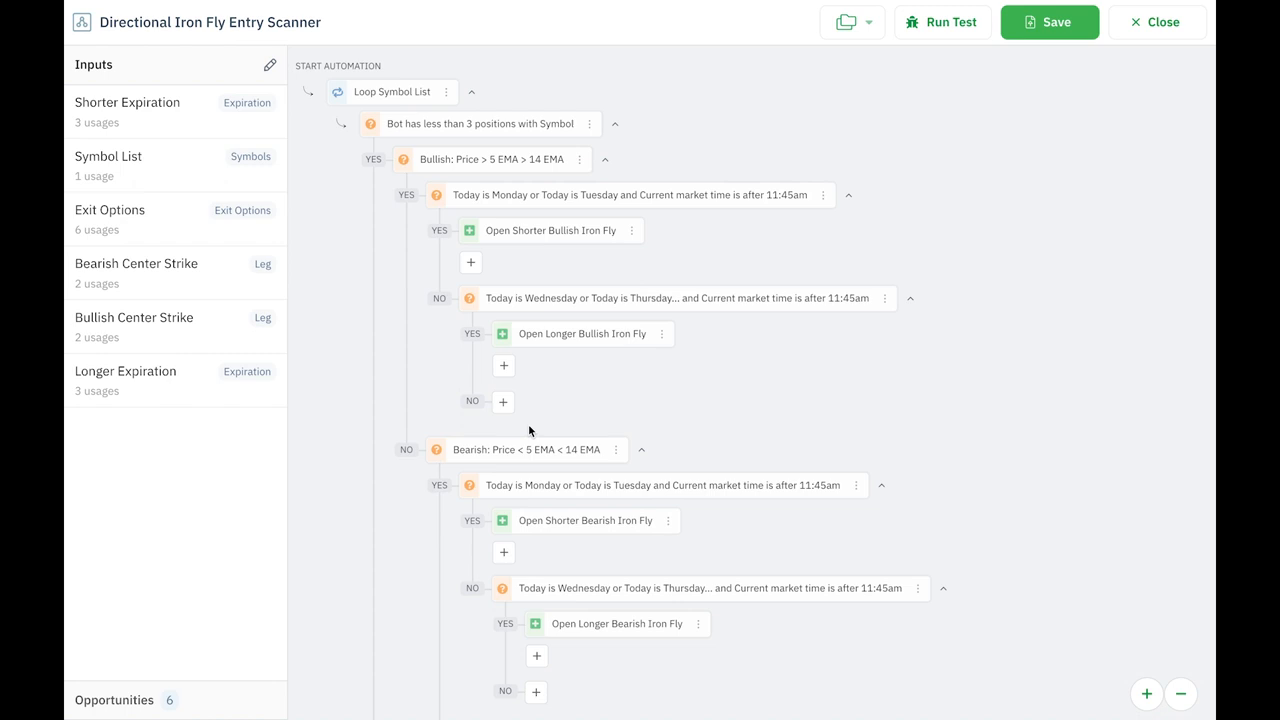
scroll("down", 3)
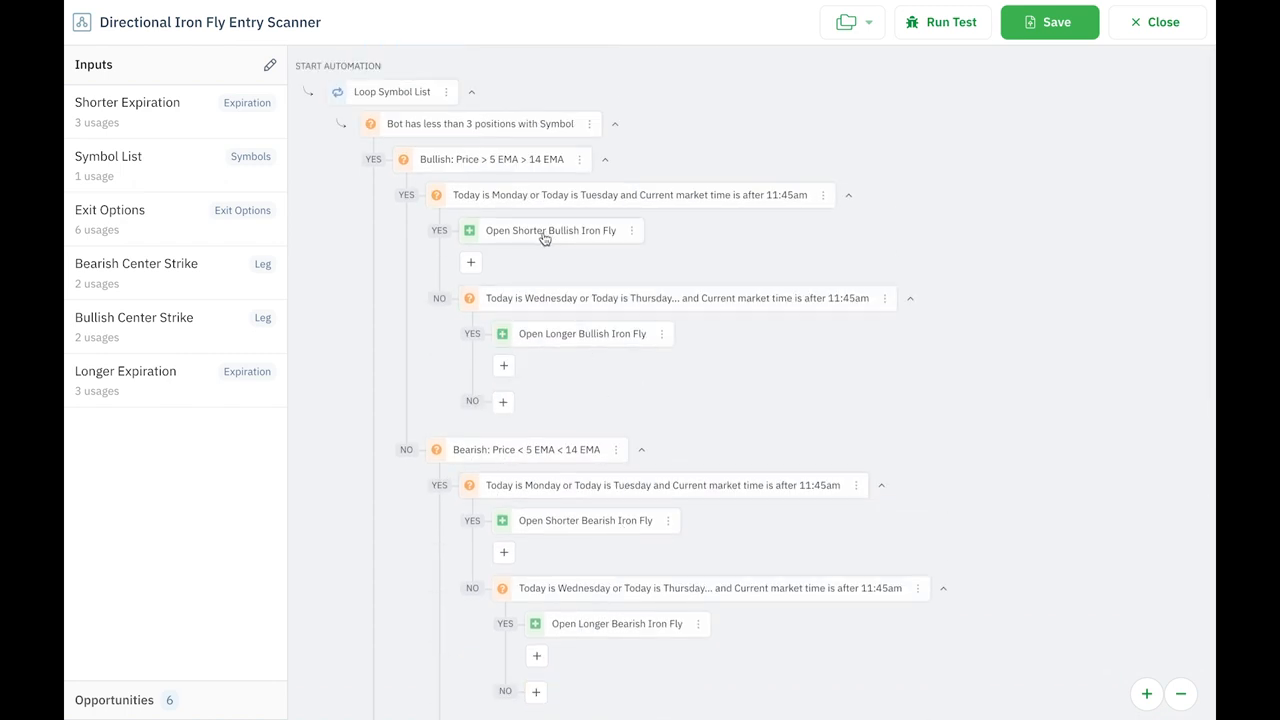
scroll("down", 3)
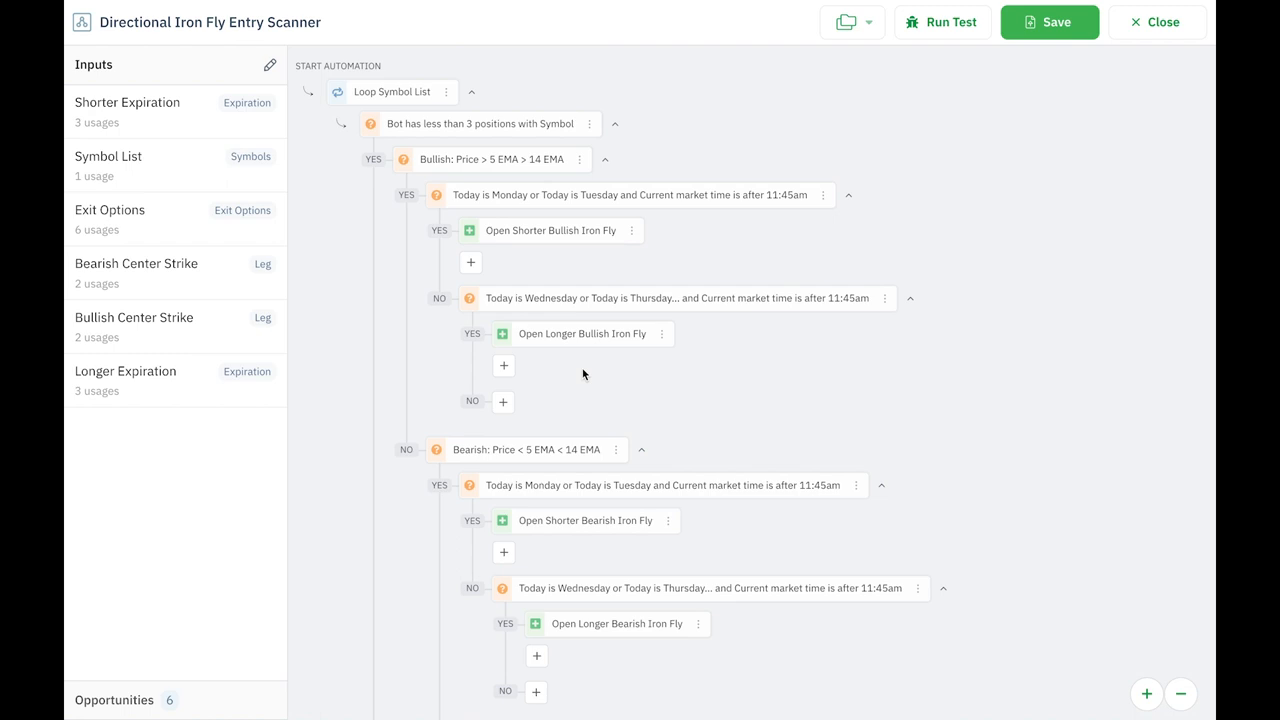
mouse_move(550, 236)
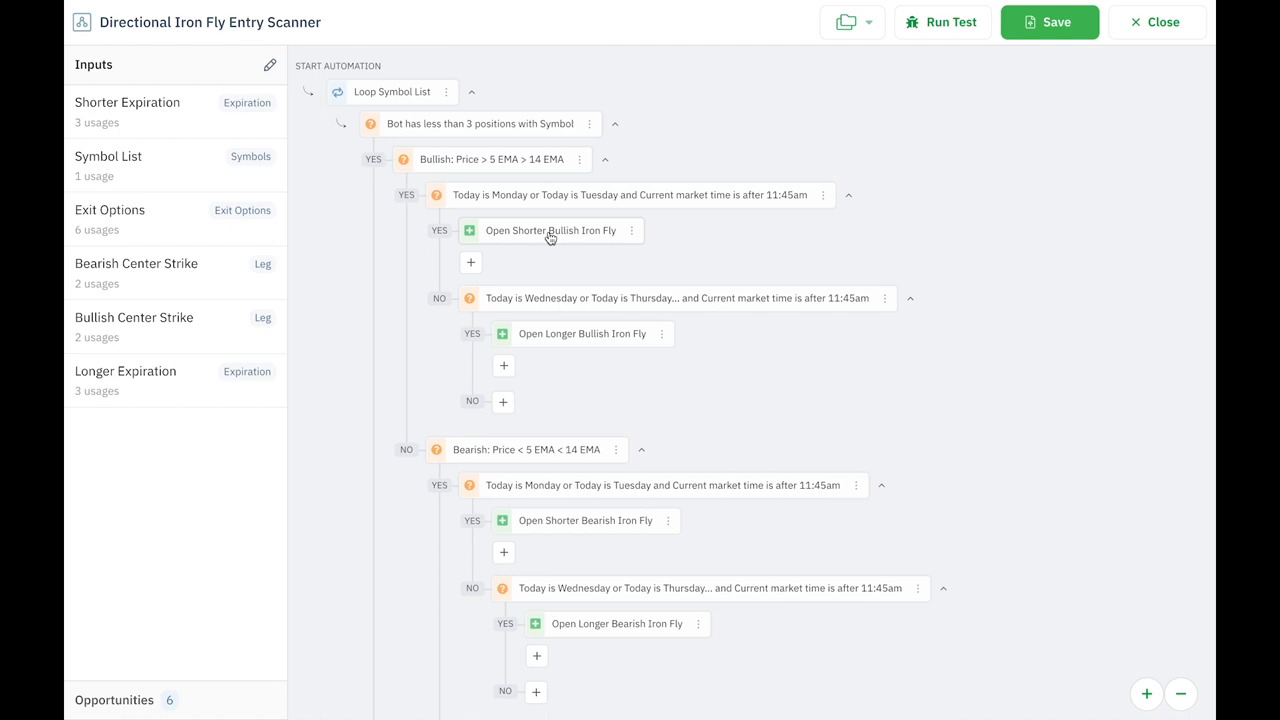
left_click(548, 230)
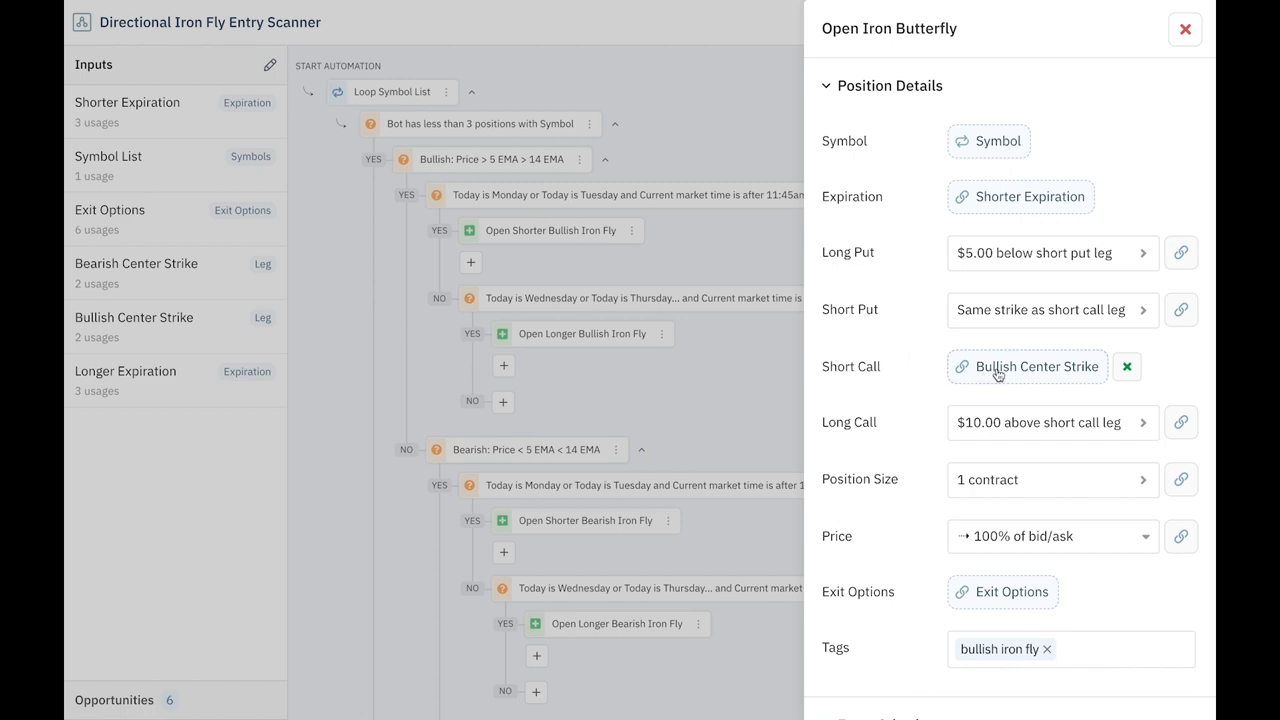
mouse_move(1012, 376)
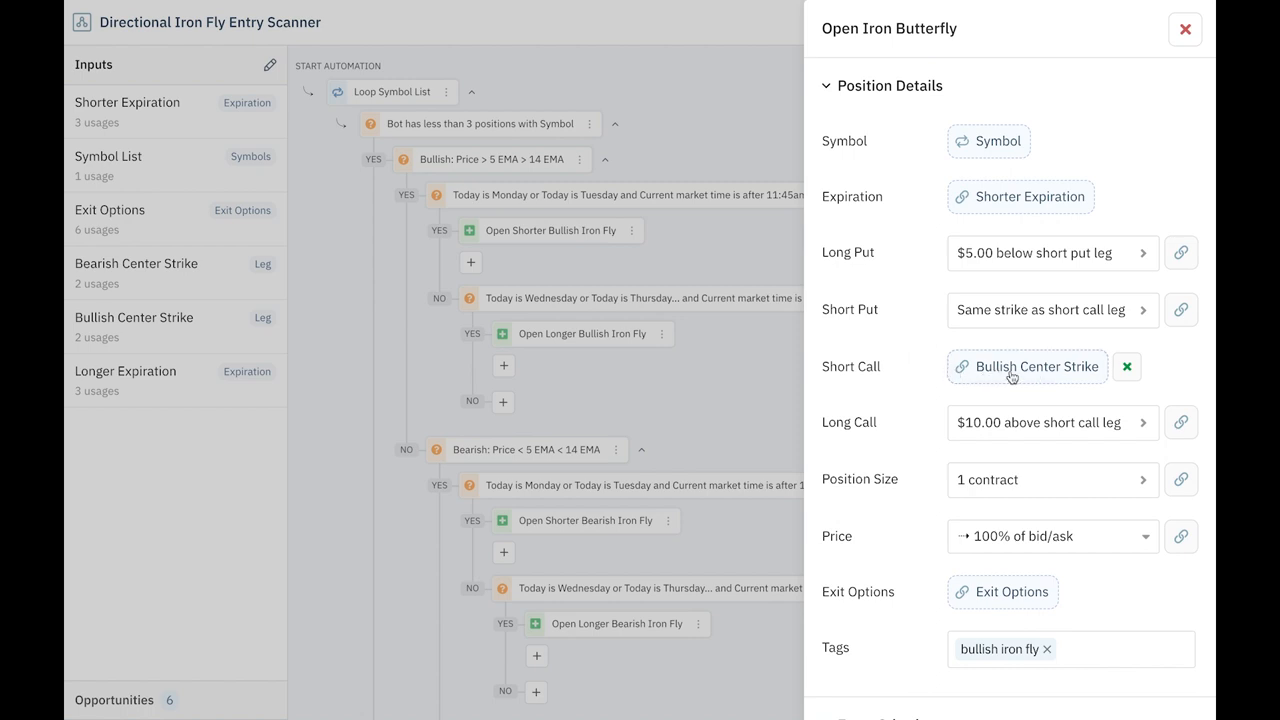
mouse_move(928, 378)
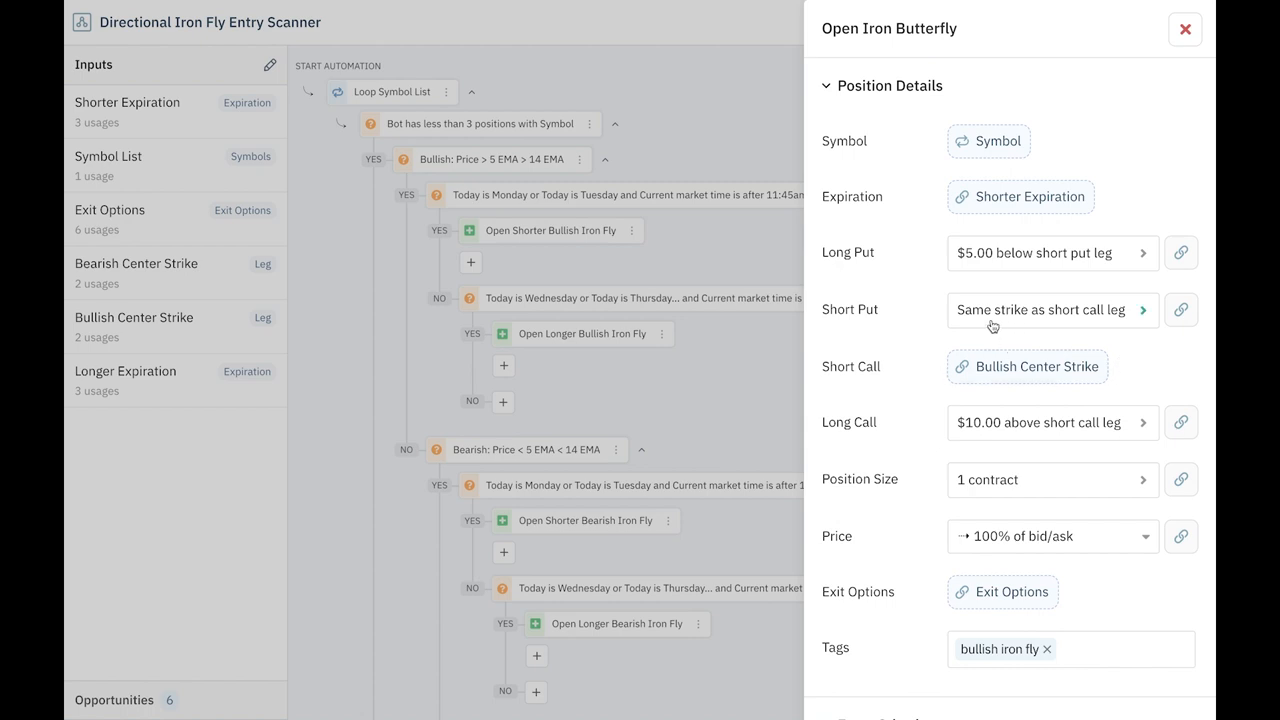
mouse_move(968, 336)
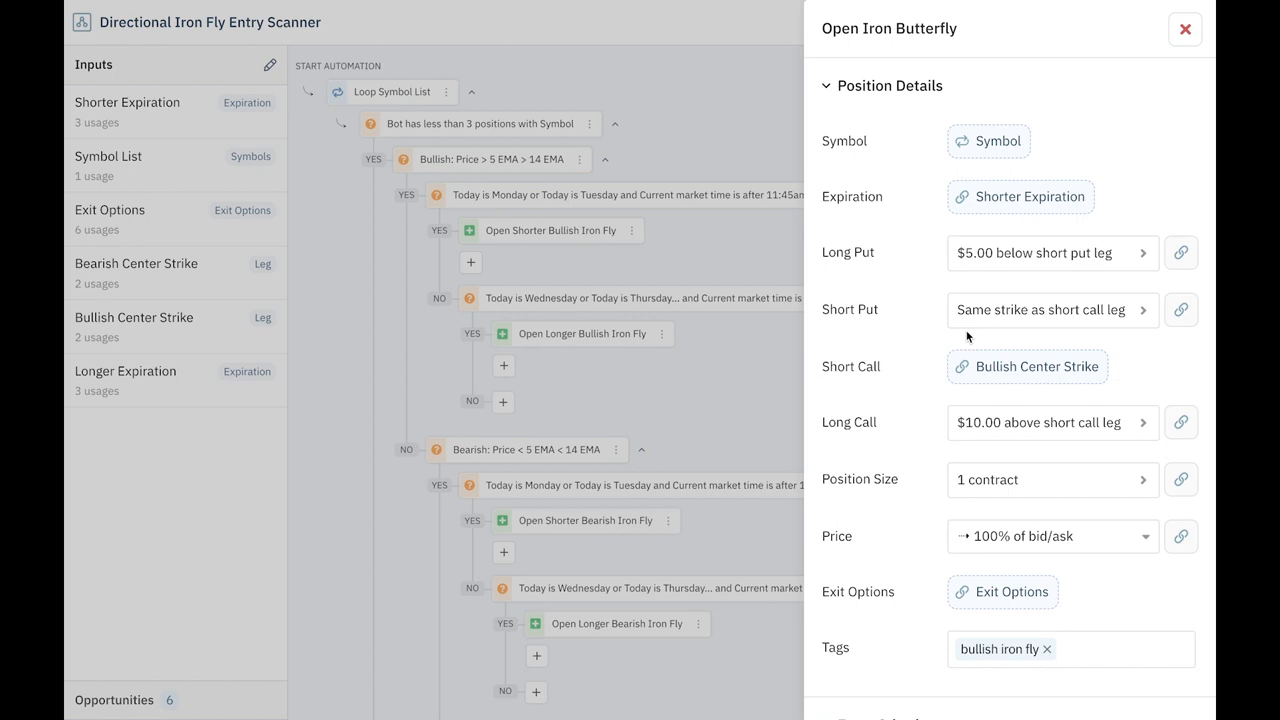
mouse_move(942, 424)
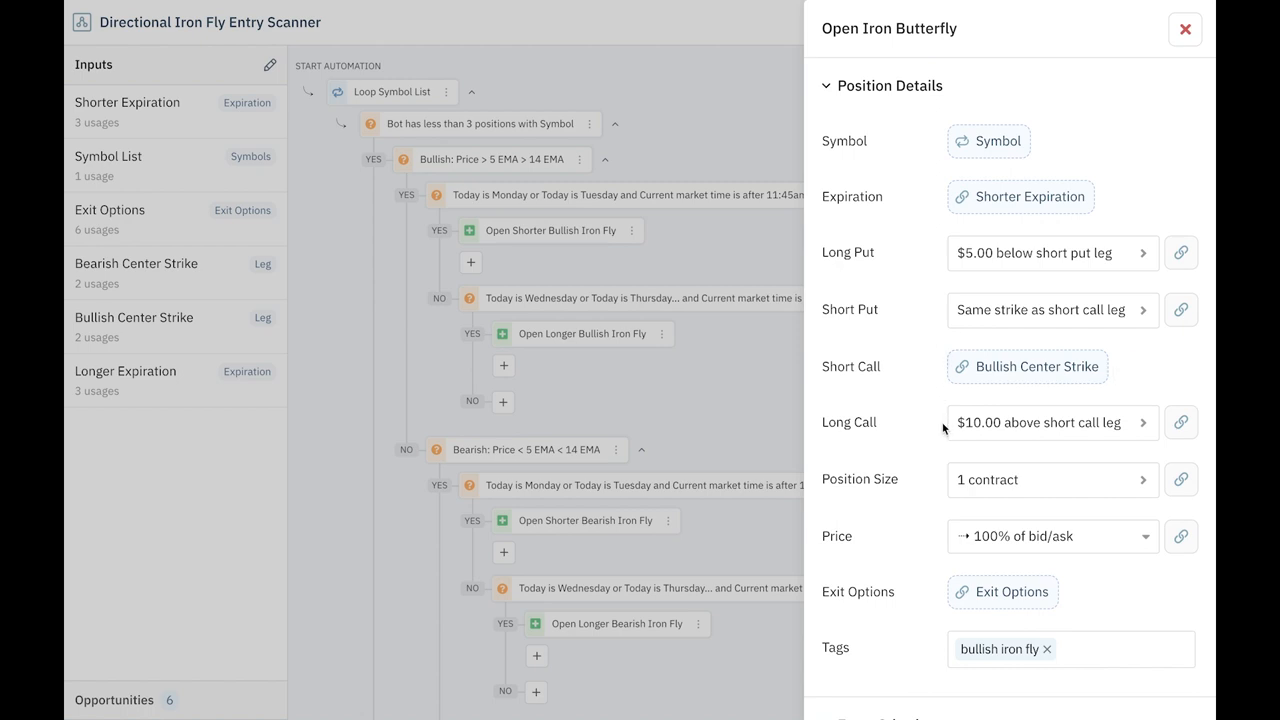
mouse_move(920, 432)
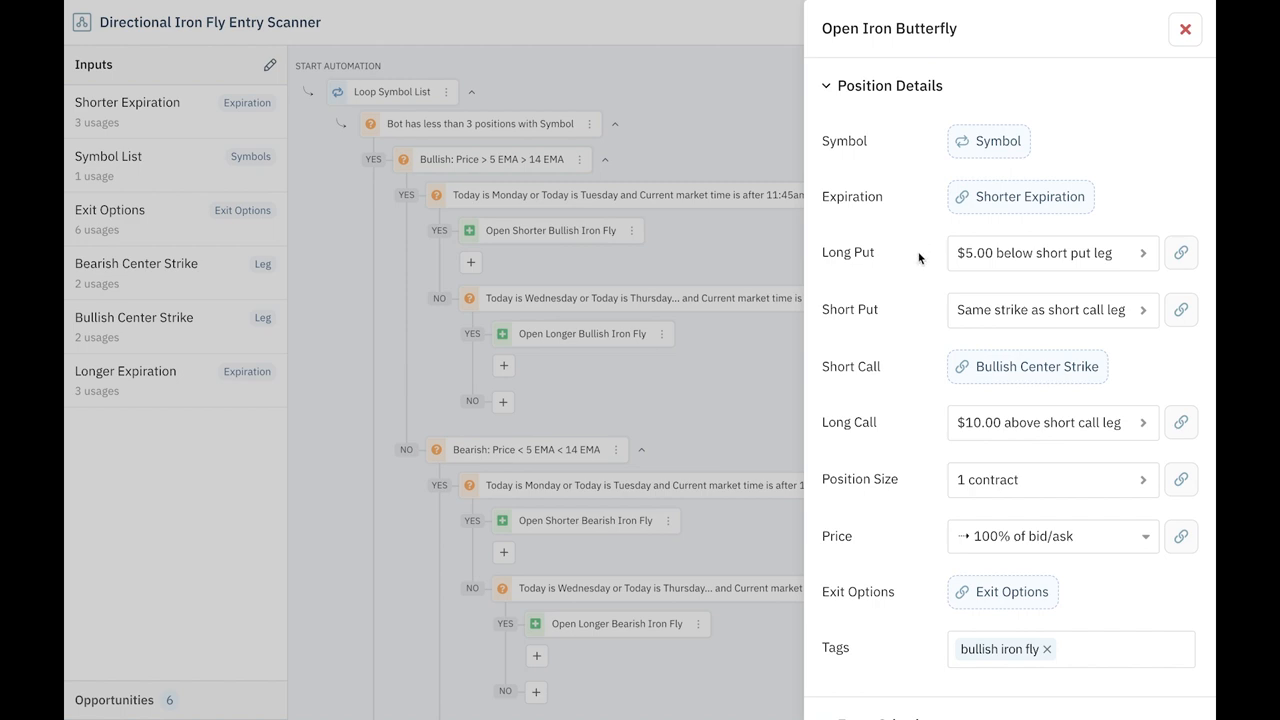
mouse_move(940, 260)
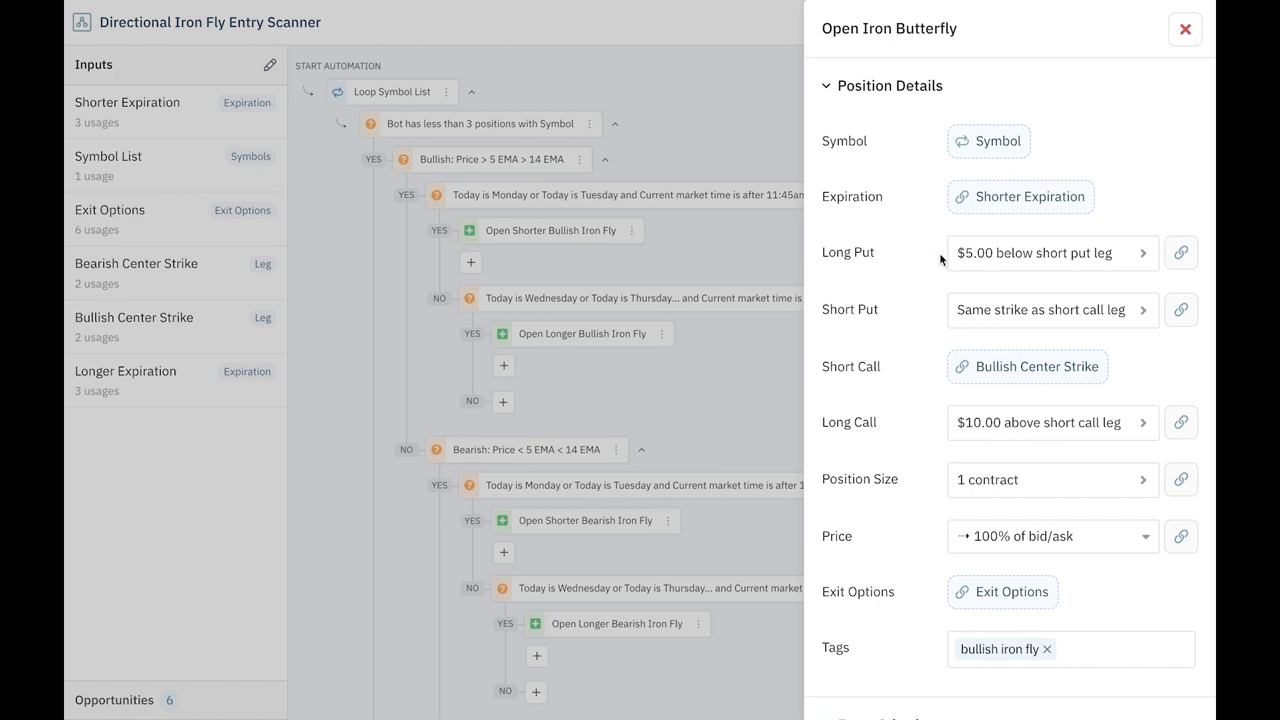
mouse_move(936, 448)
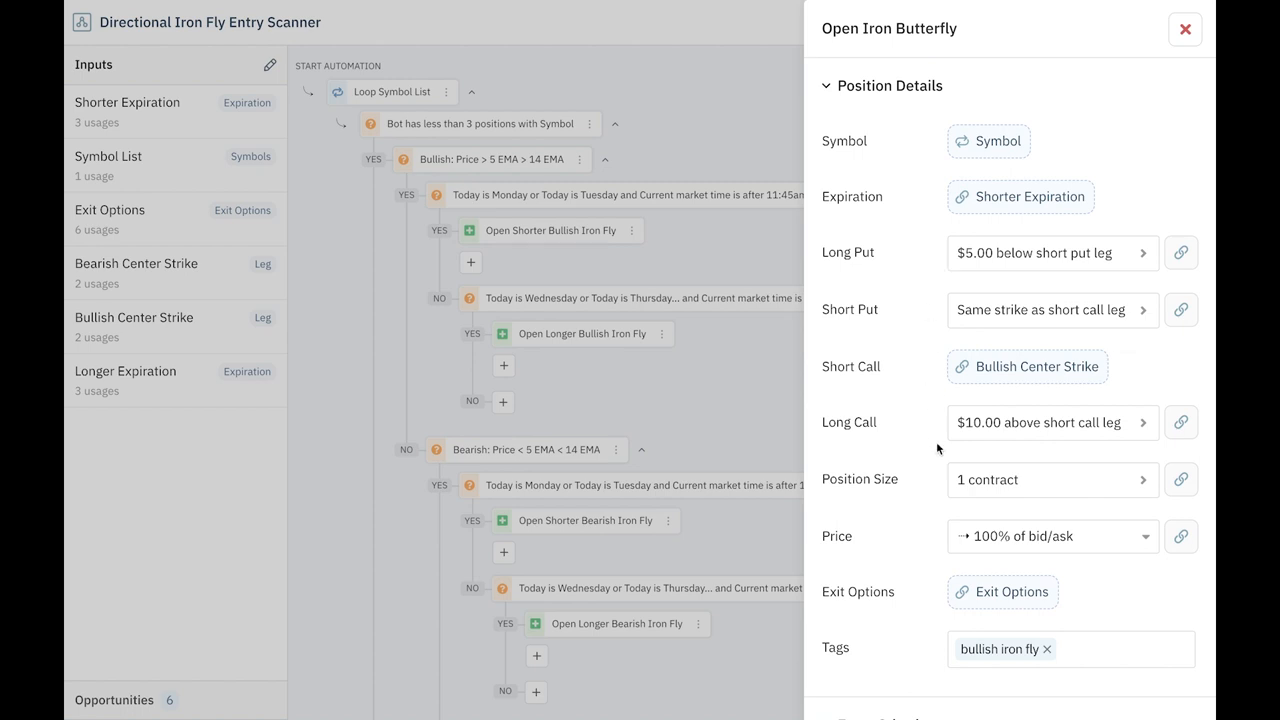
mouse_move(894, 328)
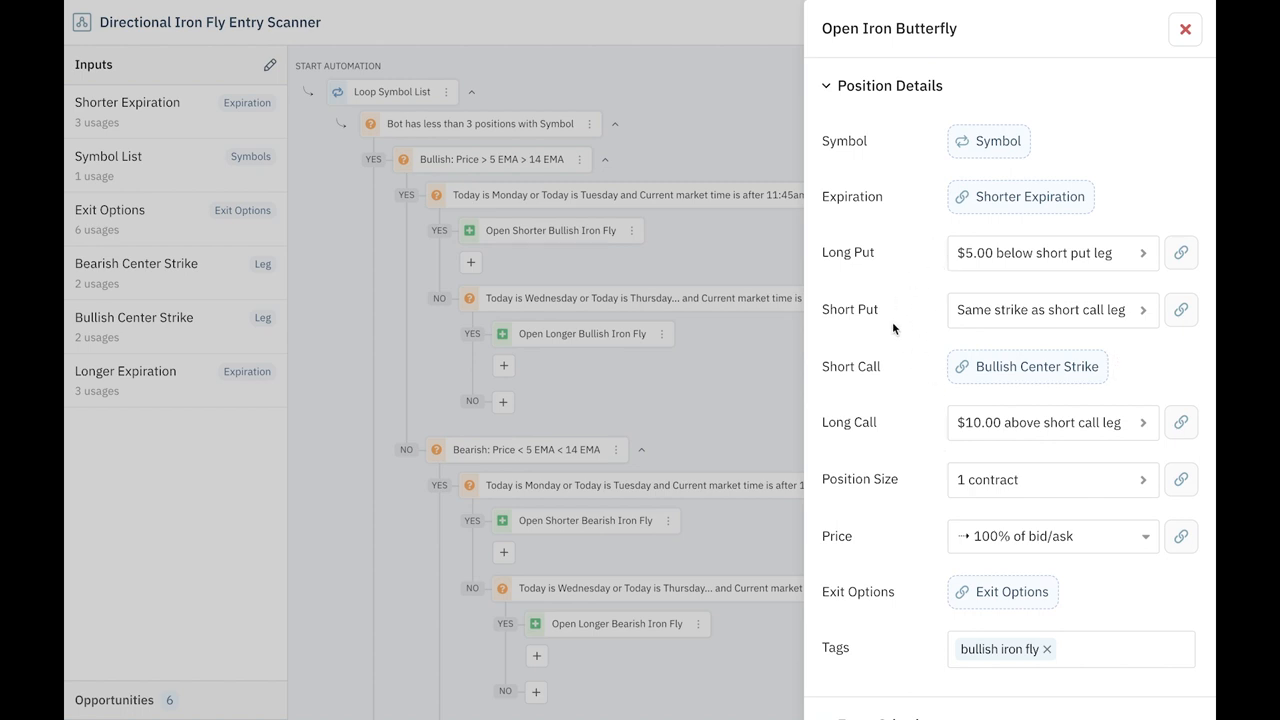
mouse_move(938, 440)
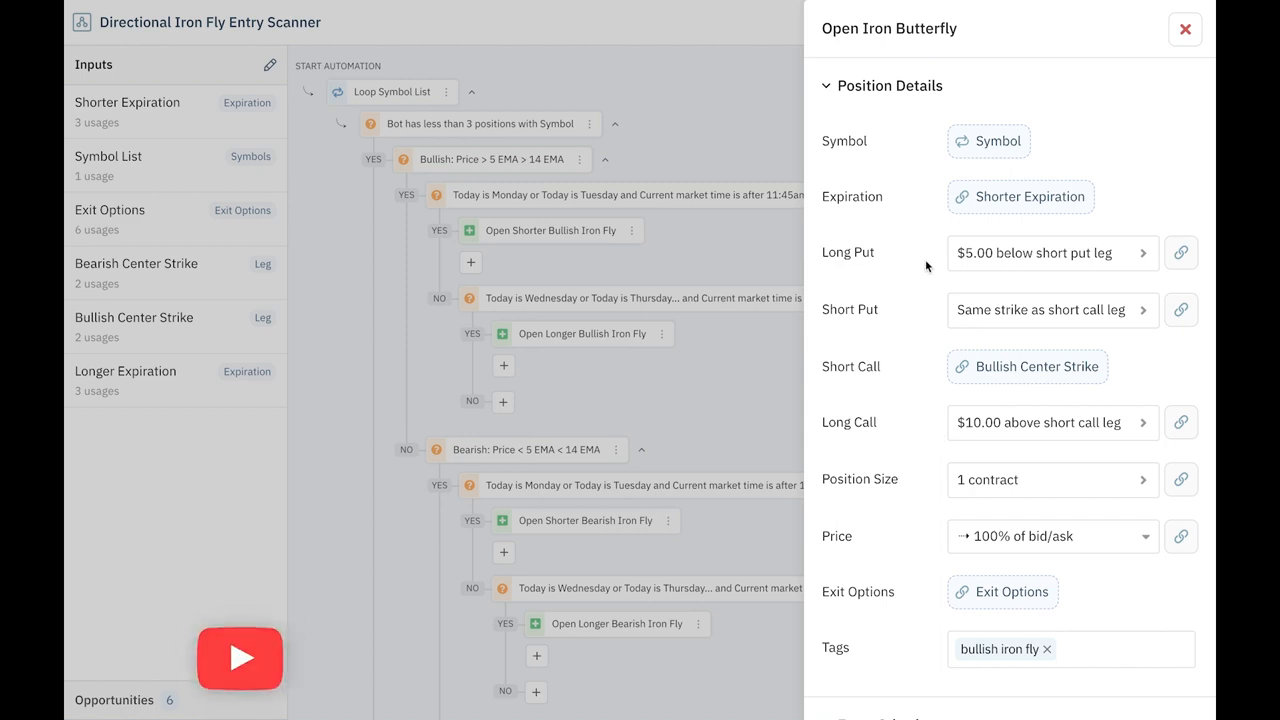
left_click(1184, 28)
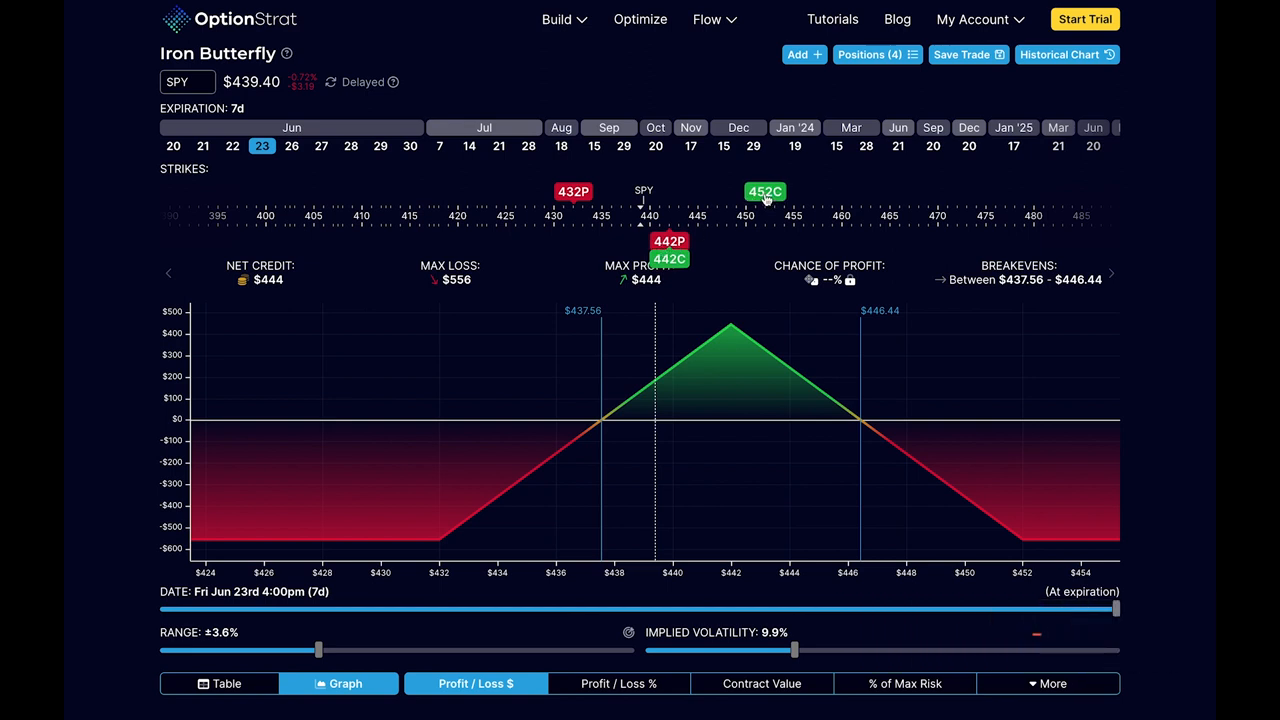
mouse_move(760, 204)
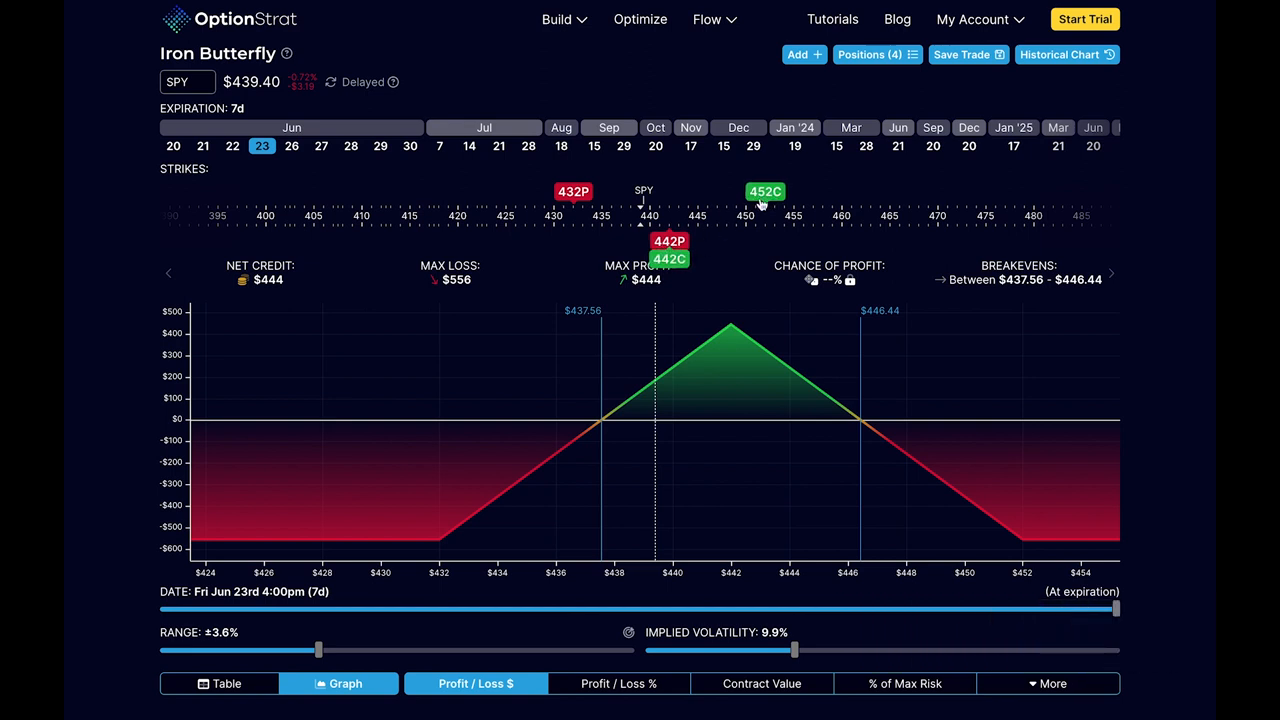
mouse_move(758, 206)
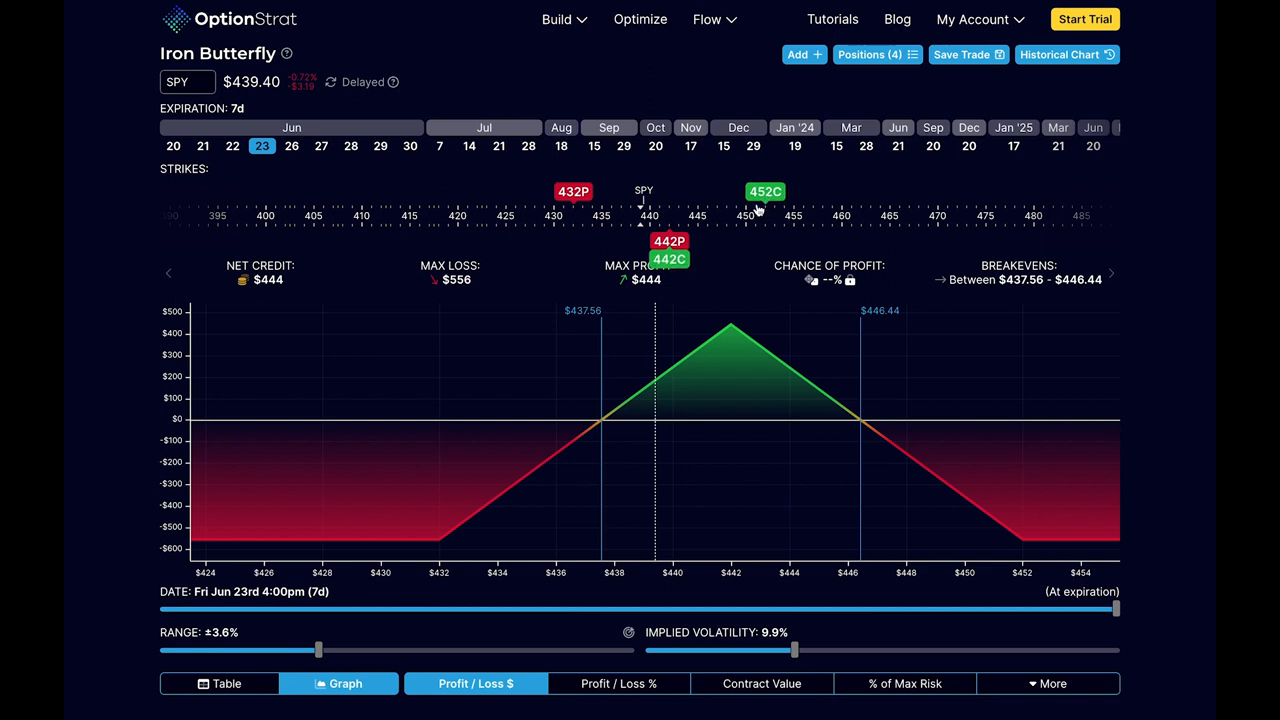
mouse_move(584, 200)
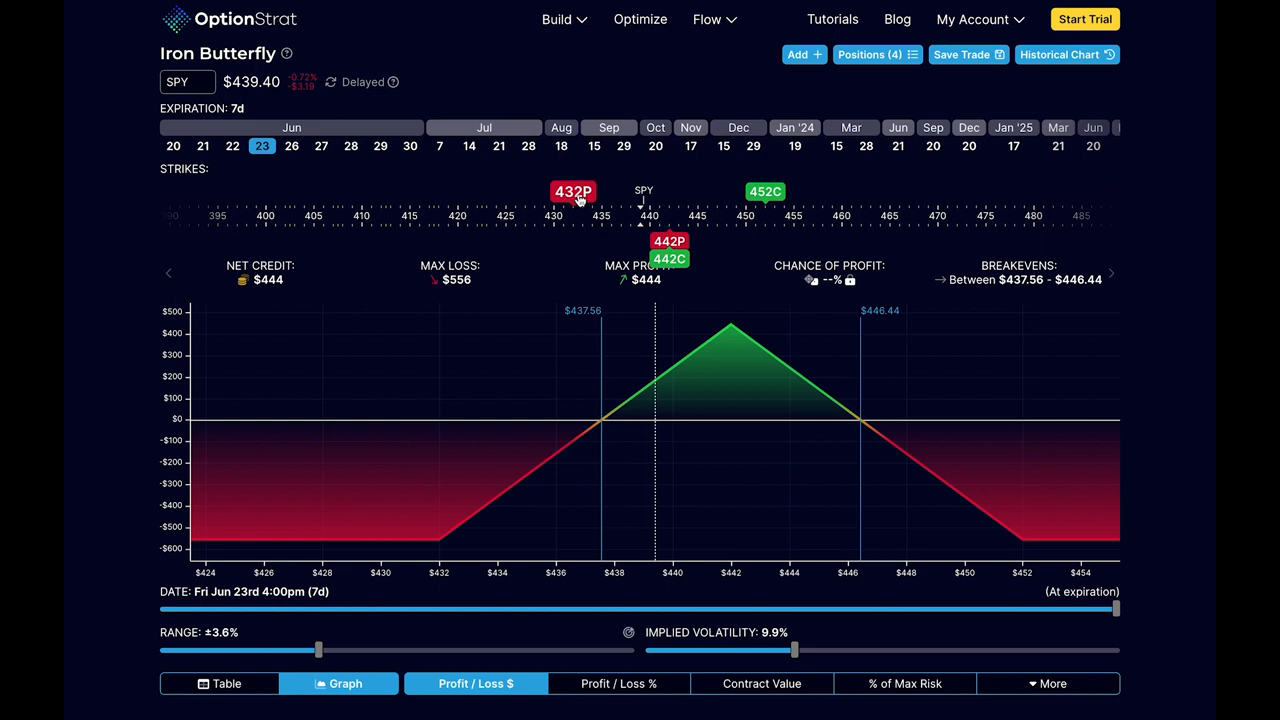
left_click_drag(572, 192, 612, 192)
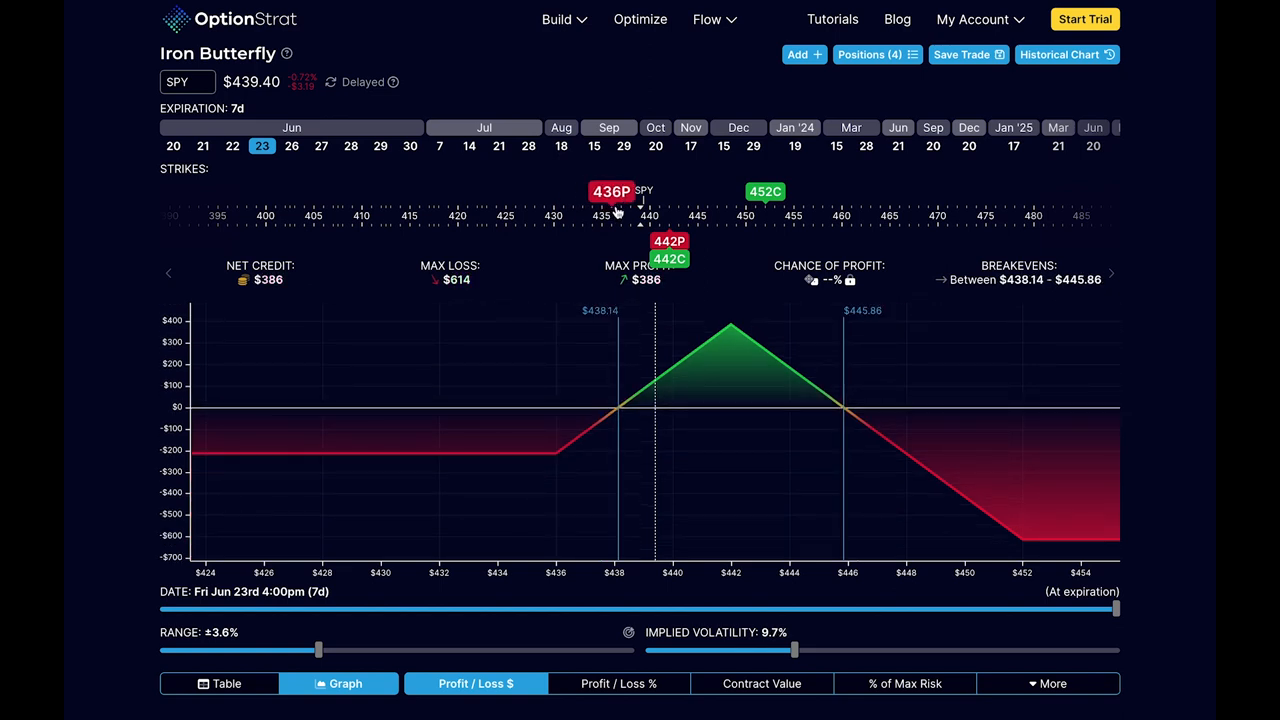
left_click_drag(612, 192, 620, 192)
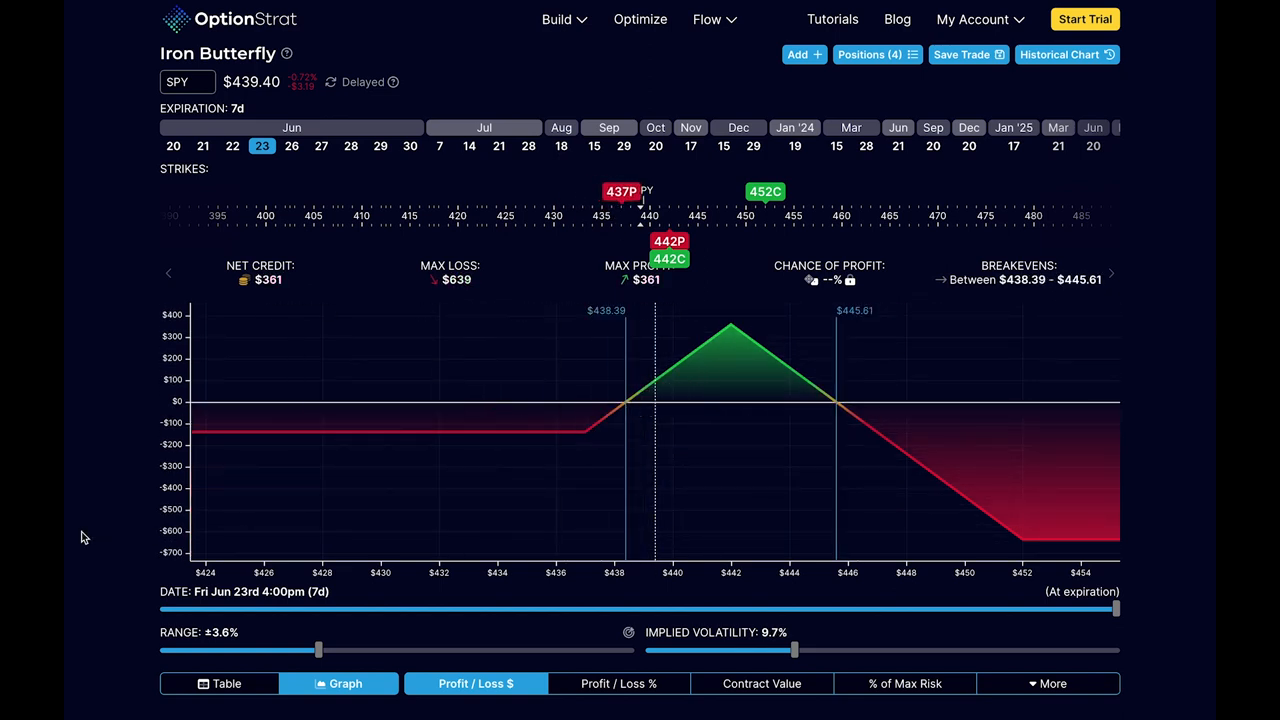
mouse_move(100, 544)
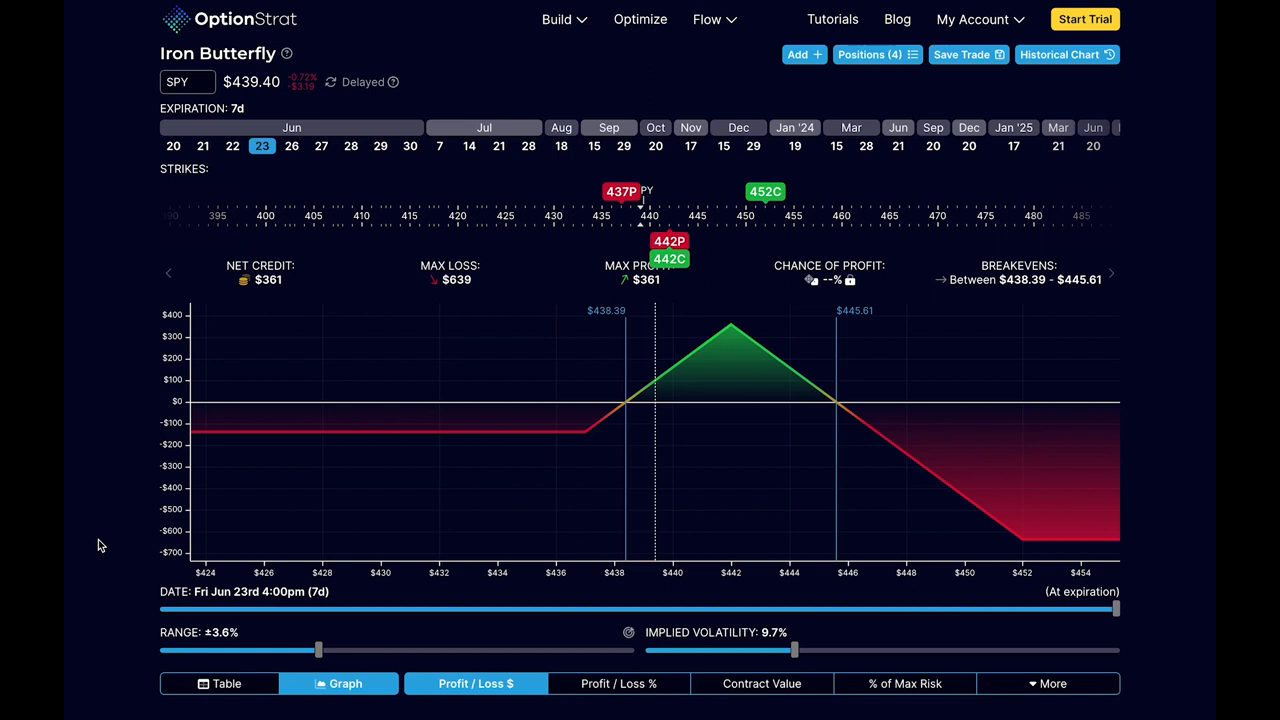
mouse_move(944, 464)
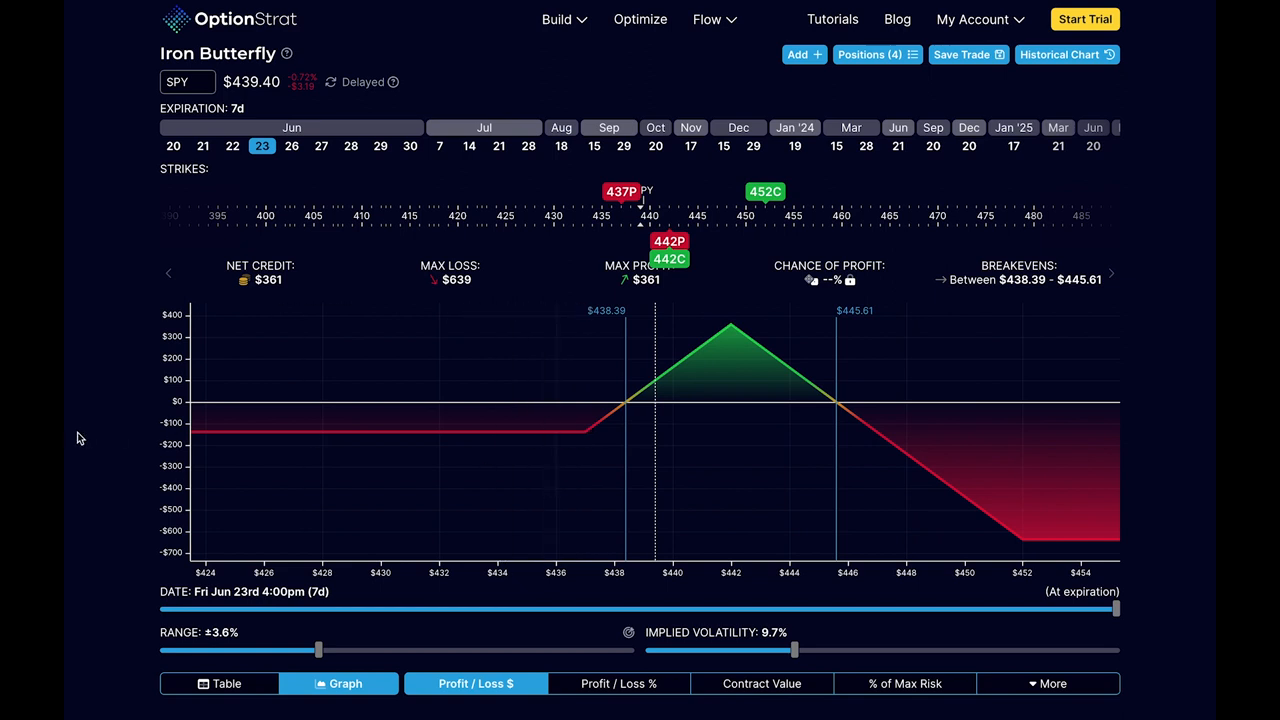
mouse_move(614, 458)
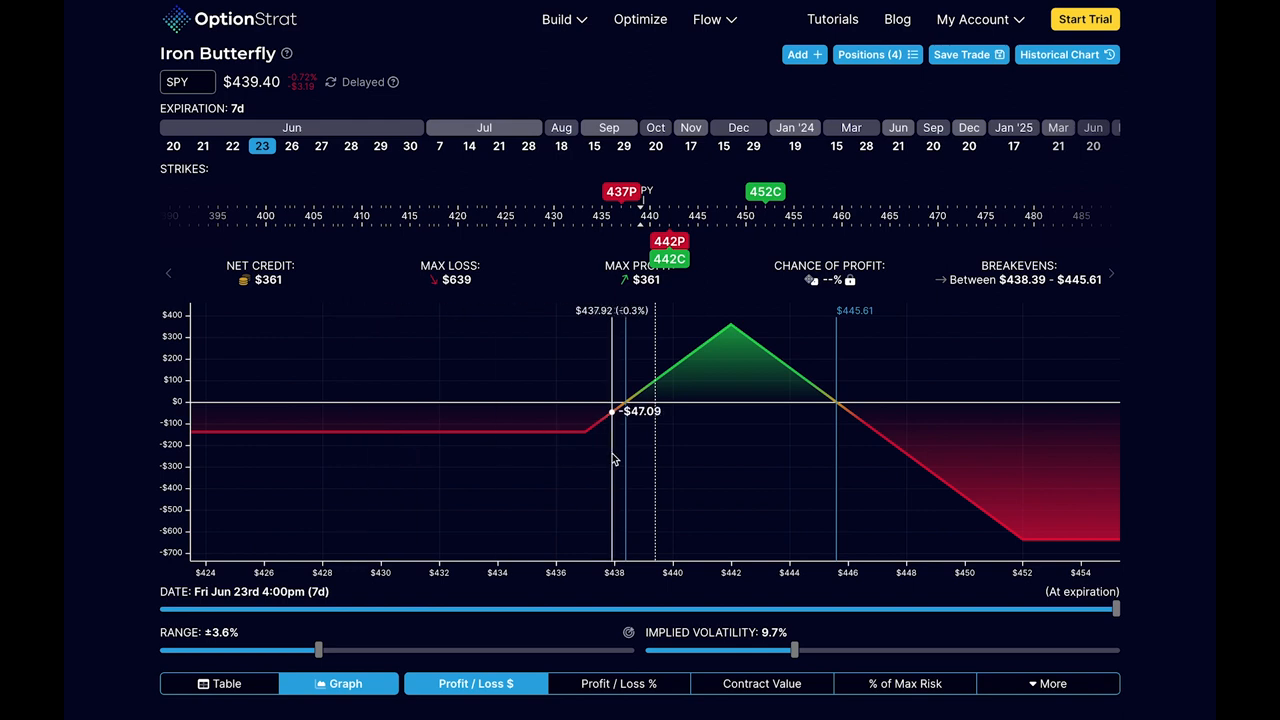
mouse_move(1176, 492)
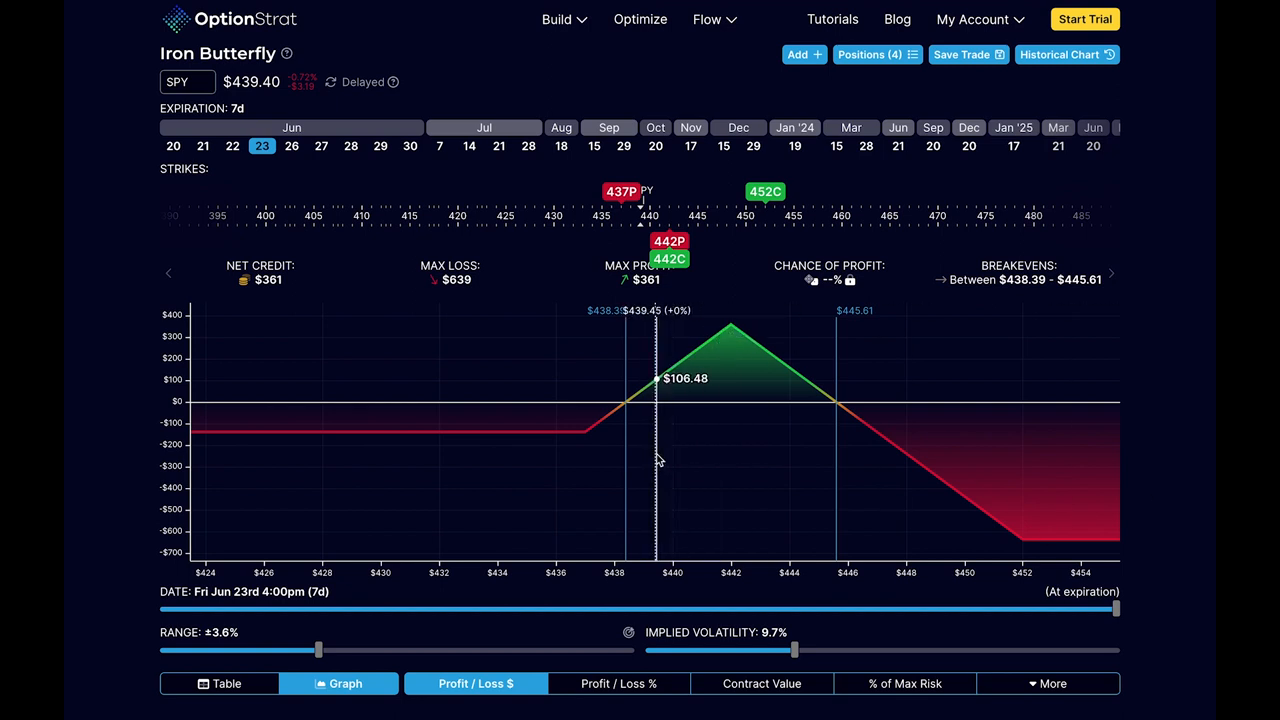
mouse_move(652, 460)
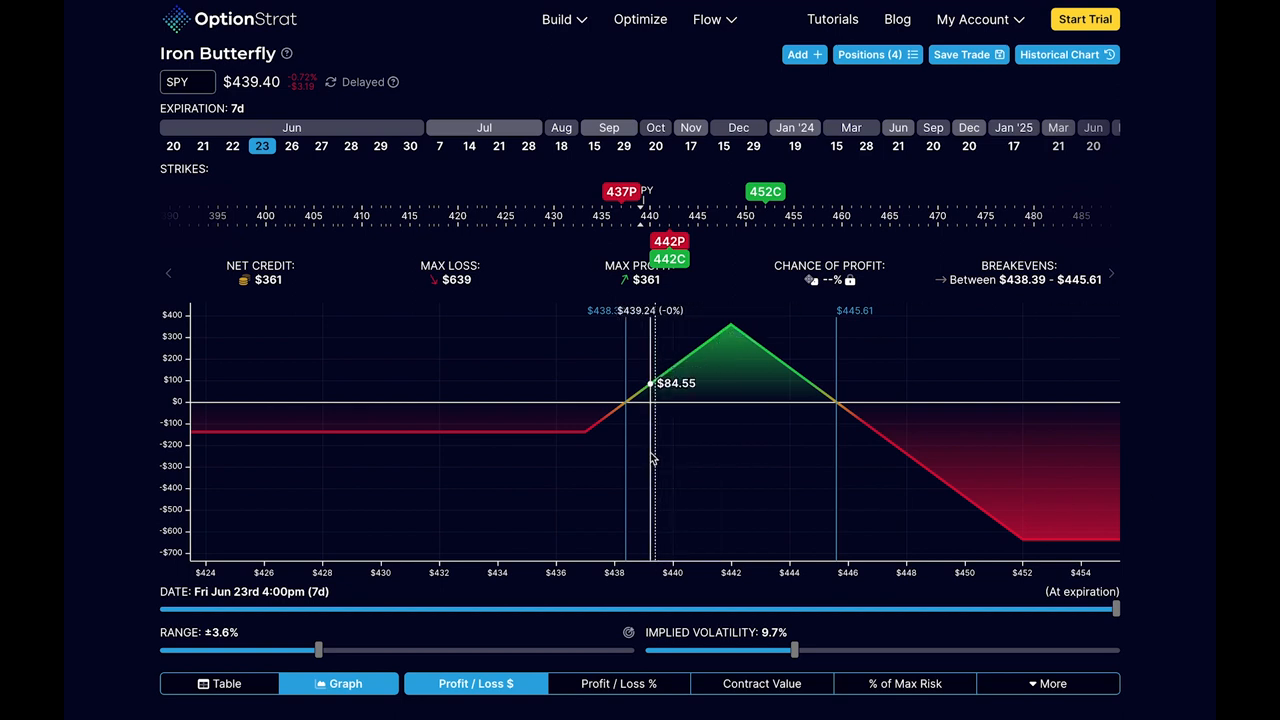
mouse_move(696, 446)
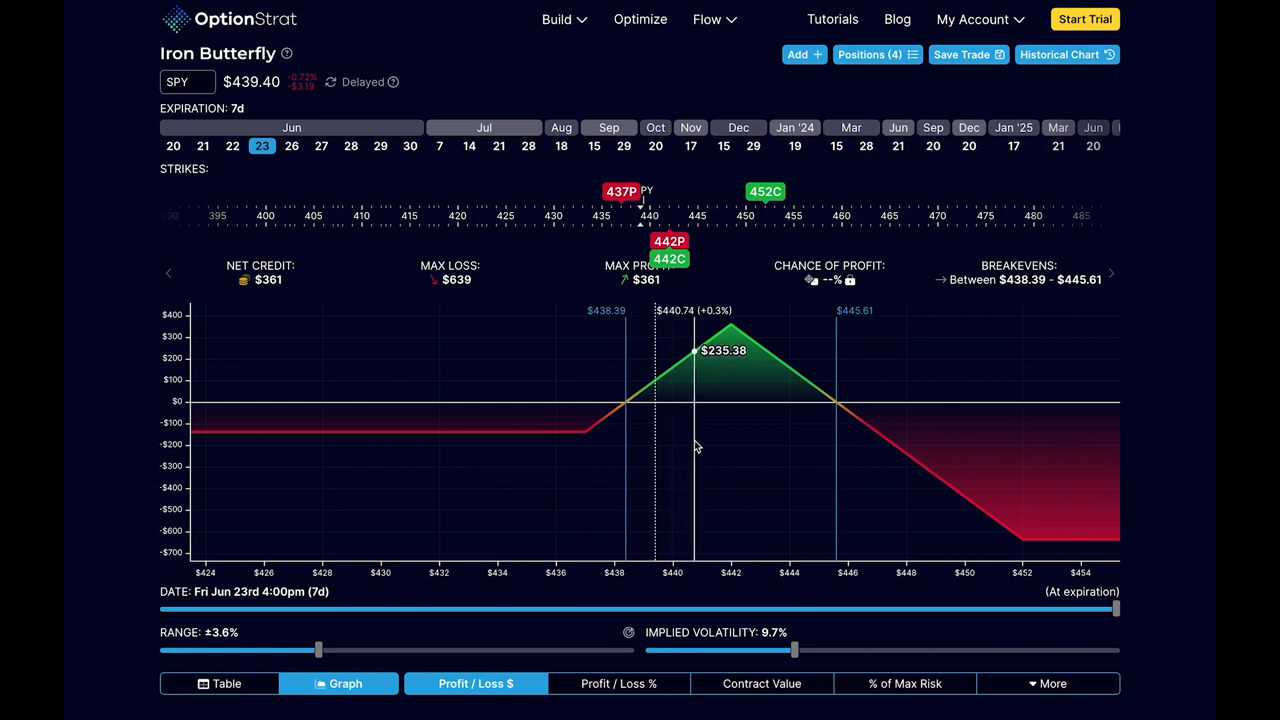
mouse_move(772, 448)
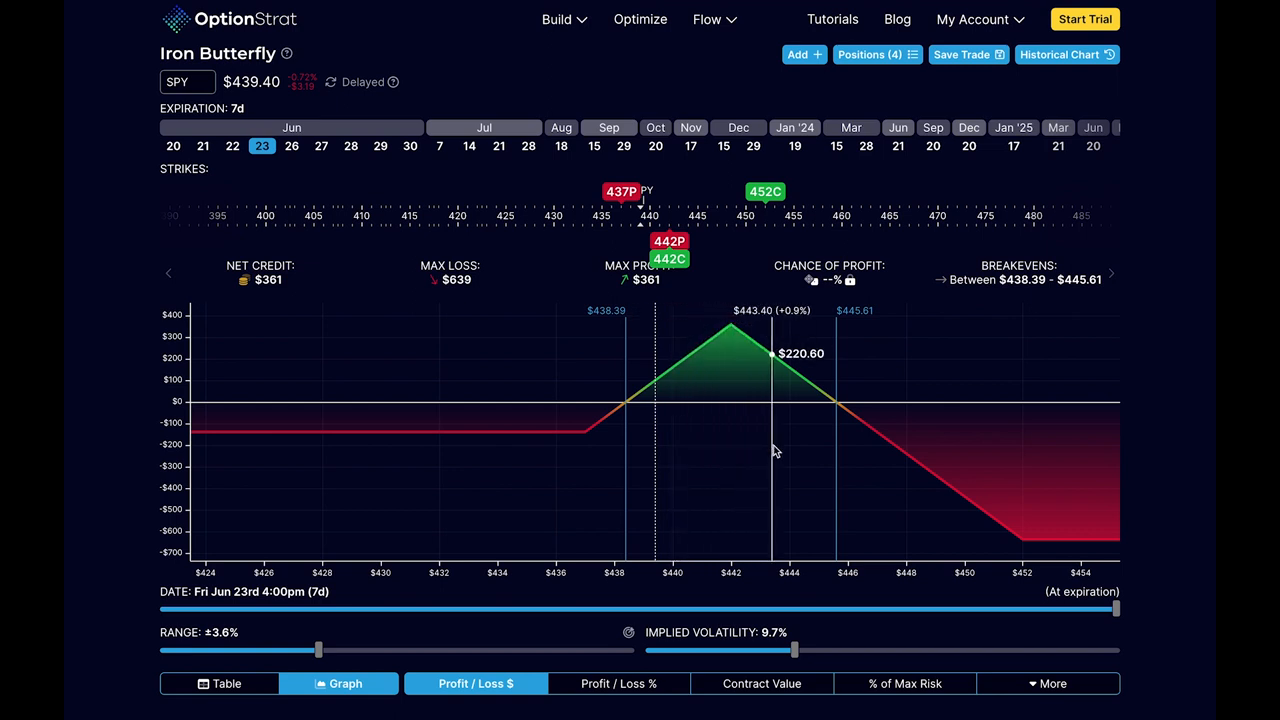
mouse_move(742, 430)
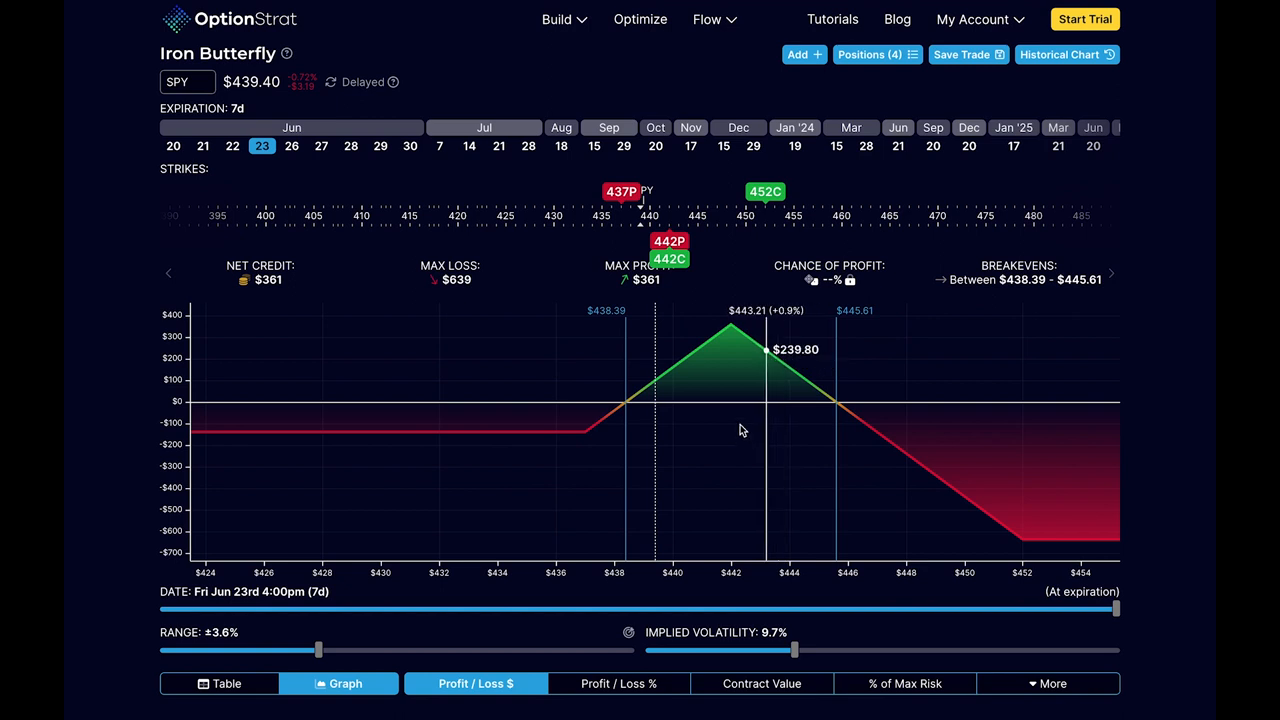
mouse_move(774, 432)
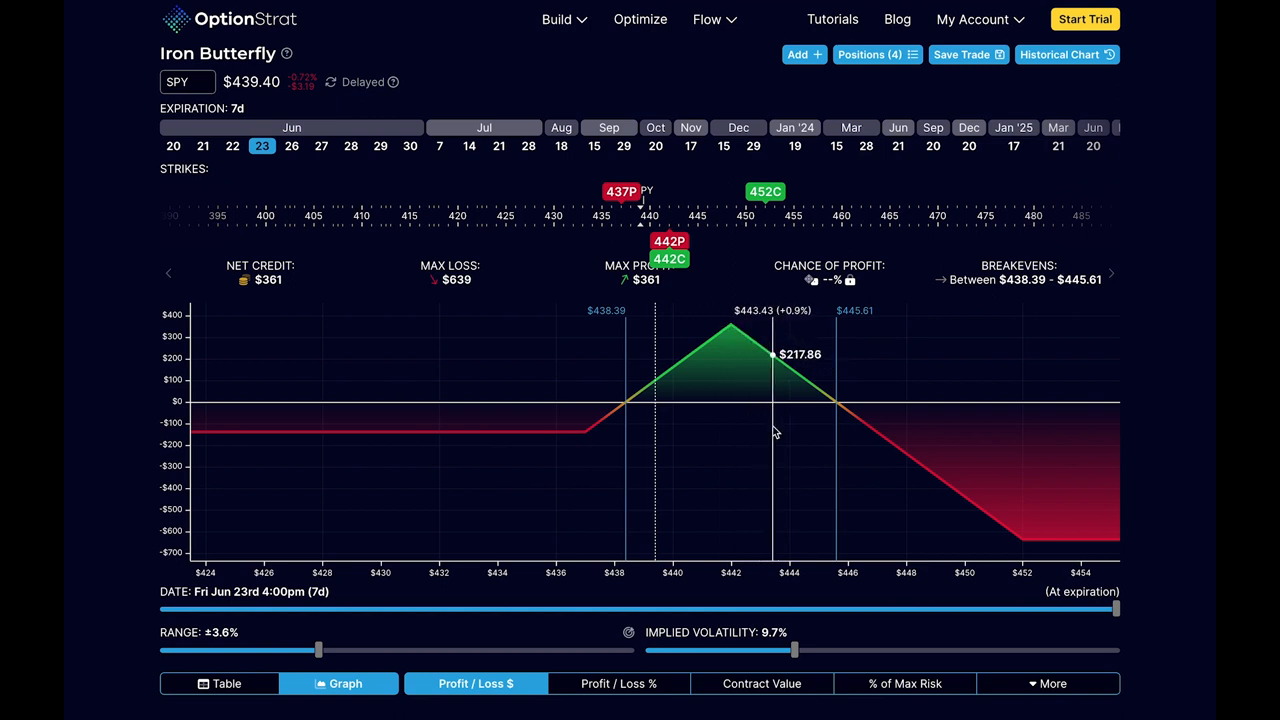
mouse_move(904, 450)
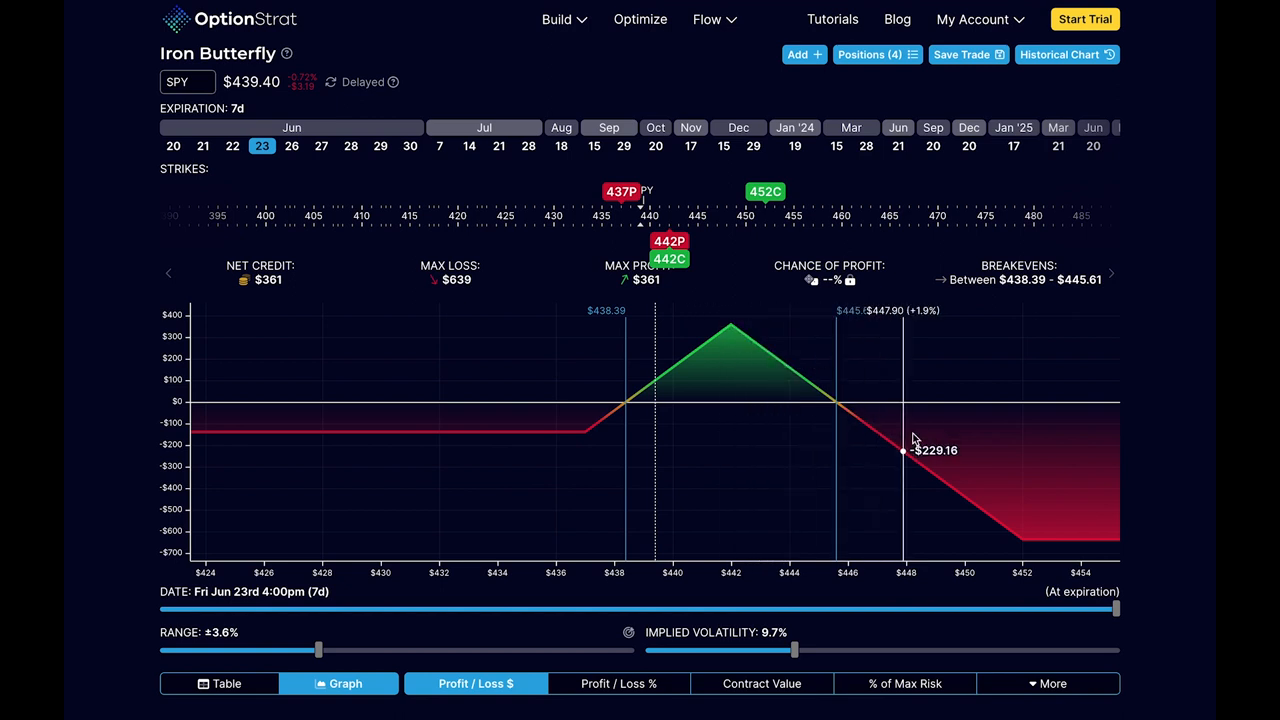
mouse_move(676, 408)
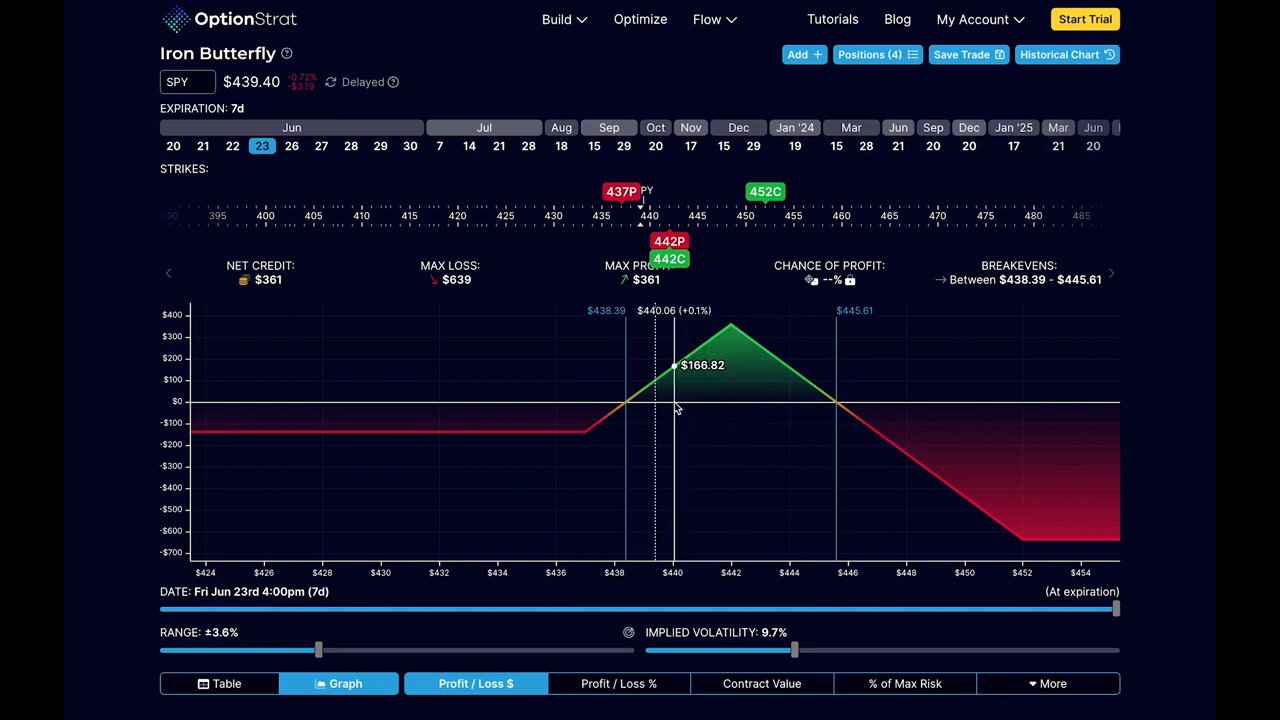
mouse_move(660, 420)
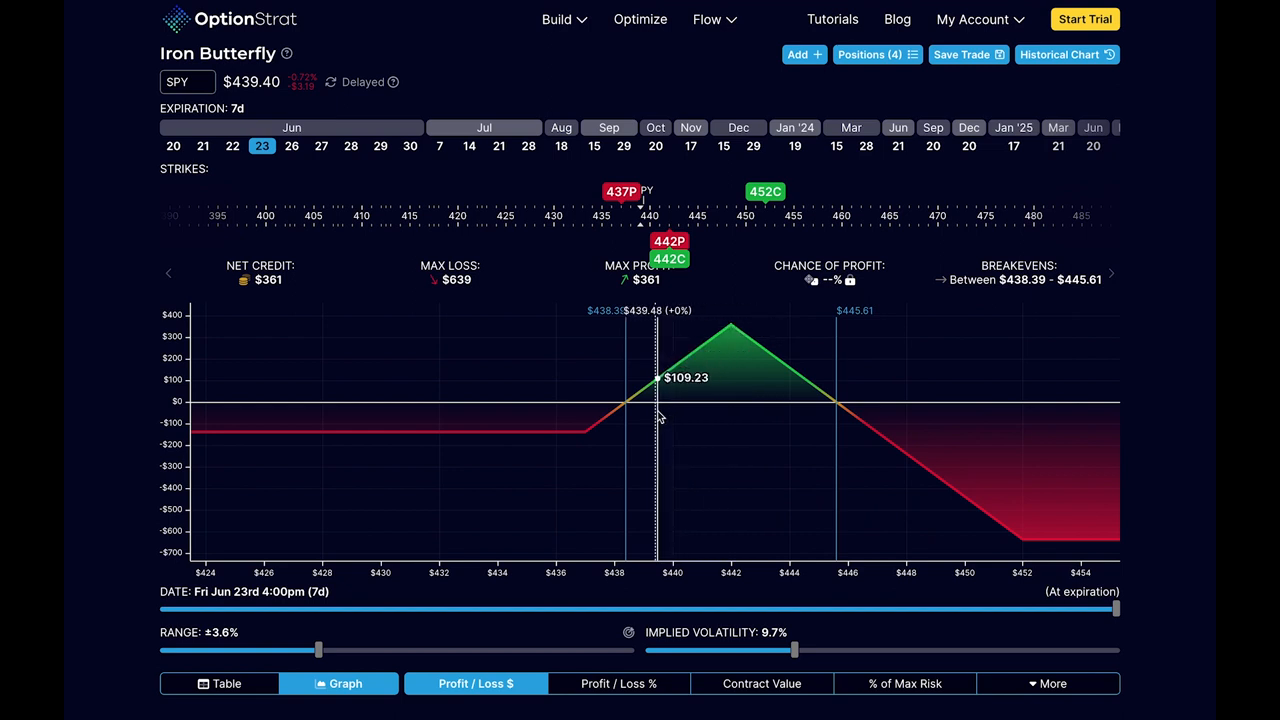
mouse_move(528, 430)
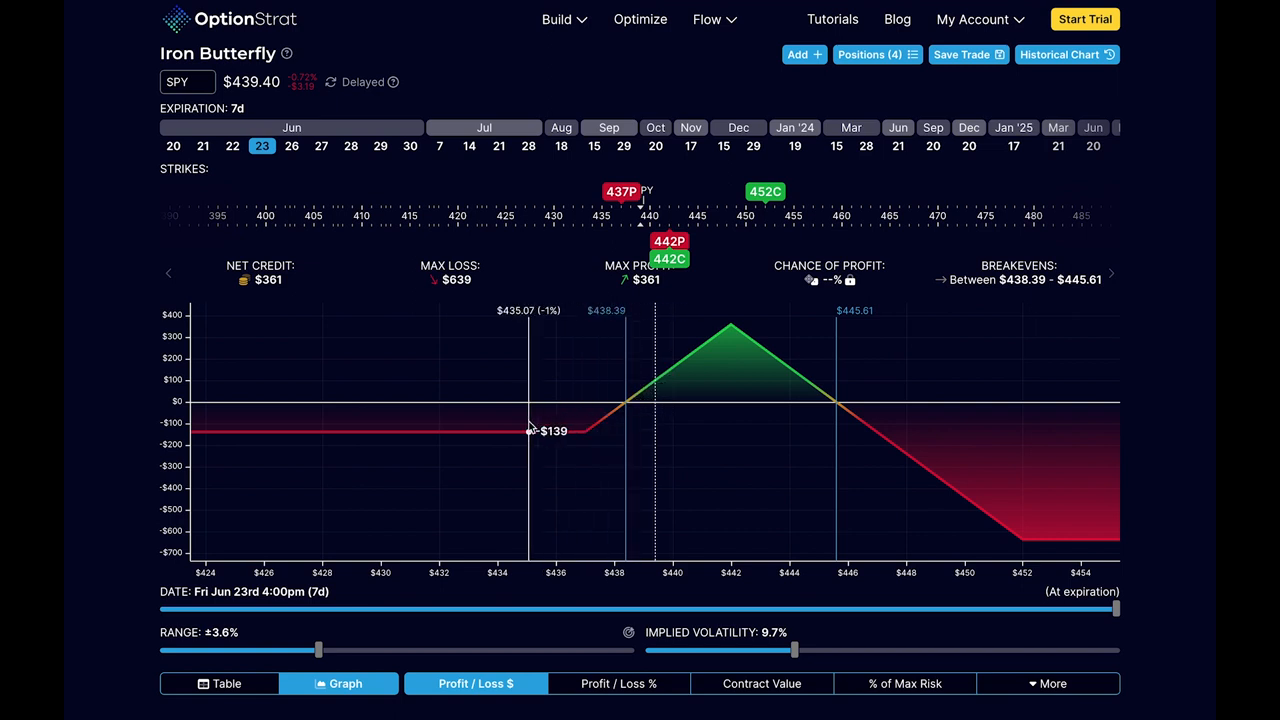
mouse_move(476, 432)
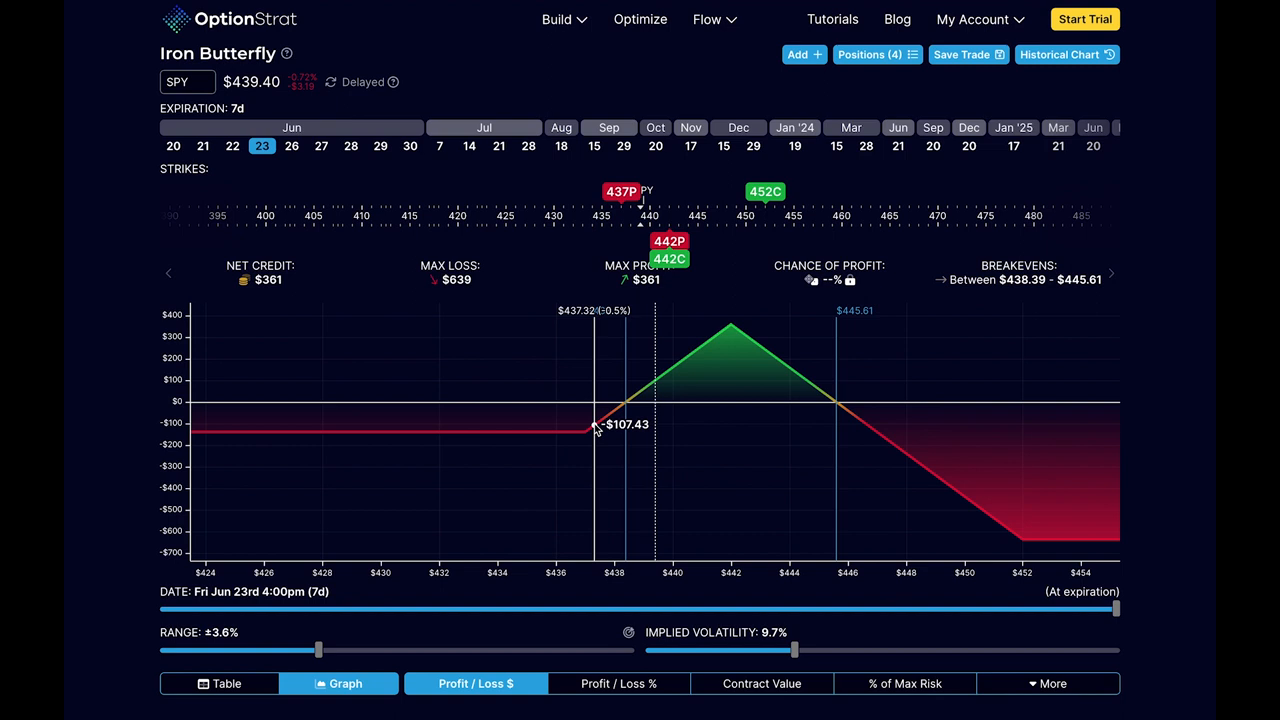
mouse_move(508, 432)
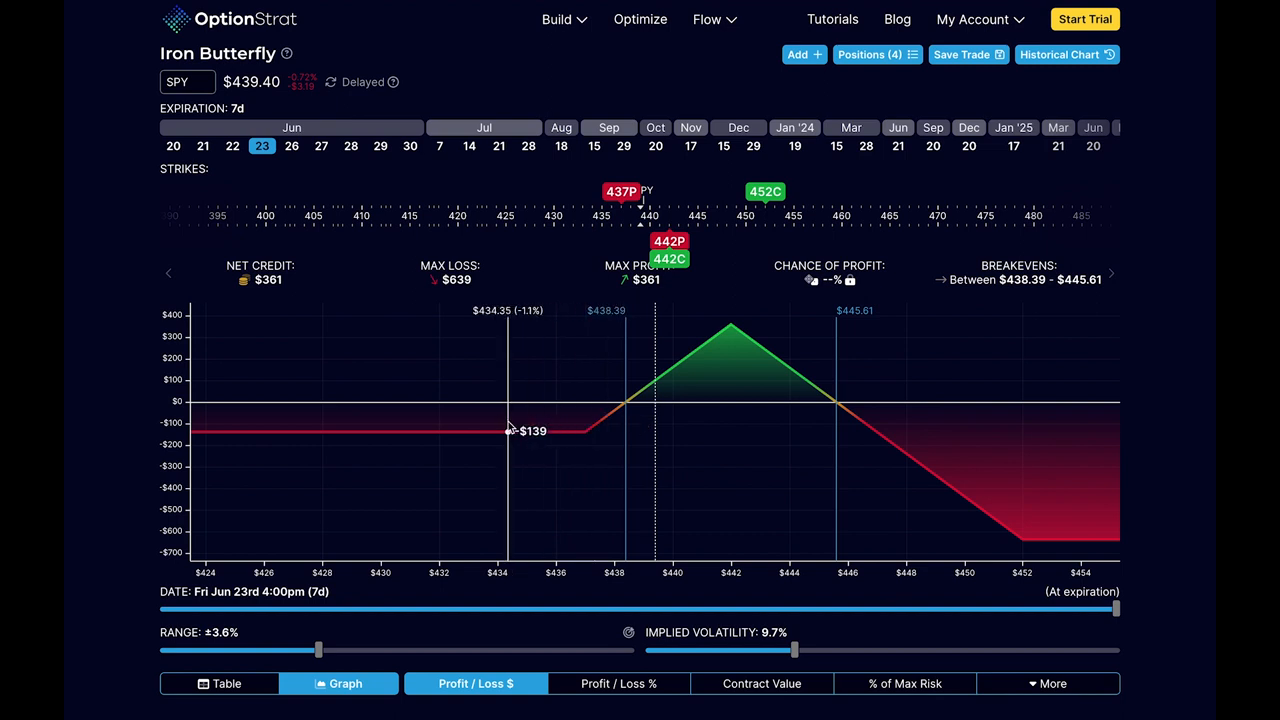
mouse_move(658, 430)
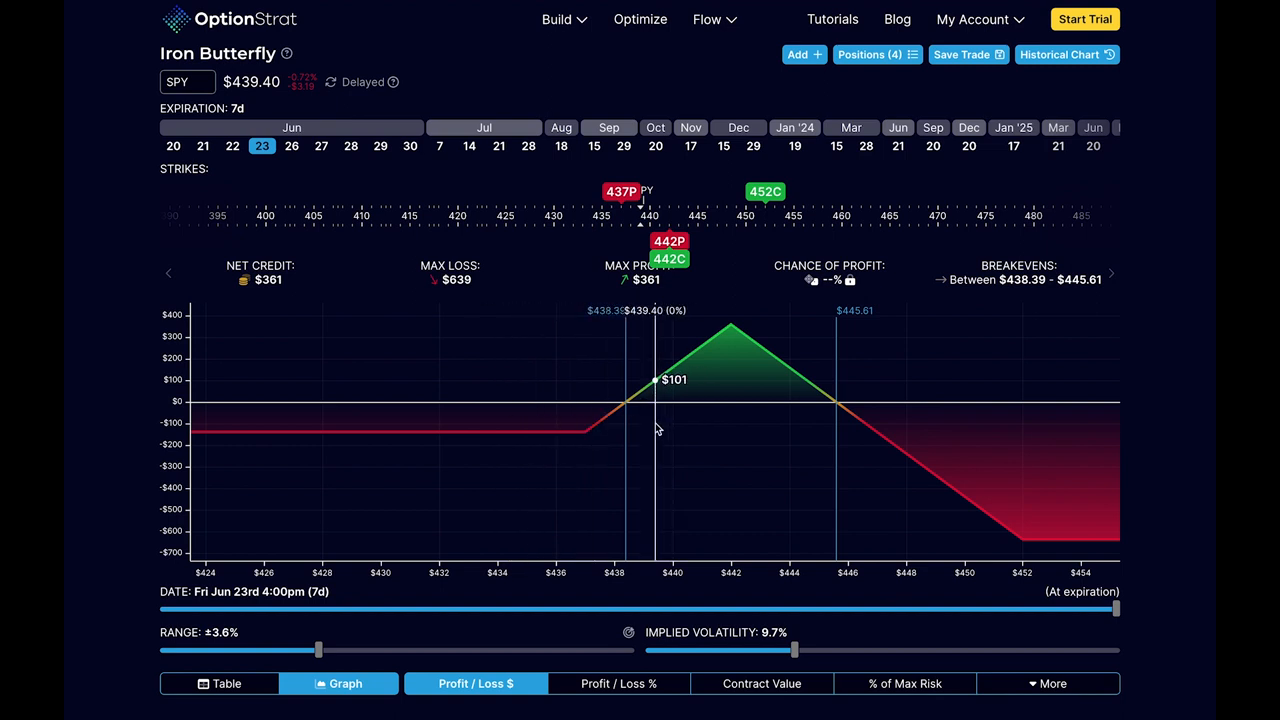
mouse_move(676, 412)
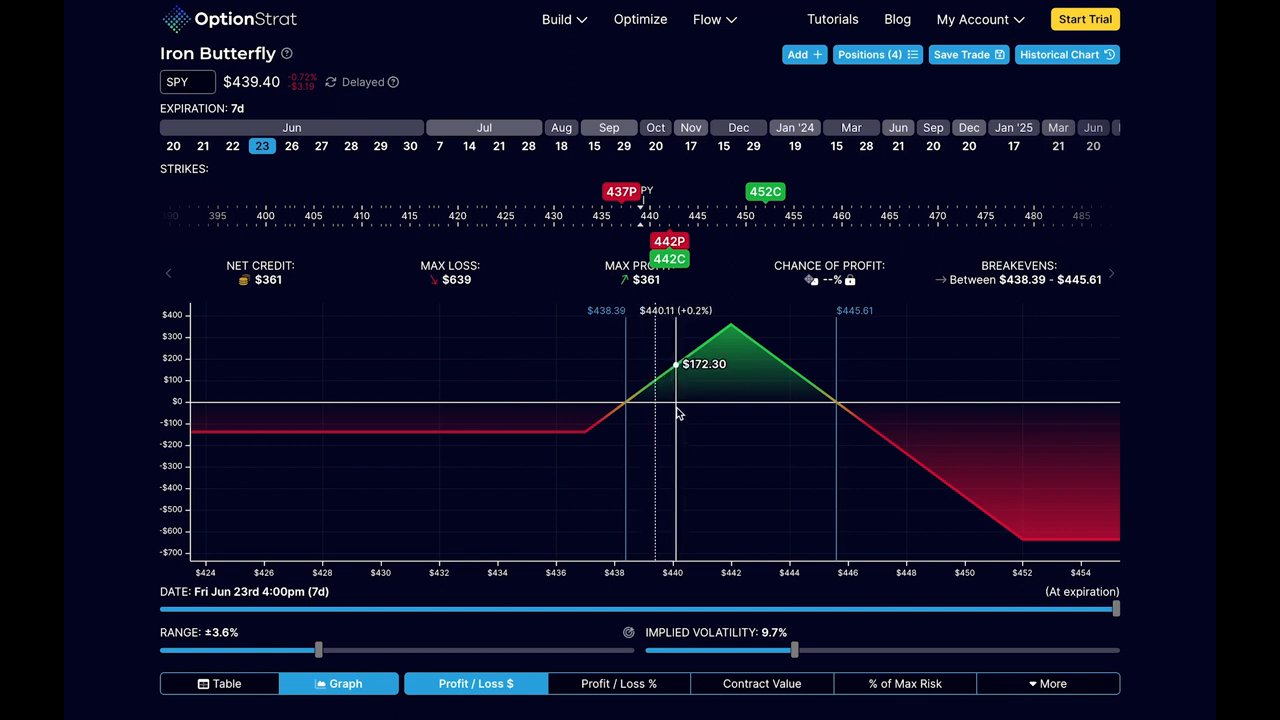
mouse_move(736, 398)
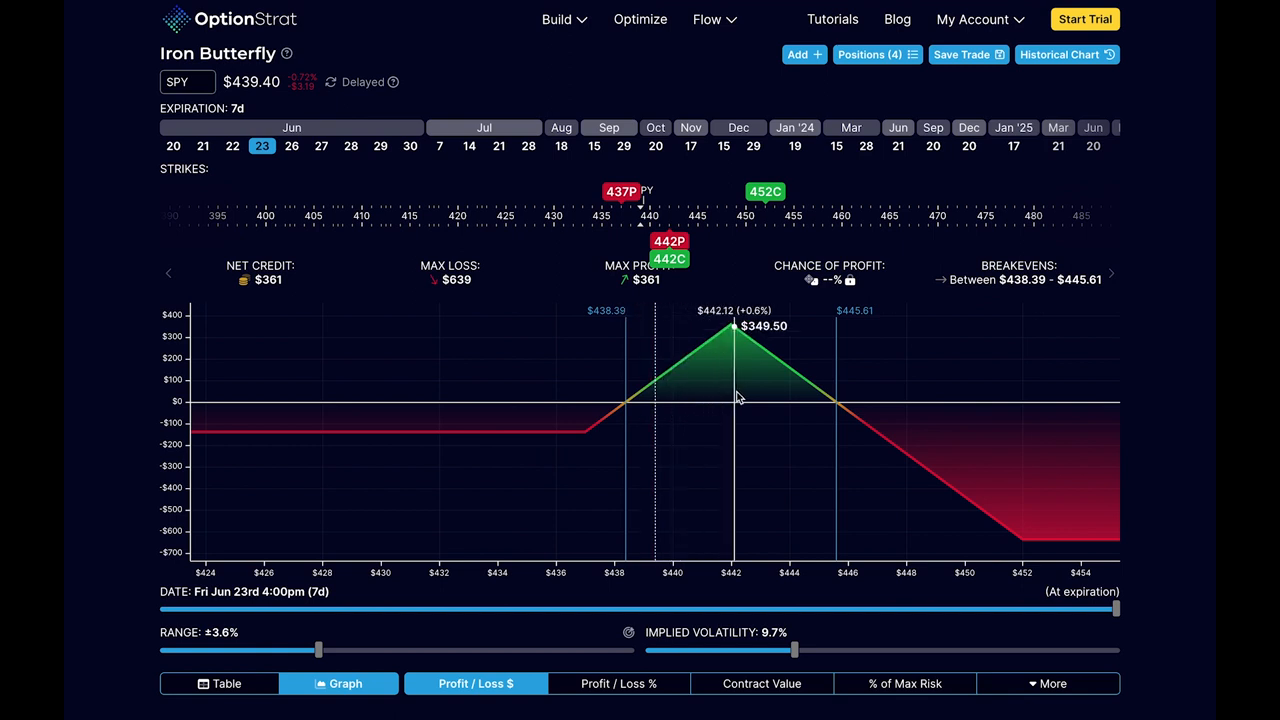
mouse_move(776, 408)
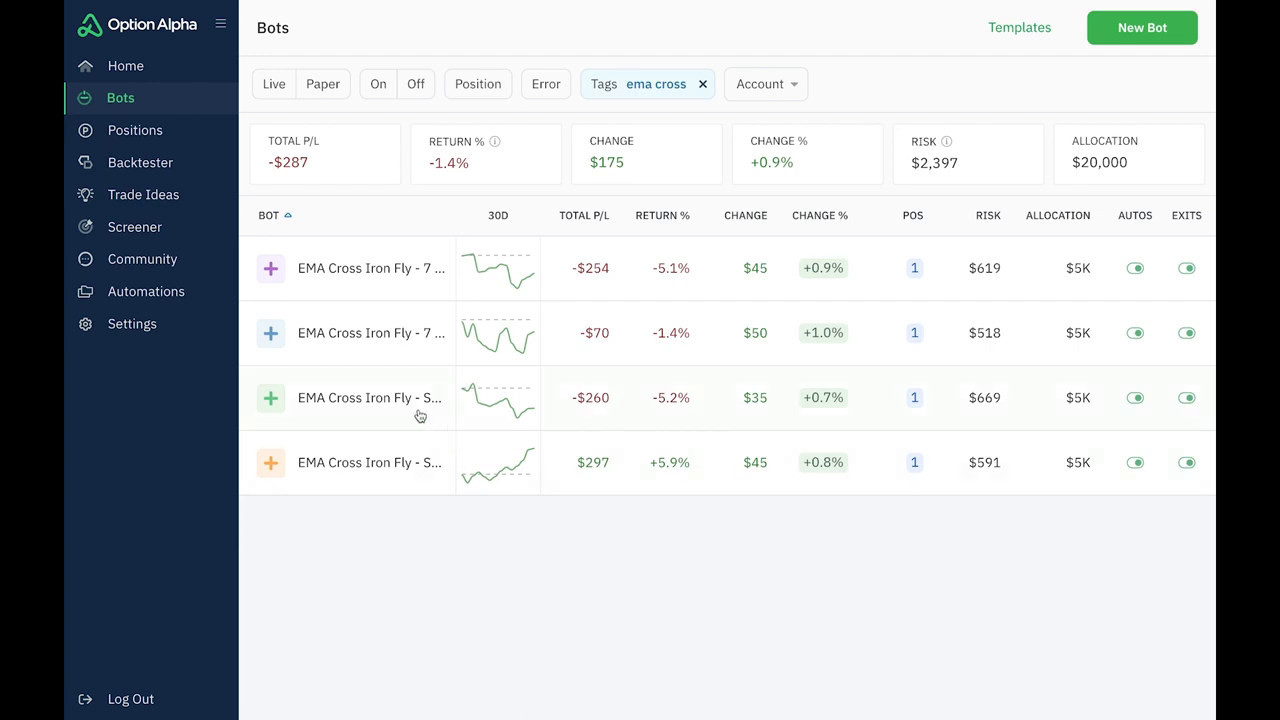
mouse_move(416, 408)
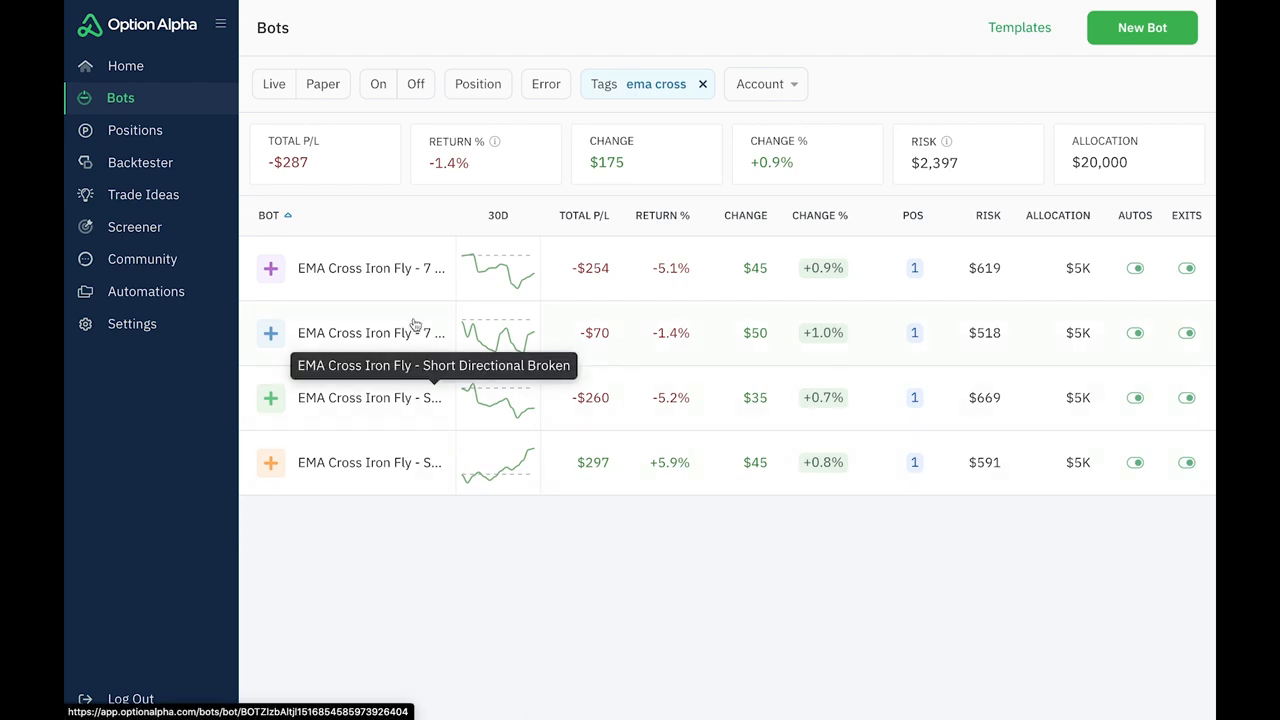
mouse_move(408, 272)
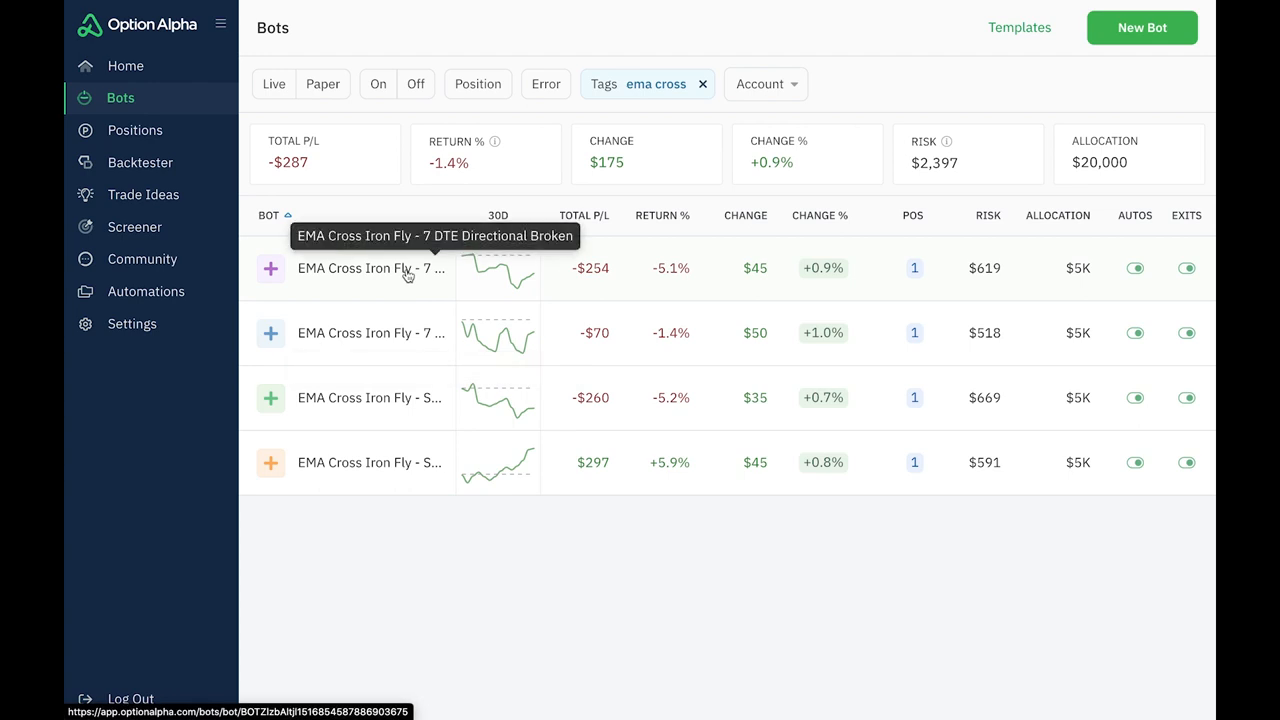
mouse_move(436, 420)
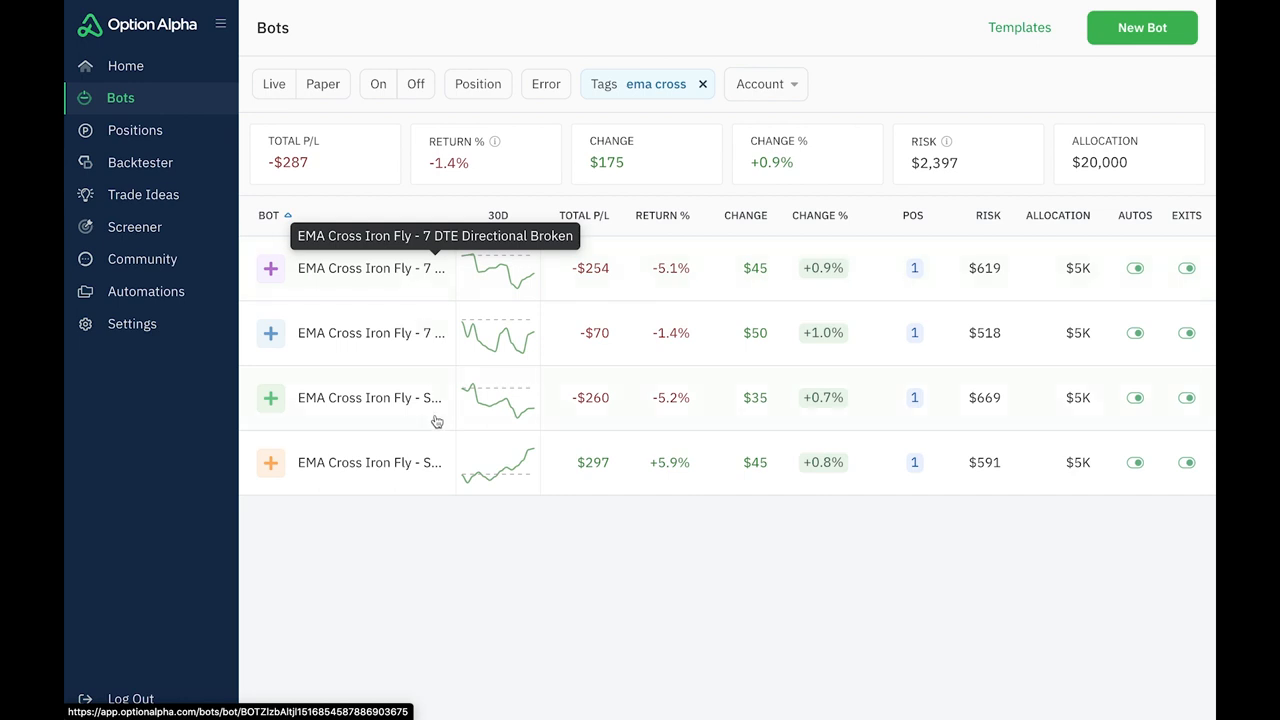
mouse_move(626, 300)
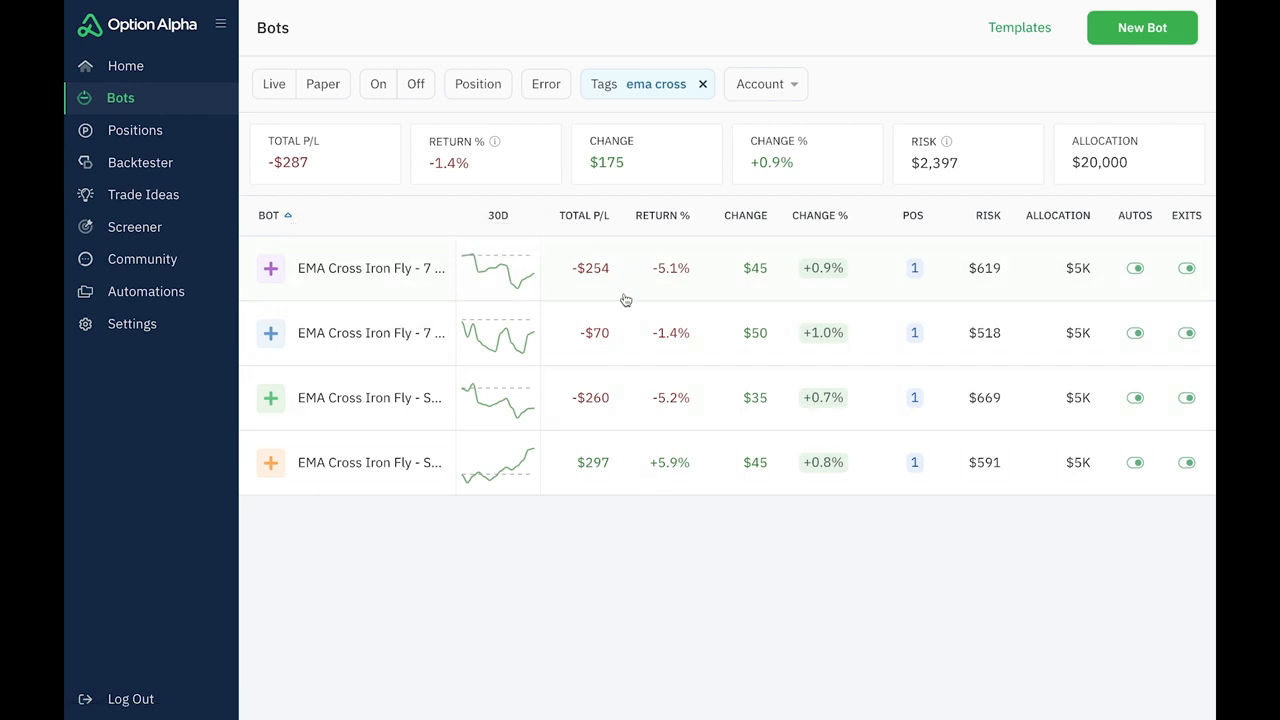
mouse_move(608, 476)
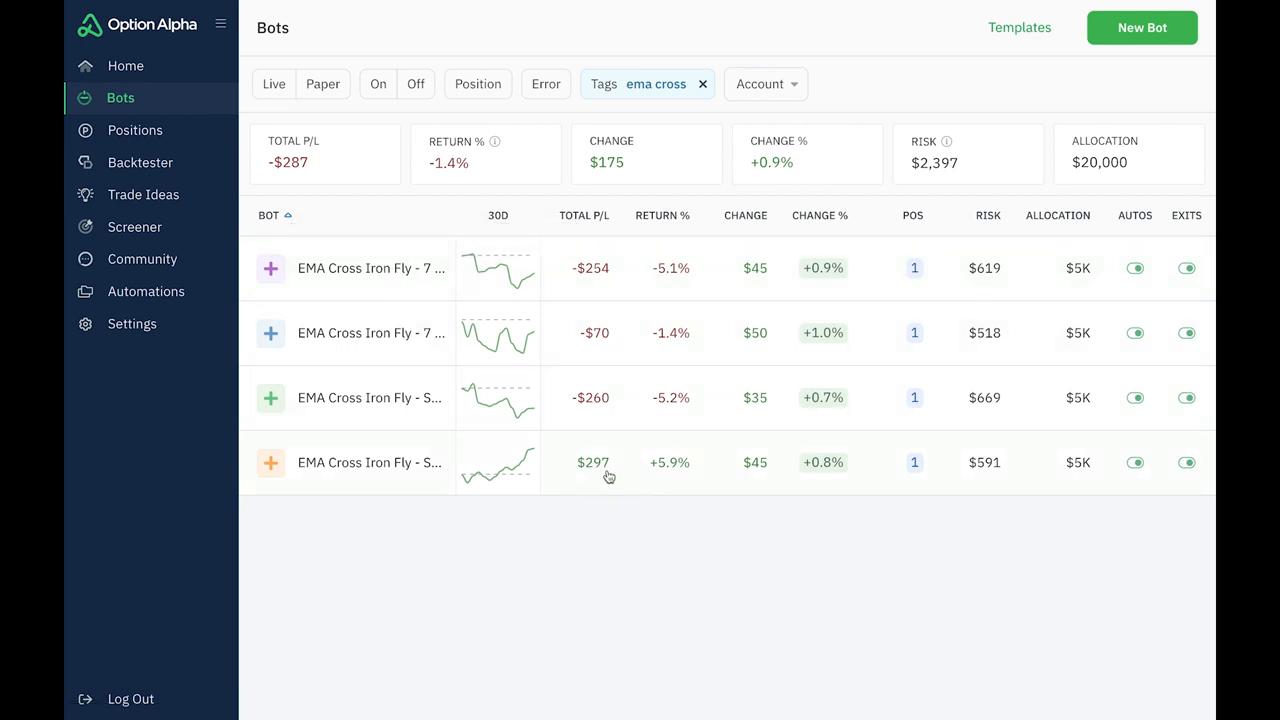
mouse_move(412, 464)
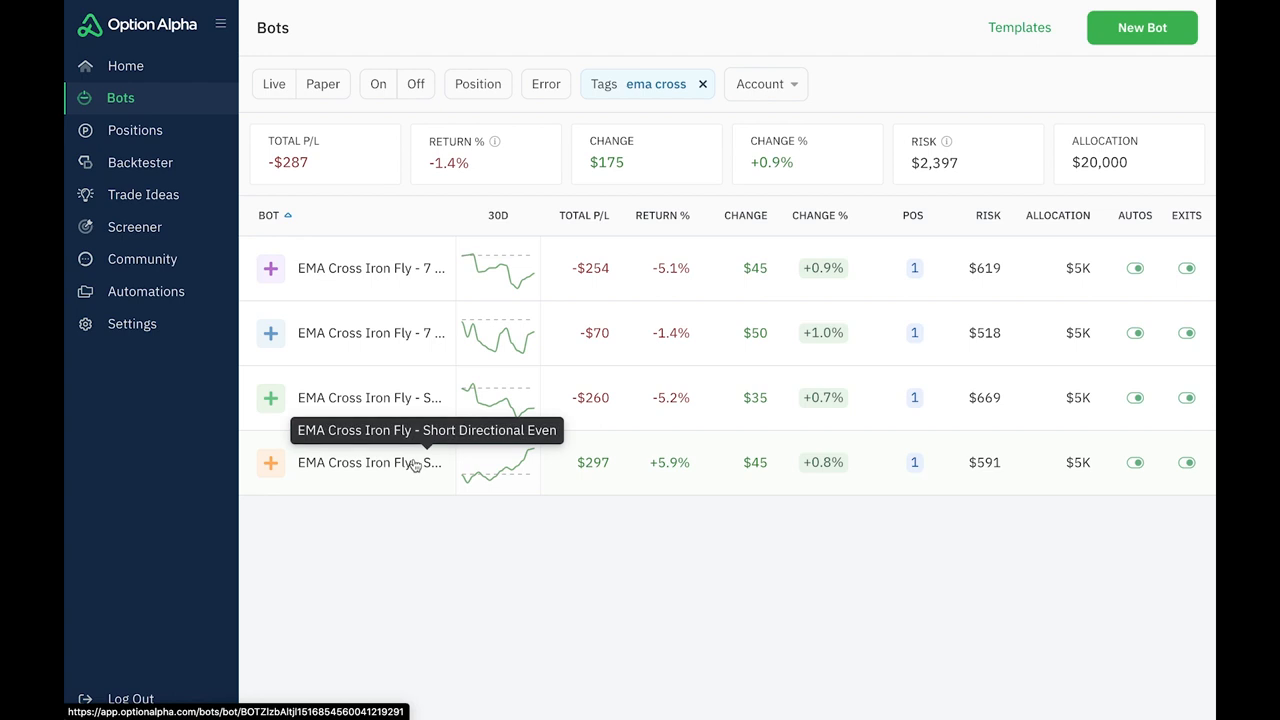
mouse_move(436, 528)
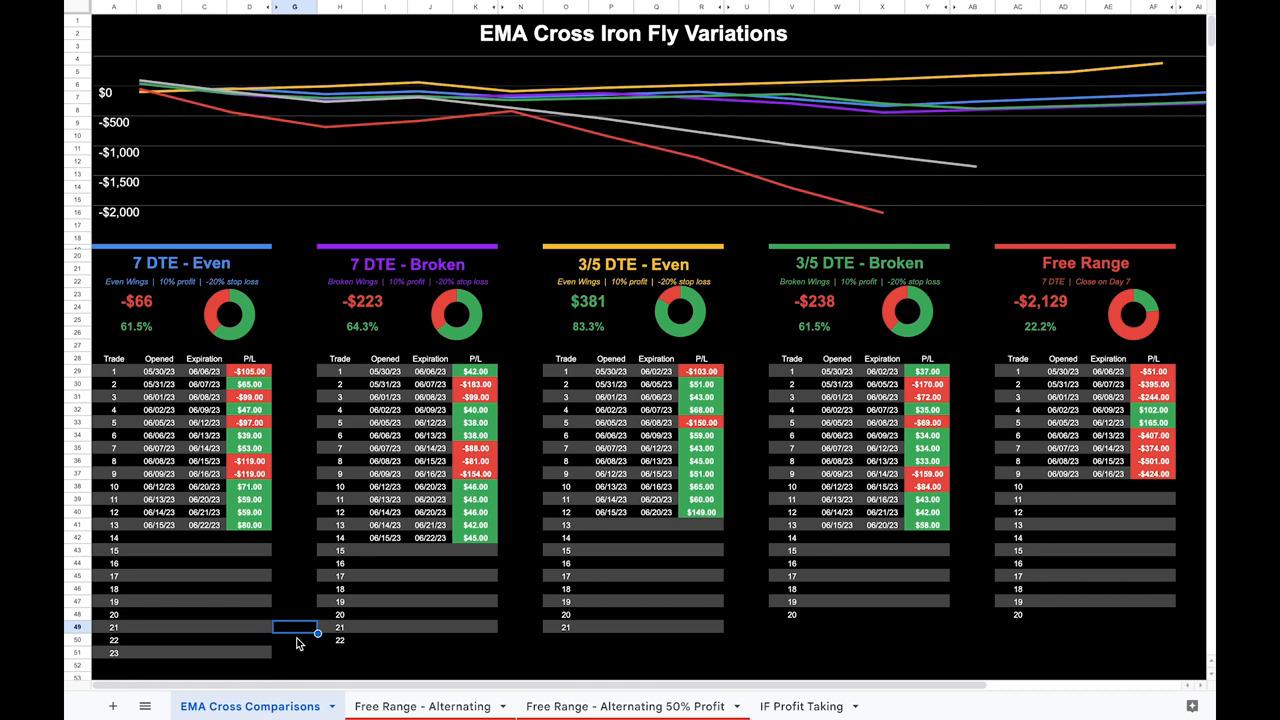
mouse_move(552, 356)
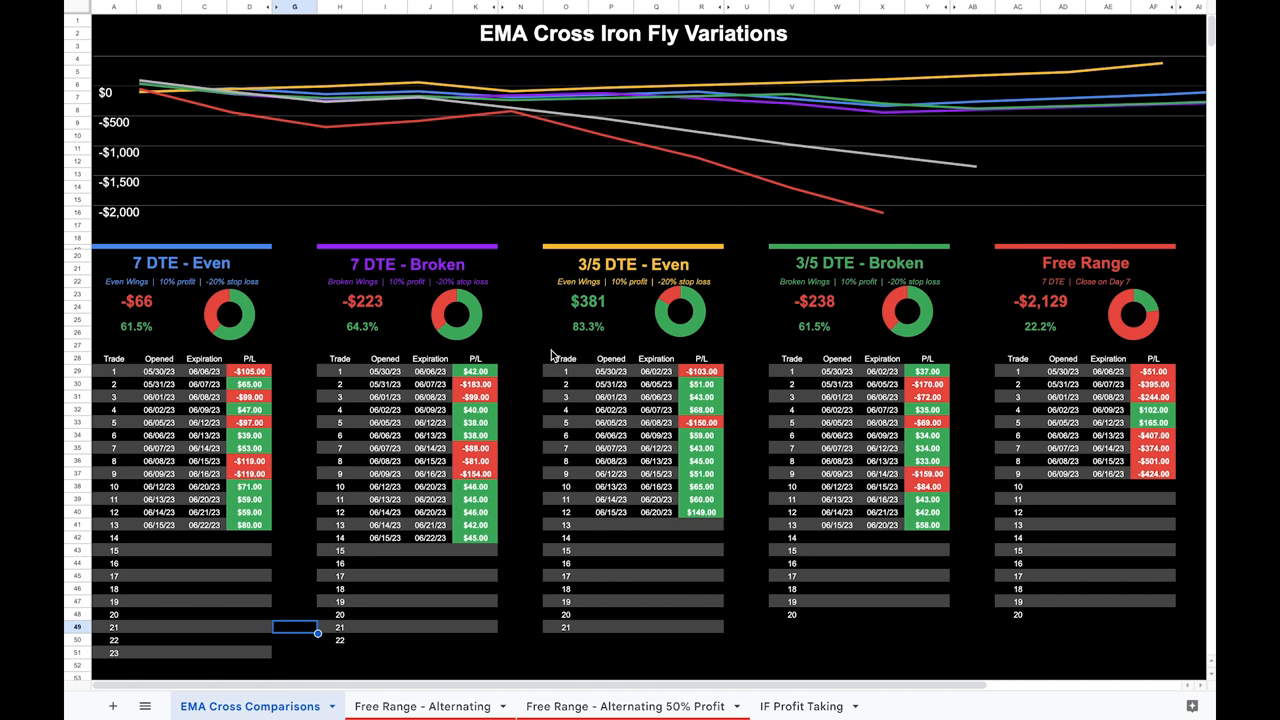
mouse_move(664, 278)
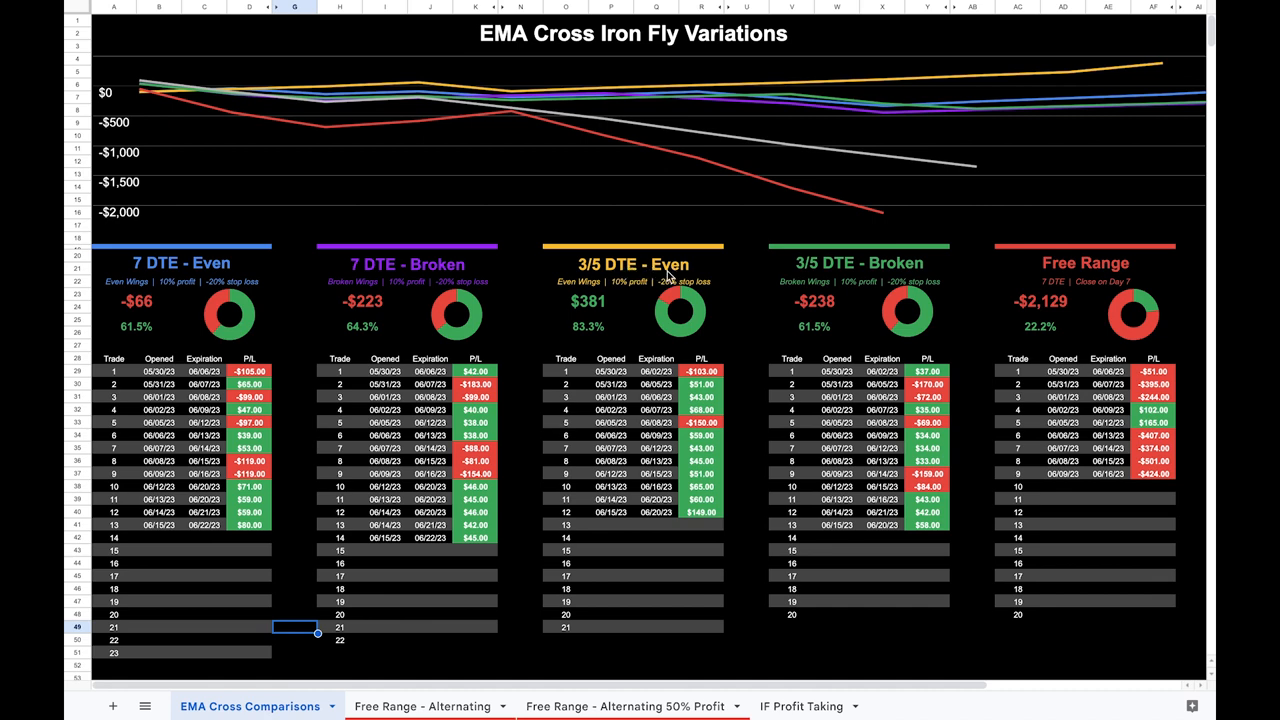
mouse_move(426, 264)
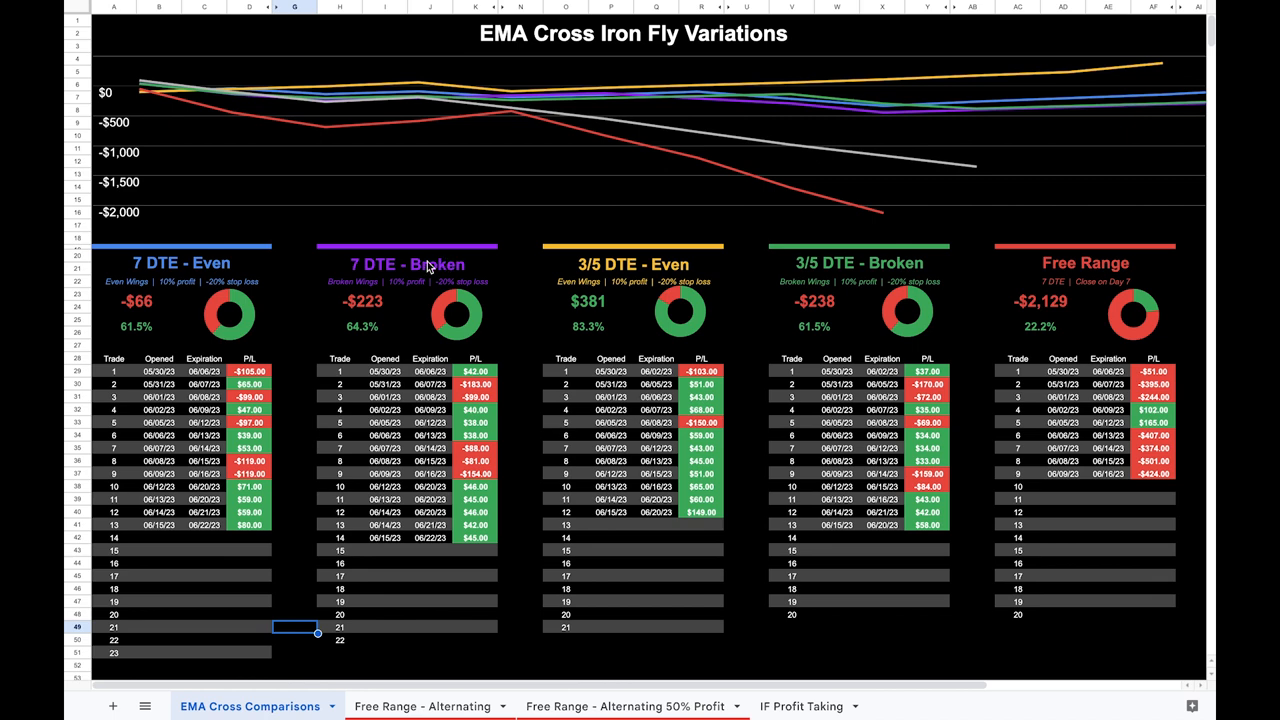
mouse_move(838, 280)
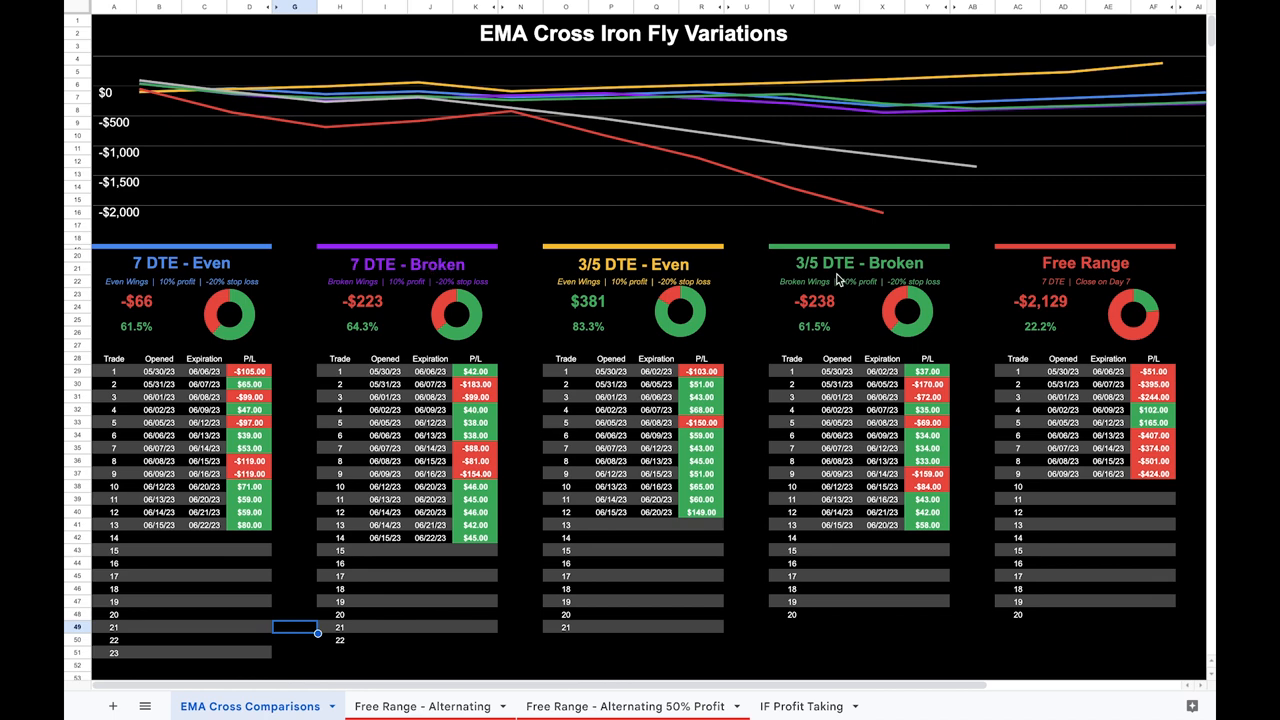
mouse_move(364, 350)
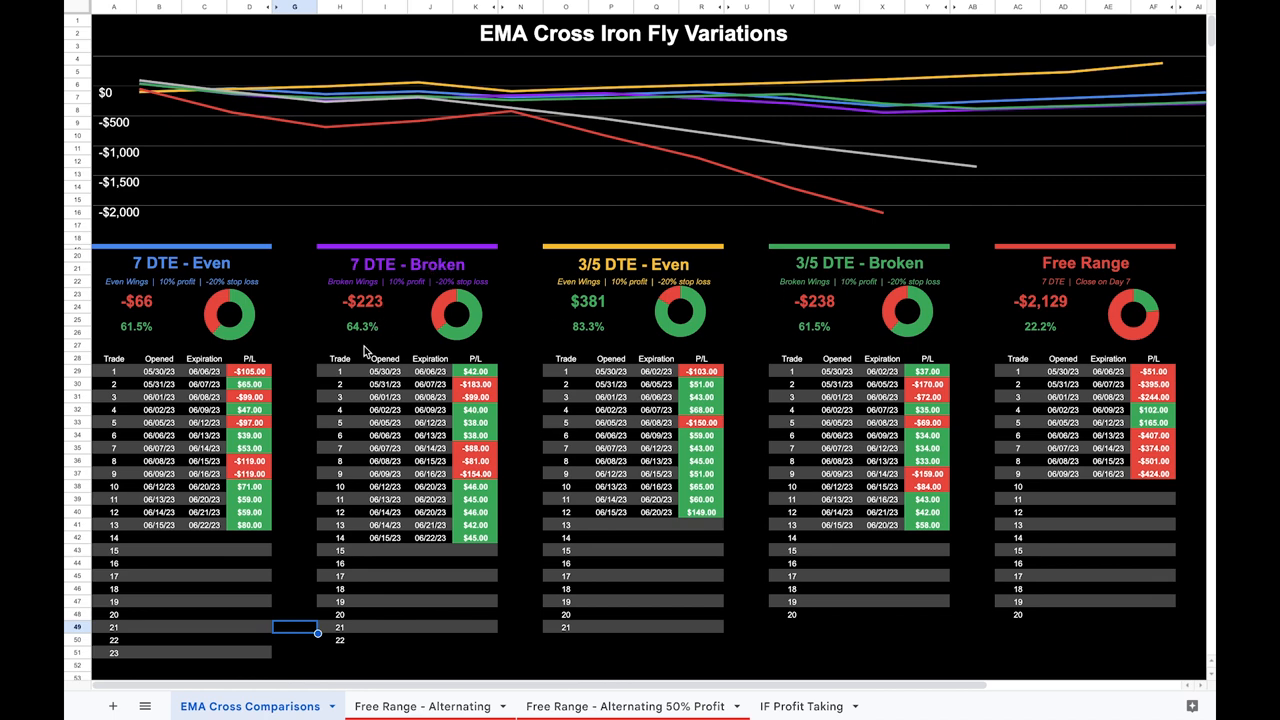
mouse_move(152, 308)
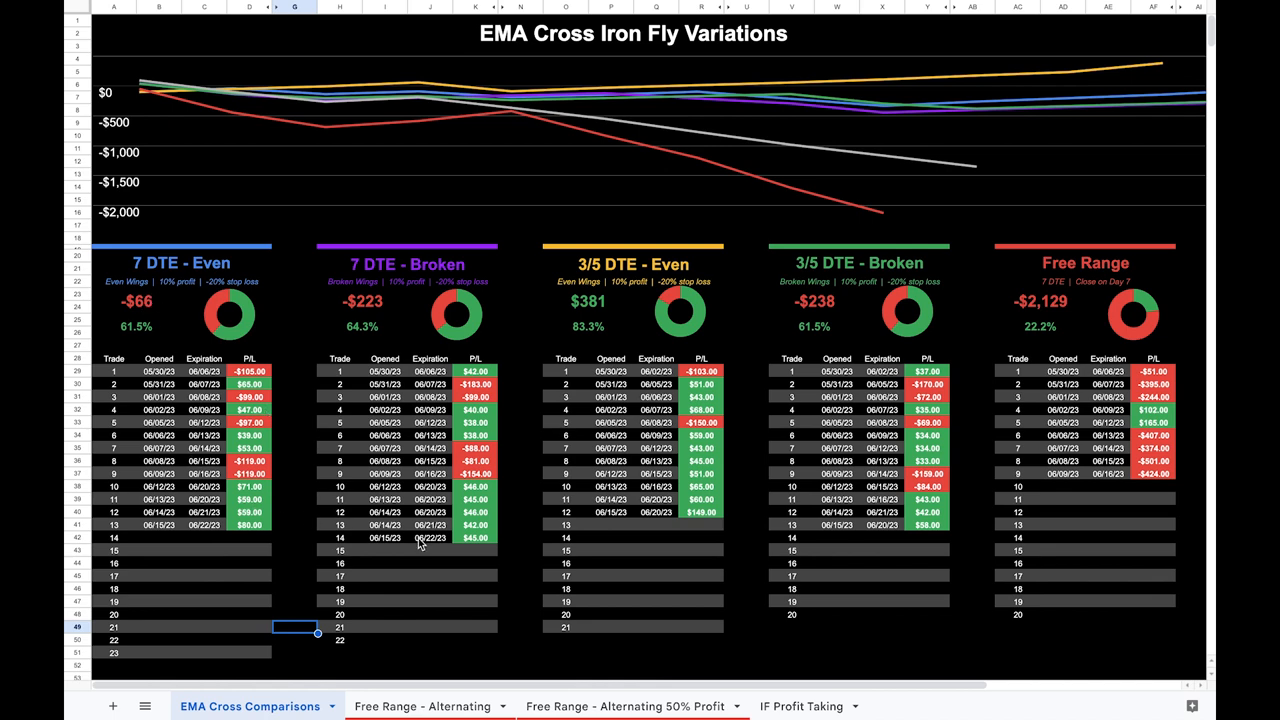
Scroll right across the variation tables to reveal the 10 DTE column at -$1,353
scroll("right", 3)
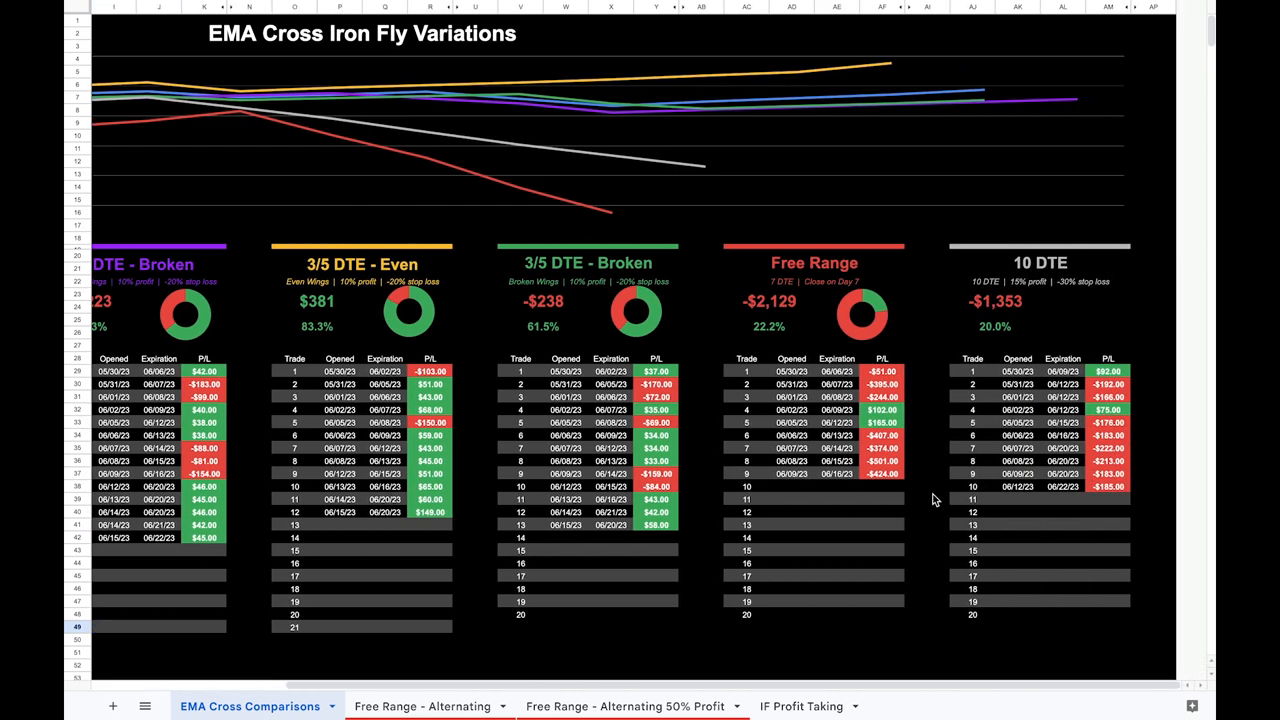
mouse_move(1076, 470)
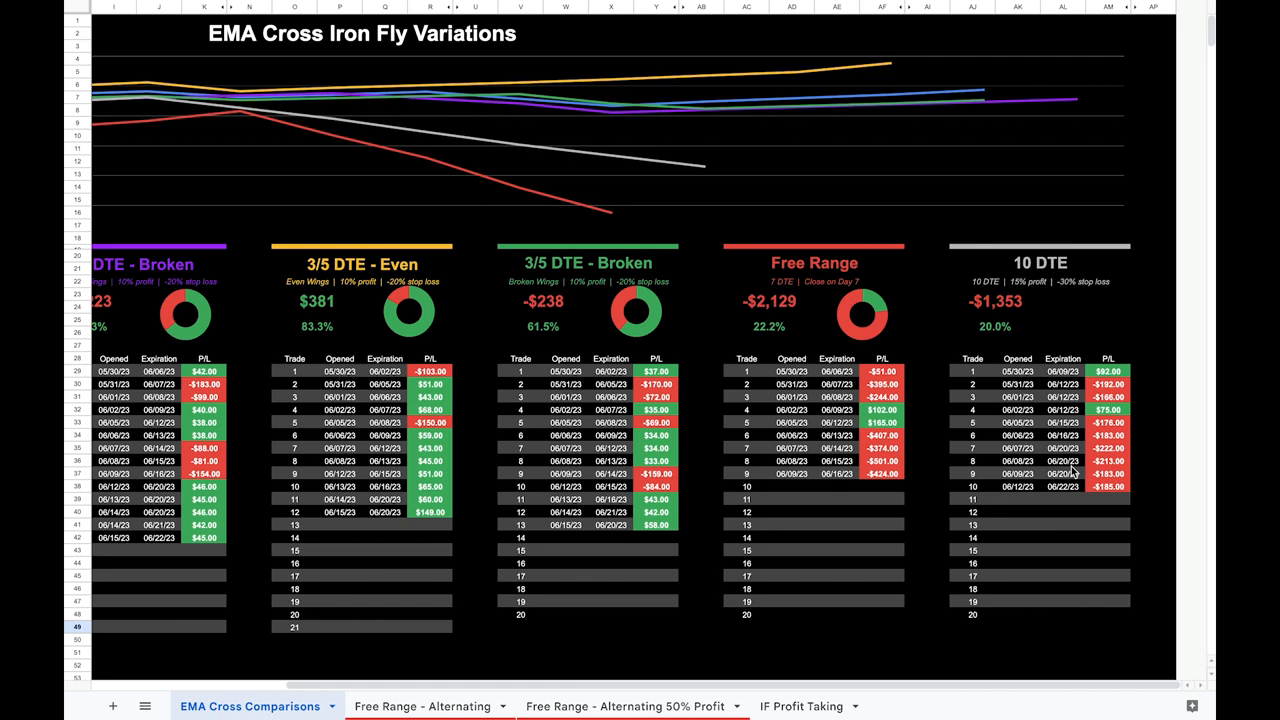
mouse_move(762, 492)
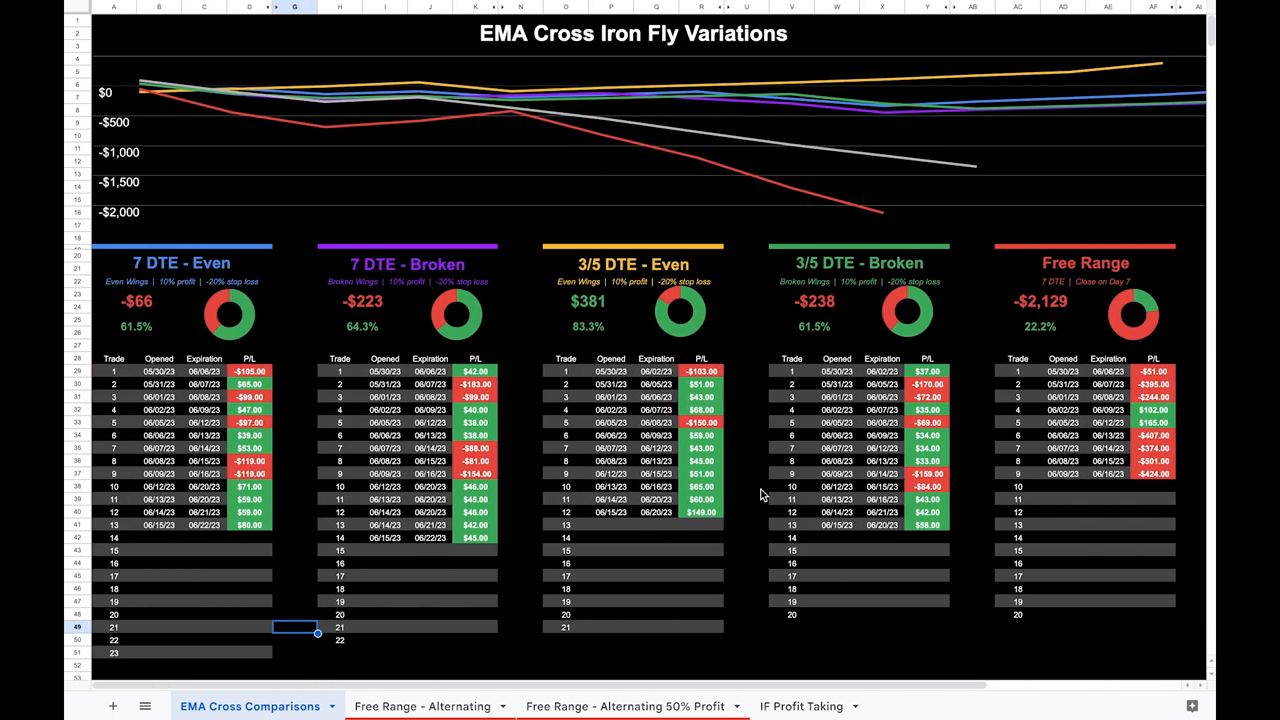
mouse_move(624, 412)
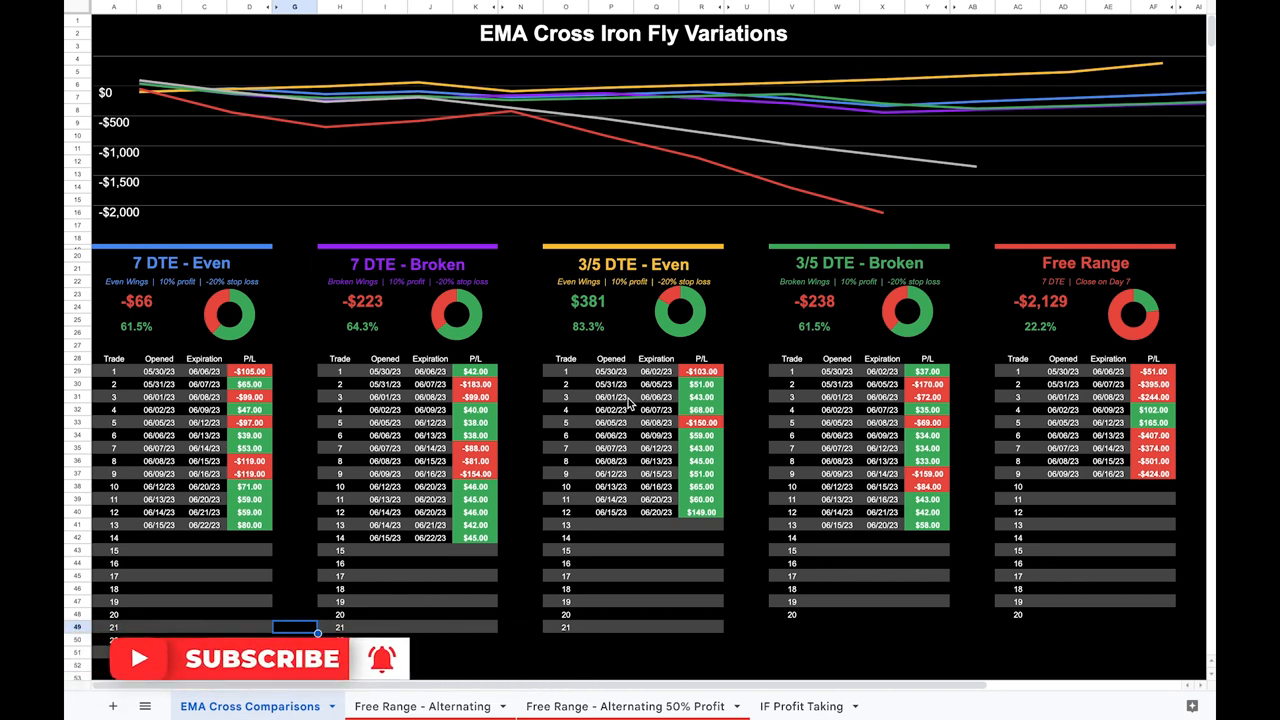
mouse_move(594, 396)
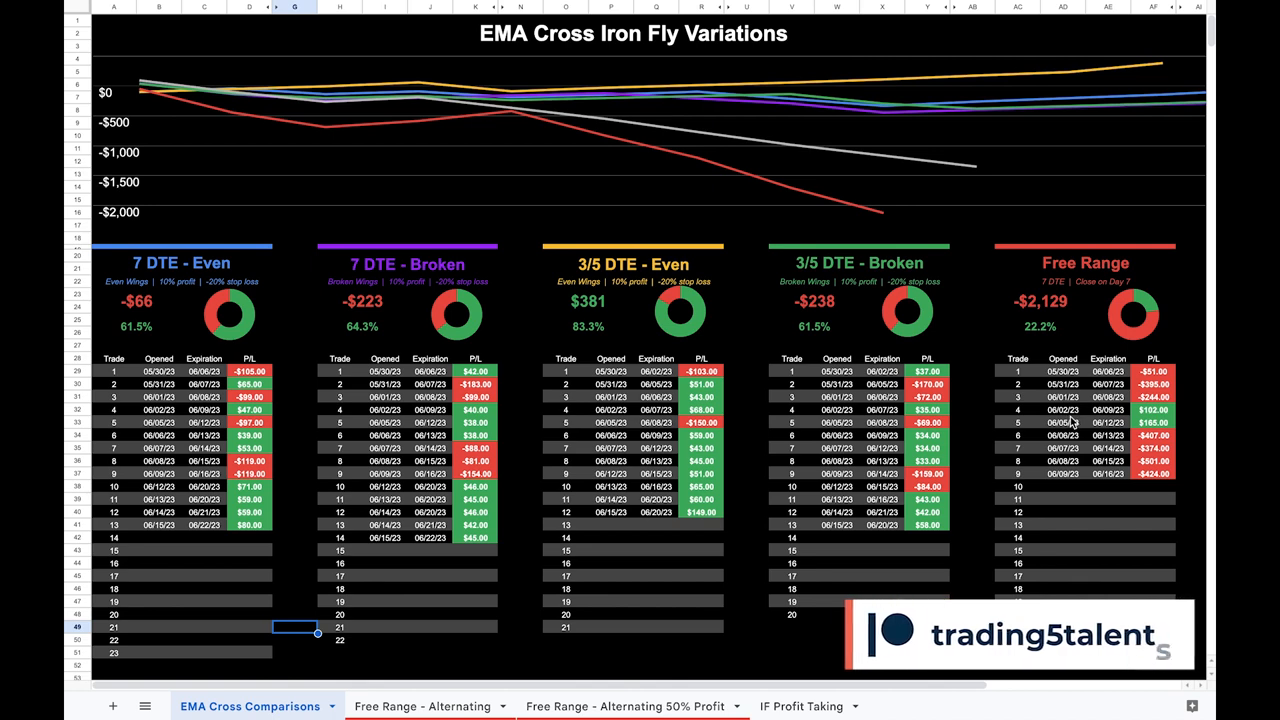
scroll("right", 3)
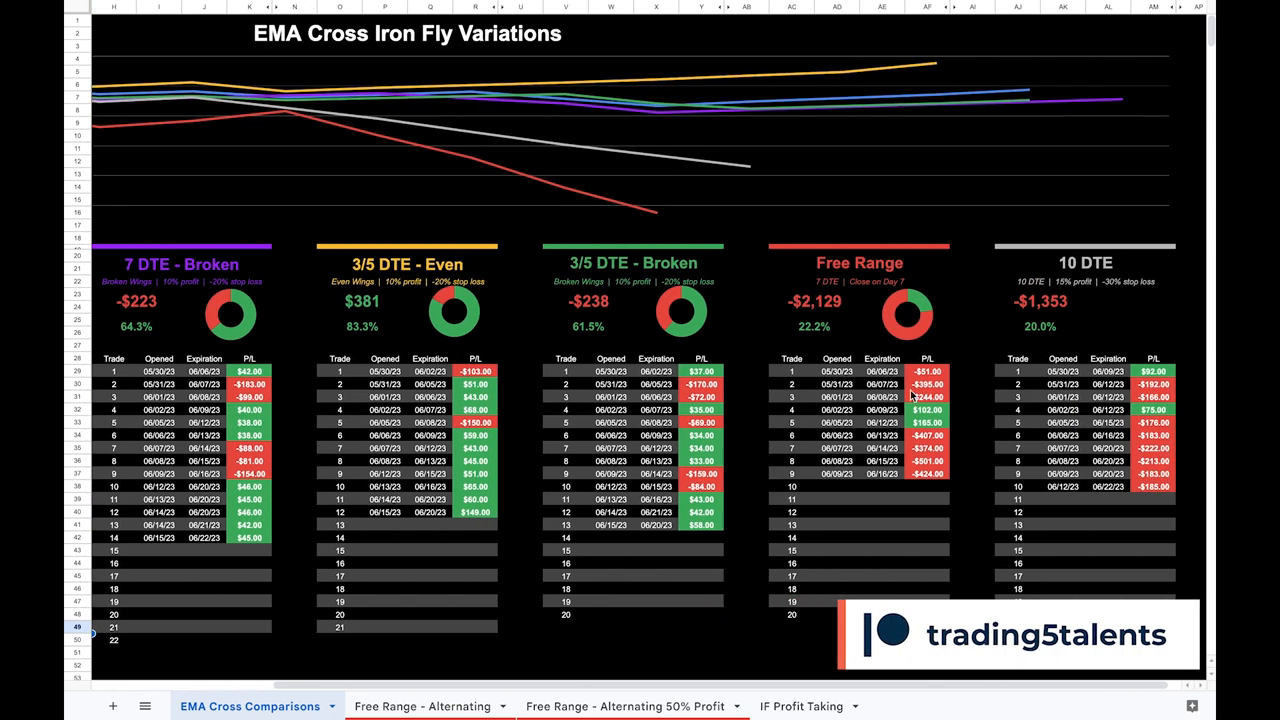